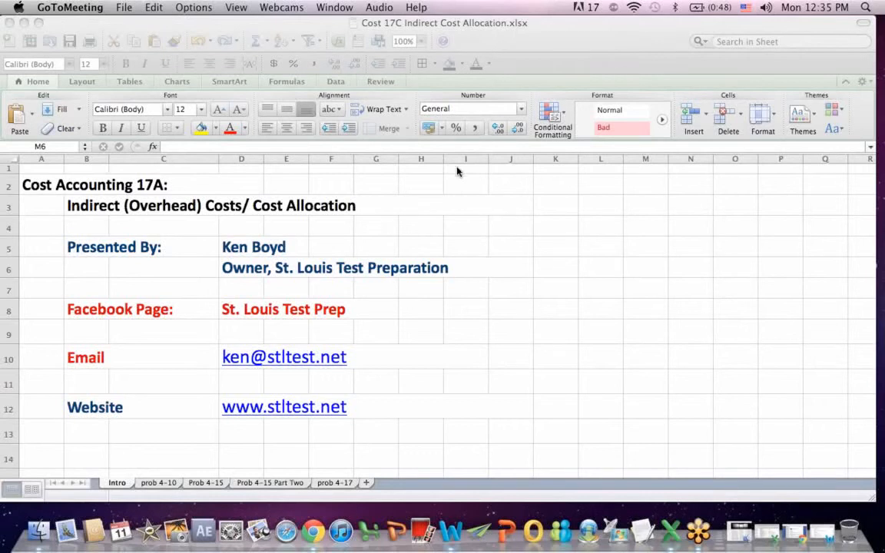
{"action": "mouse_move", "coordinate": [111, 224]}
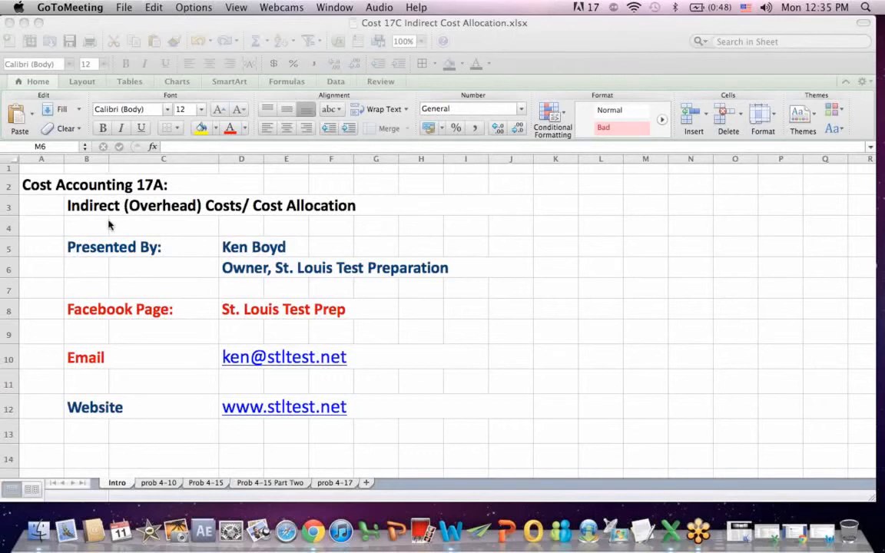
{"action": "mouse_move", "coordinate": [285, 248]}
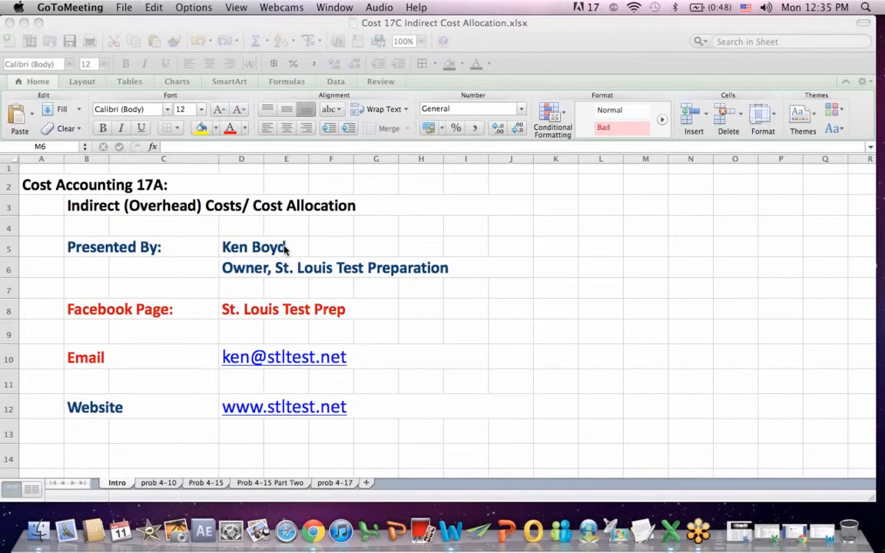
- Point out the presenter name and Indirect (Overhead) Costs title, then move to the Prob 4-15 sheet
{"action": "left_click", "coordinate": [265, 246]}
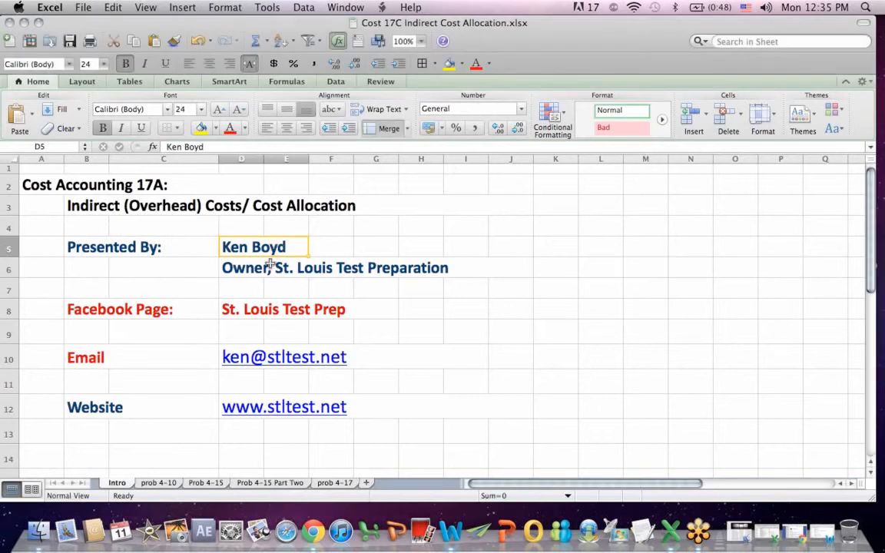
{"action": "left_click", "coordinate": [43, 184]}
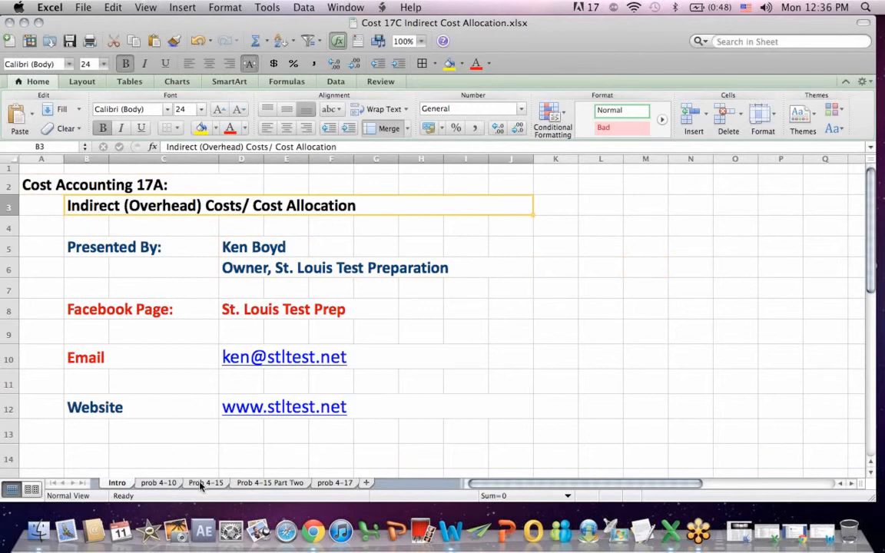
{"action": "left_click", "coordinate": [206, 482]}
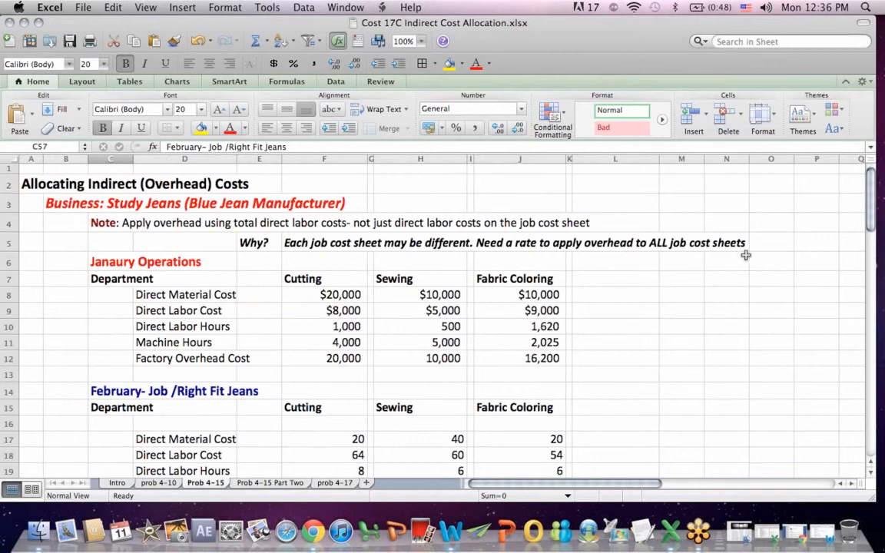
{"action": "mouse_move", "coordinate": [116, 231]}
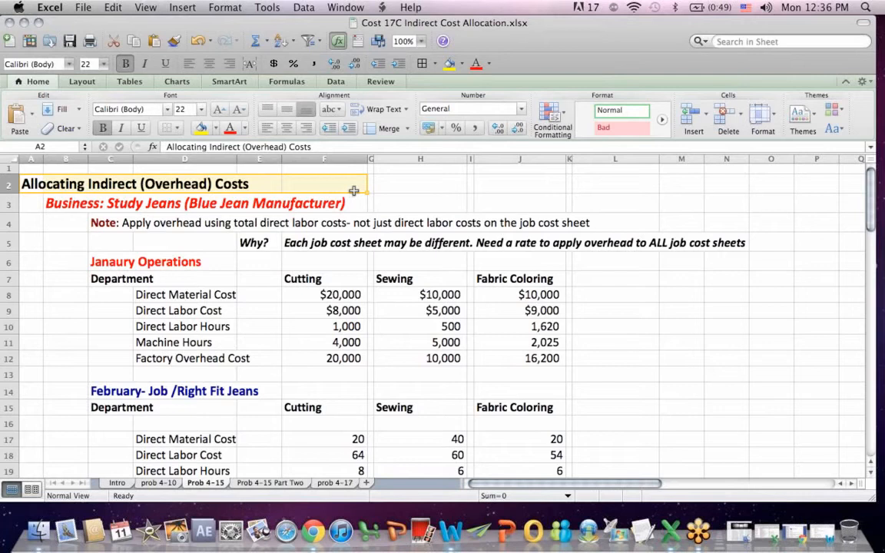
- Highlight the overhead note, the job cost sheet explanation and the January Operations data block
{"action": "left_click", "coordinate": [323, 184]}
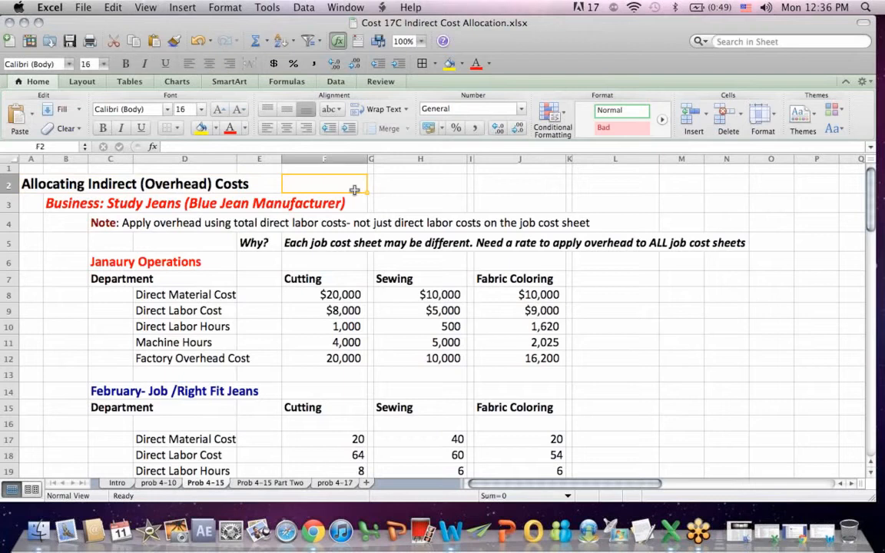
{"action": "mouse_move", "coordinate": [229, 255]}
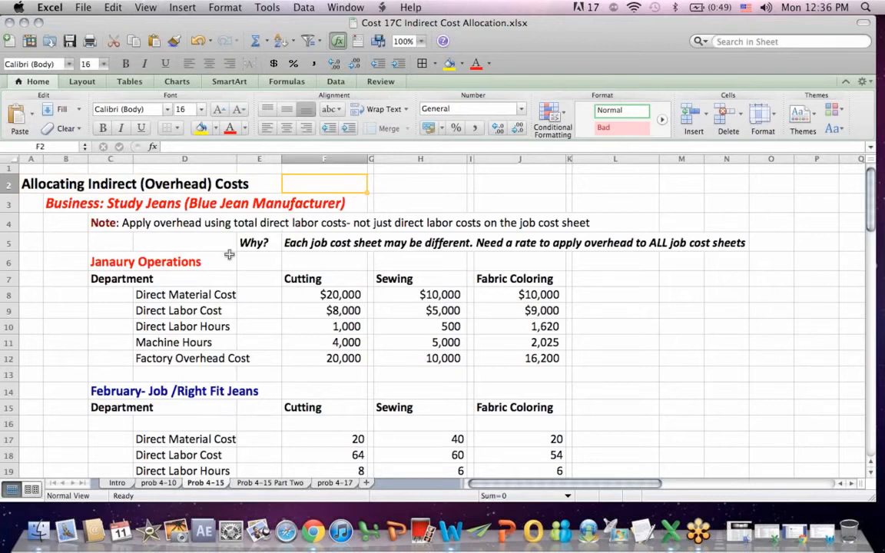
{"action": "mouse_move", "coordinate": [146, 261]}
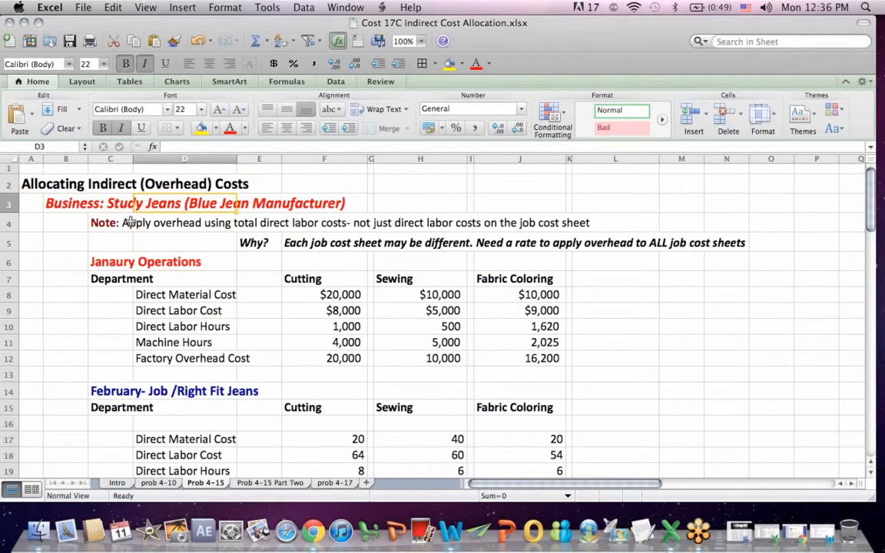
{"action": "left_click", "coordinate": [110, 222]}
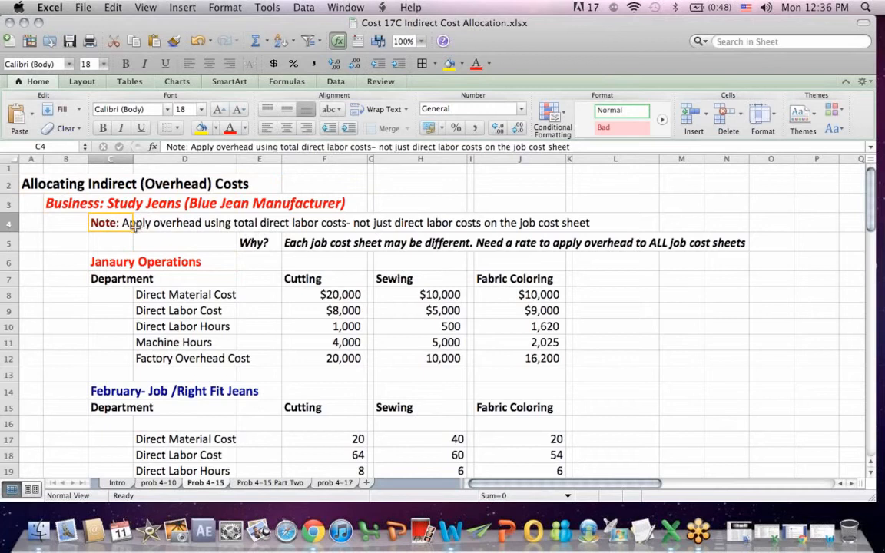
{"action": "mouse_move", "coordinate": [334, 230]}
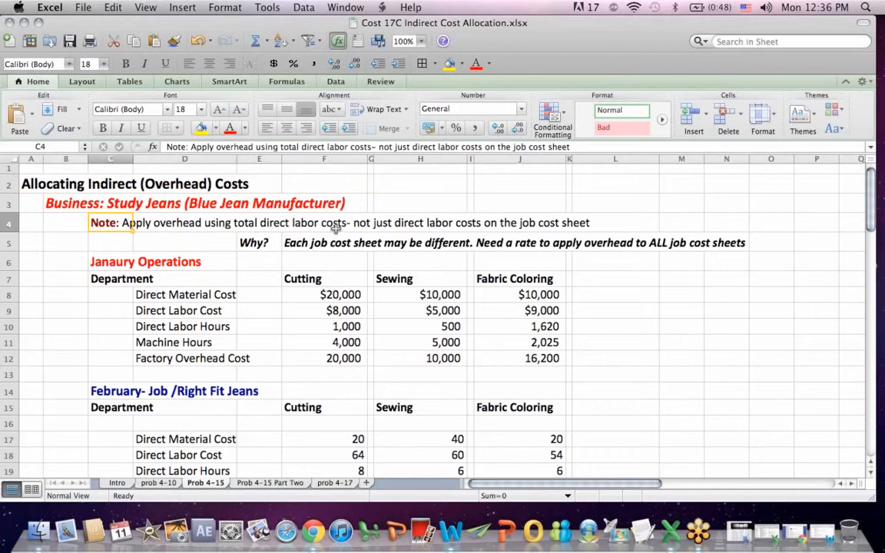
{"action": "mouse_move", "coordinate": [387, 232]}
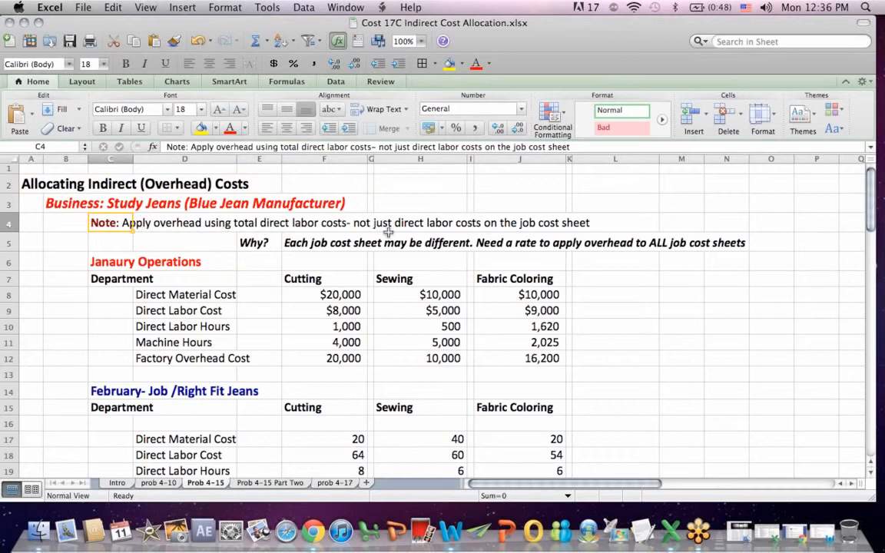
{"action": "mouse_move", "coordinate": [476, 229]}
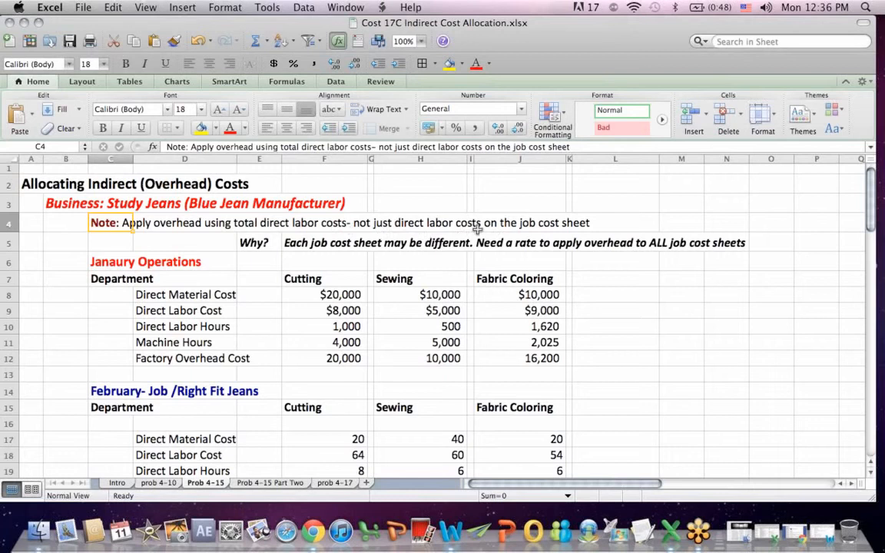
{"action": "mouse_move", "coordinate": [513, 187]}
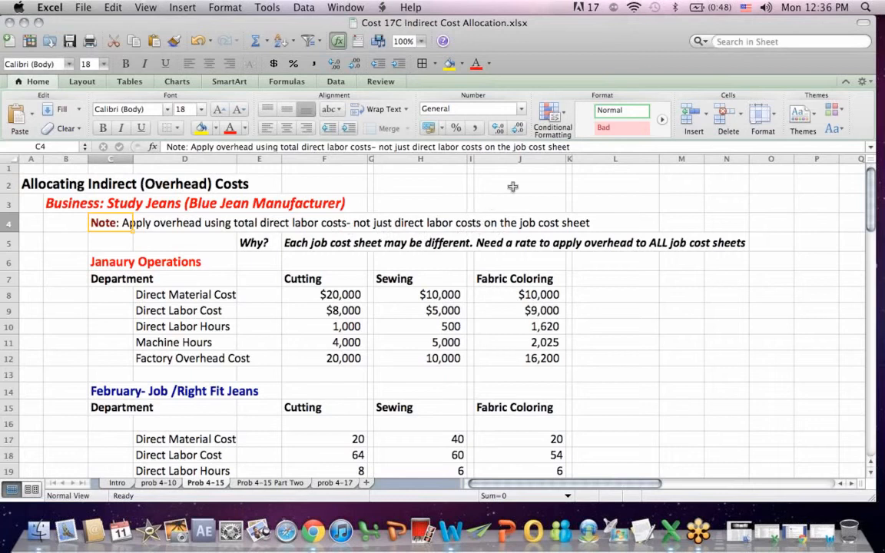
{"action": "mouse_move", "coordinate": [550, 170]}
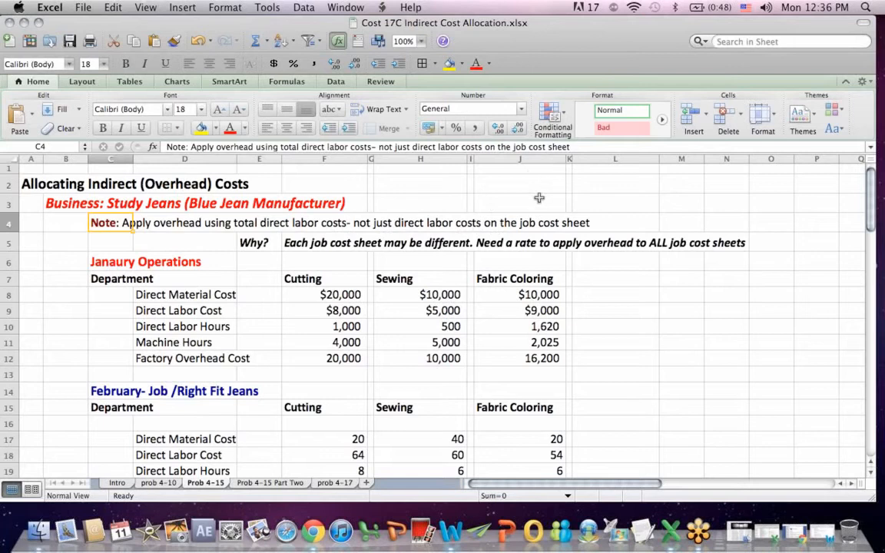
{"action": "mouse_move", "coordinate": [527, 244]}
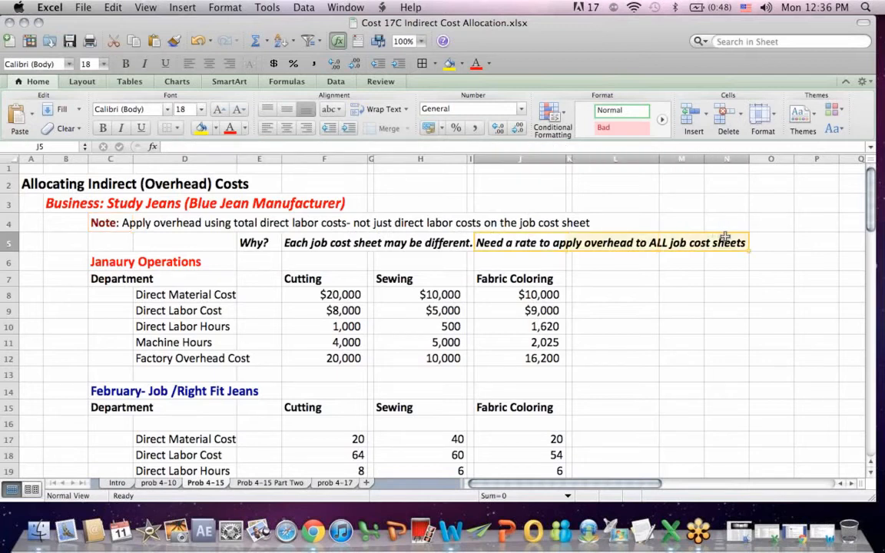
{"action": "left_click", "coordinate": [323, 242]}
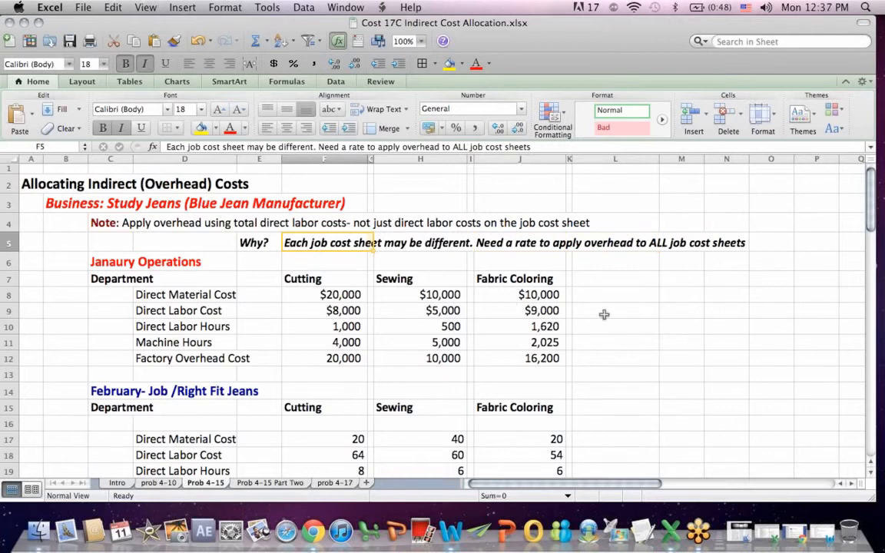
{"action": "left_click", "coordinate": [725, 325]}
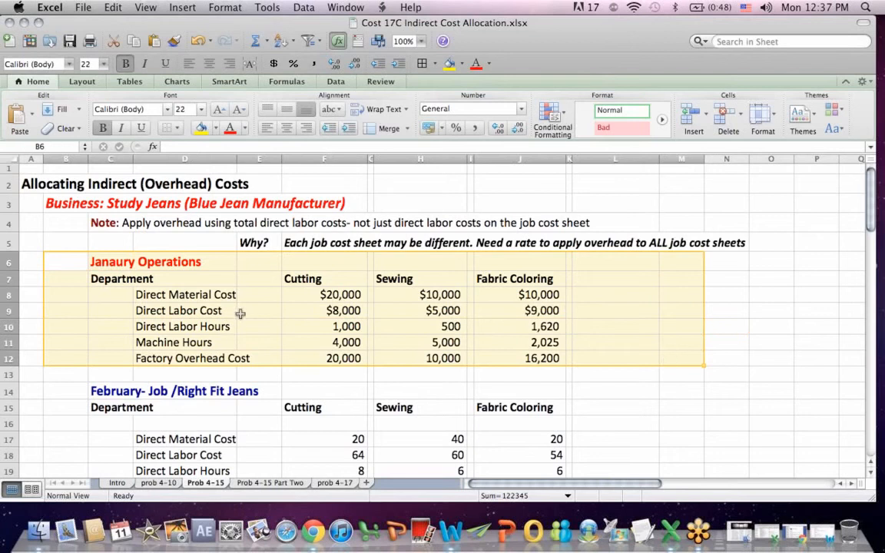
{"action": "mouse_move", "coordinate": [136, 270]}
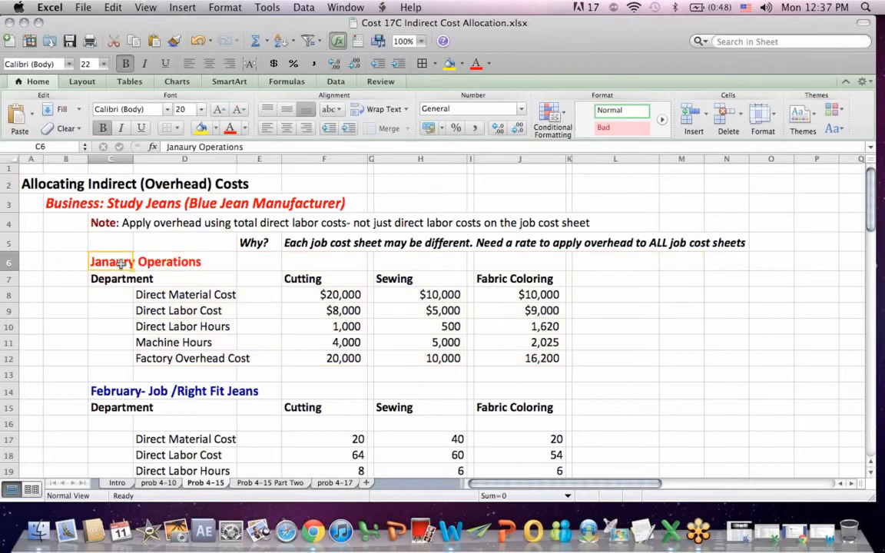
{"action": "left_click", "coordinate": [322, 278]}
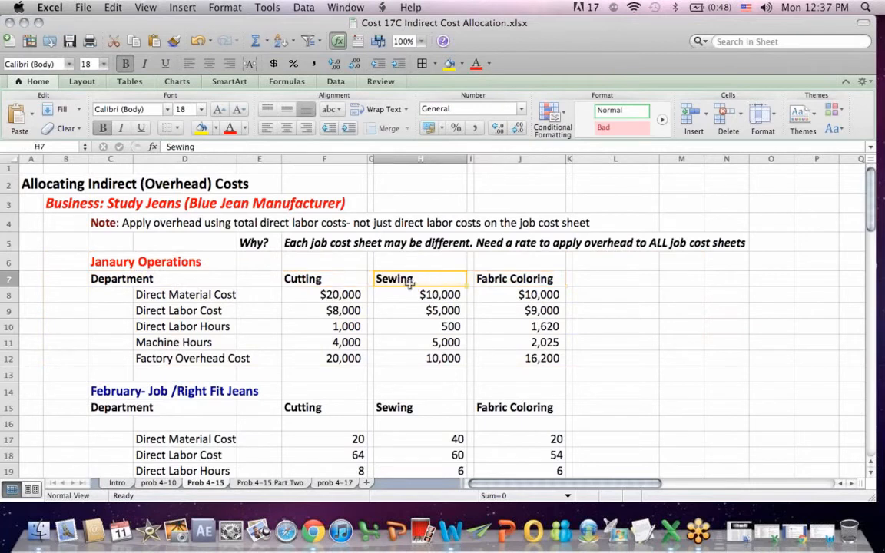
{"action": "left_click", "coordinate": [513, 278]}
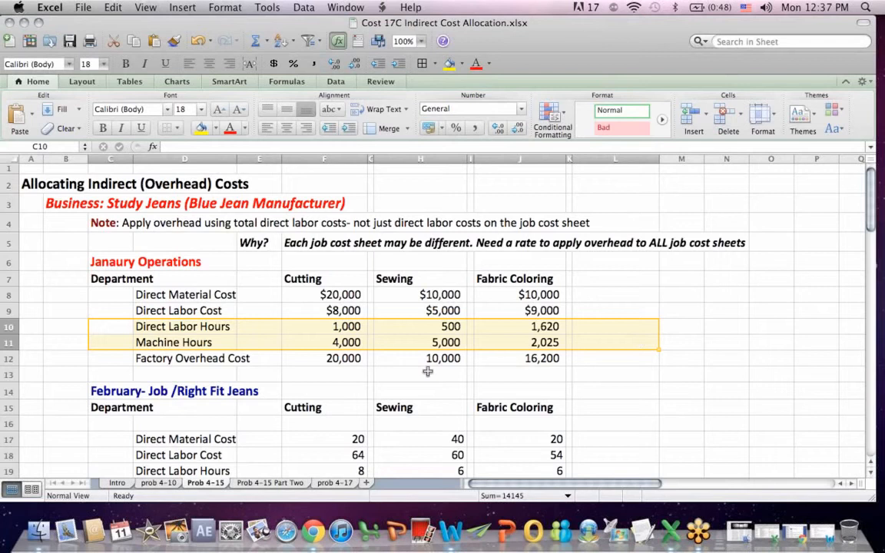
{"action": "mouse_move", "coordinate": [317, 375]}
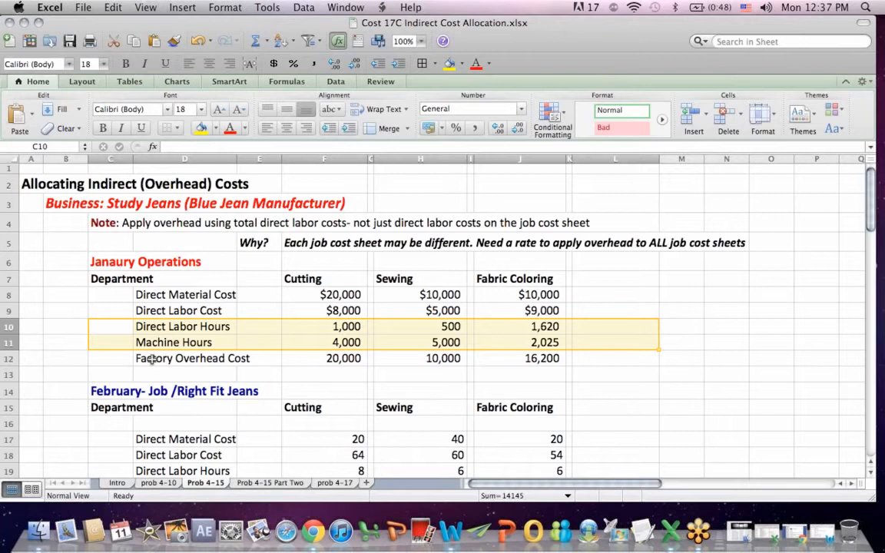
{"action": "left_click", "coordinate": [192, 358]}
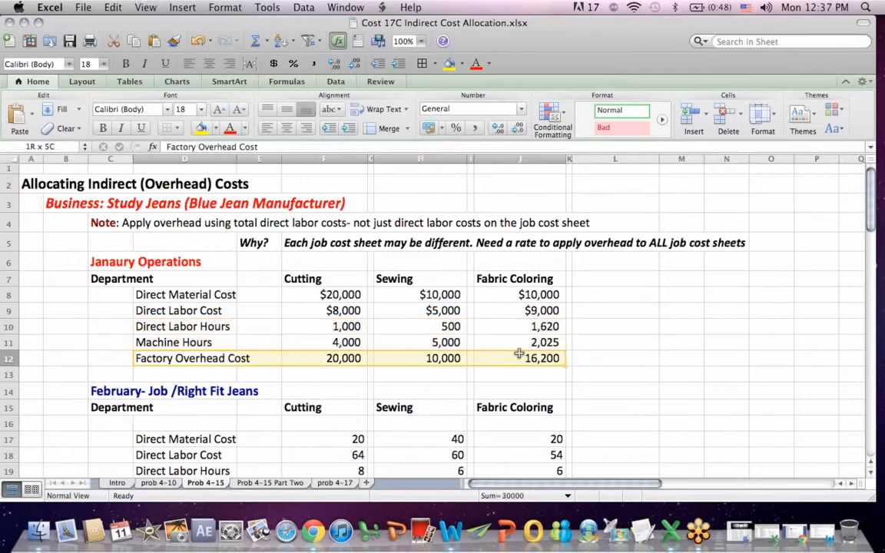
{"action": "left_click", "coordinate": [615, 358]}
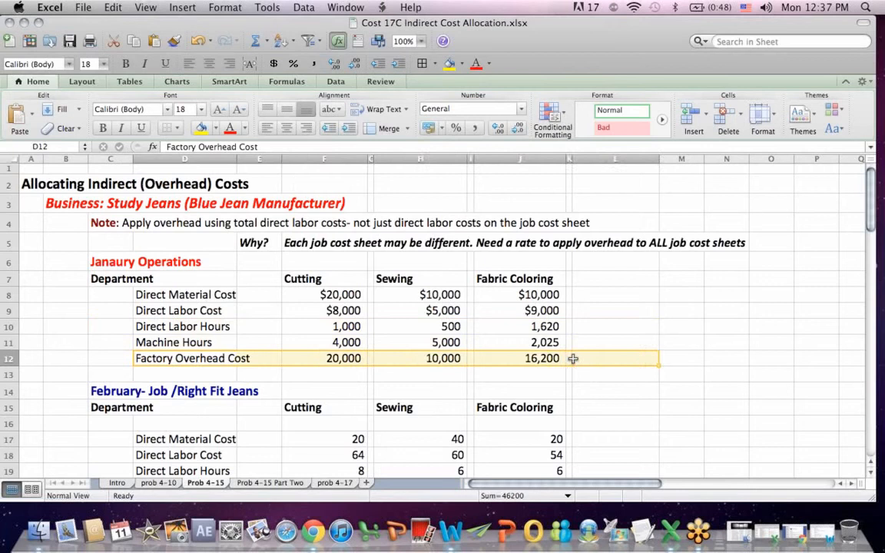
{"action": "mouse_move", "coordinate": [614, 317]}
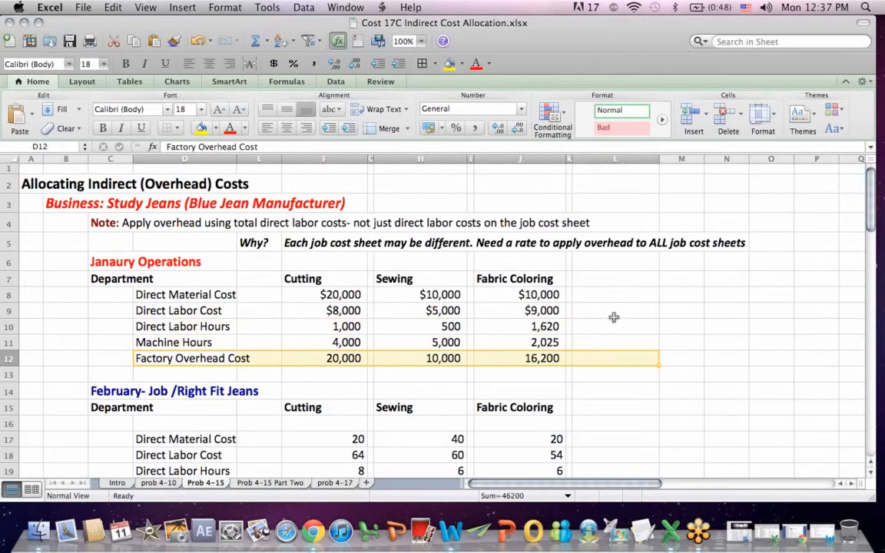
{"action": "mouse_move", "coordinate": [636, 300]}
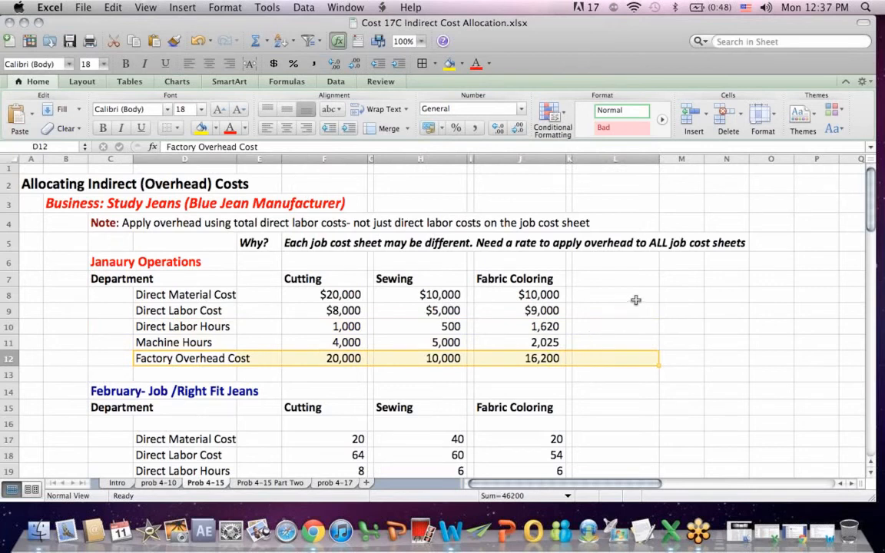
{"action": "mouse_move", "coordinate": [655, 264]}
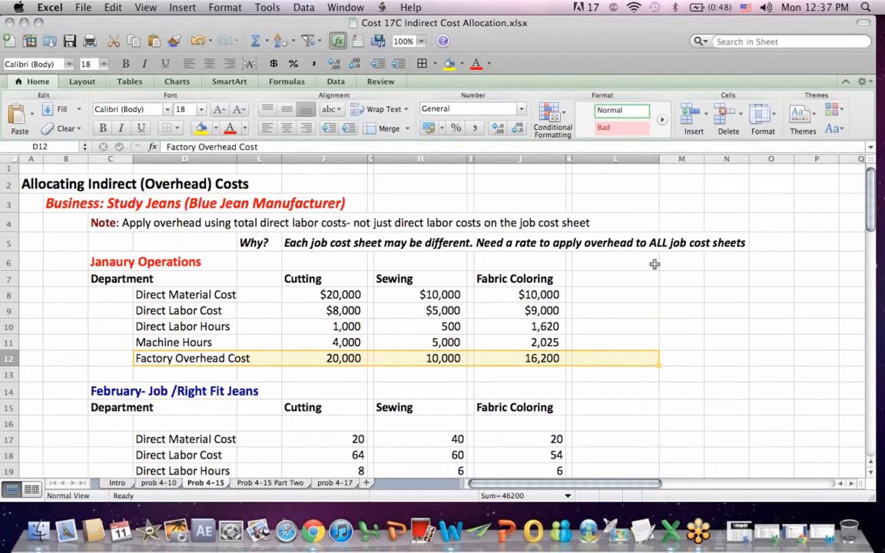
{"action": "mouse_move", "coordinate": [728, 198]}
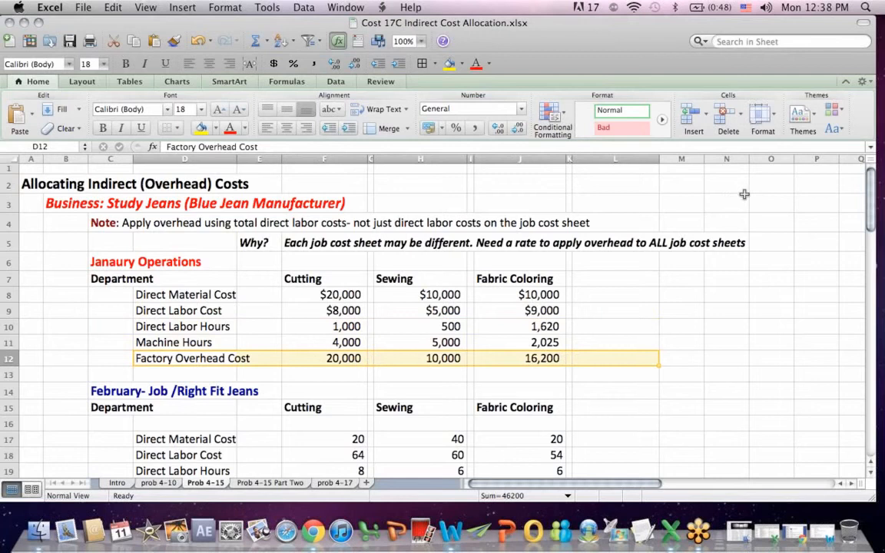
{"action": "left_click", "coordinate": [725, 202]}
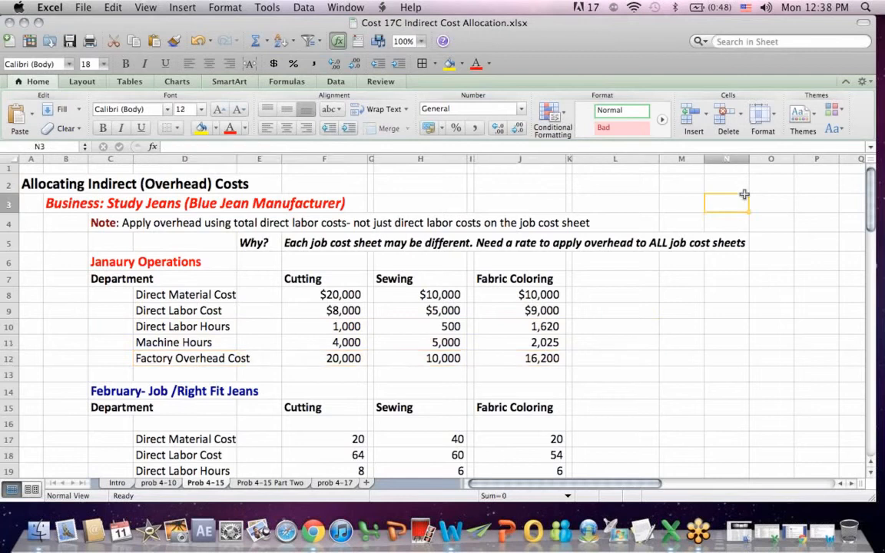
{"action": "left_click", "coordinate": [725, 202]}
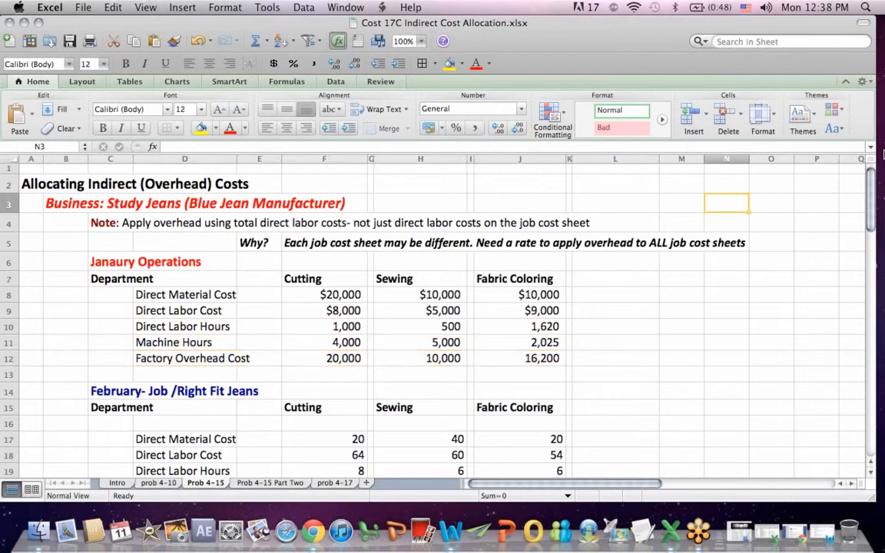
{"action": "scroll", "scroll_direction": "down", "scroll_amount": 3}
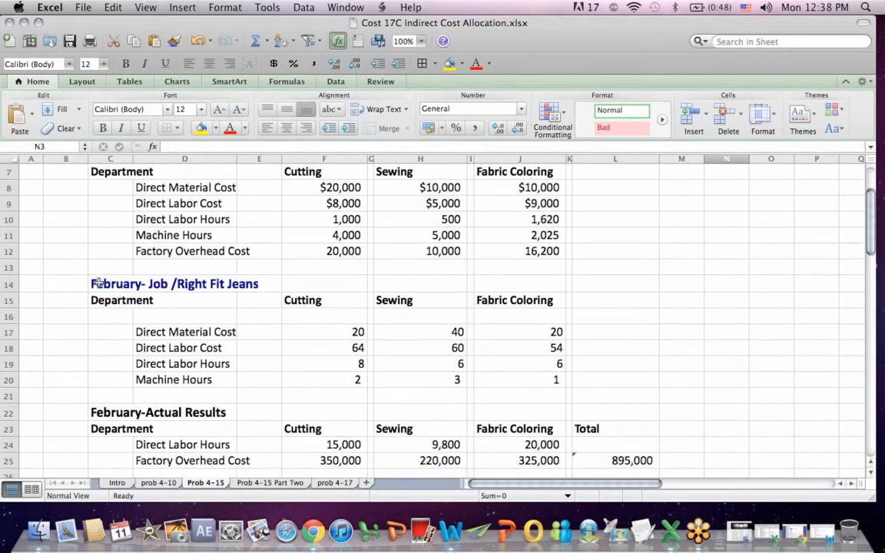
{"action": "left_click_drag", "start_coordinate": [100, 282], "coordinate": [658, 381]}
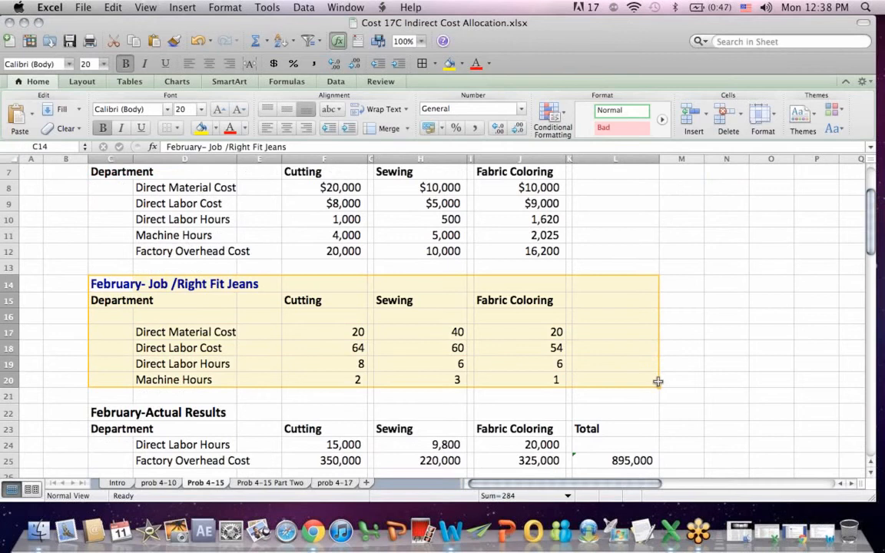
{"action": "mouse_move", "coordinate": [737, 341]}
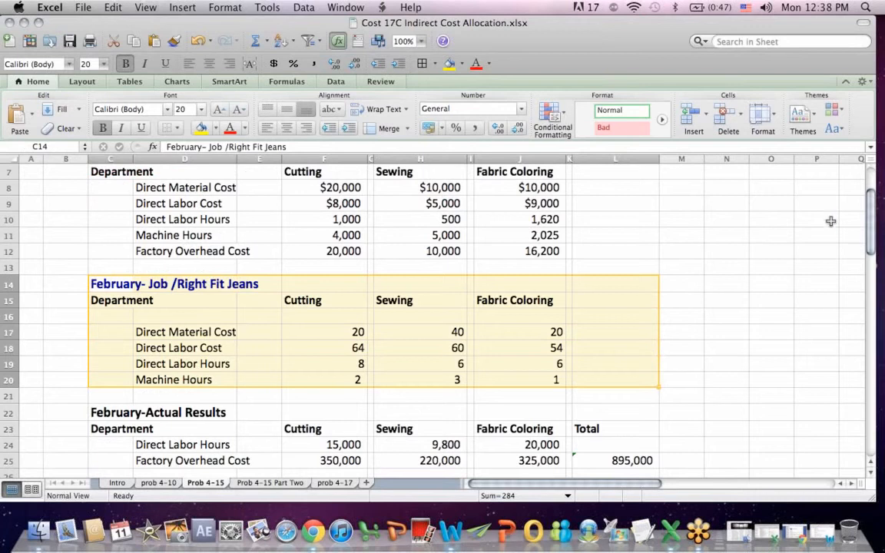
{"action": "left_click", "coordinate": [817, 219]}
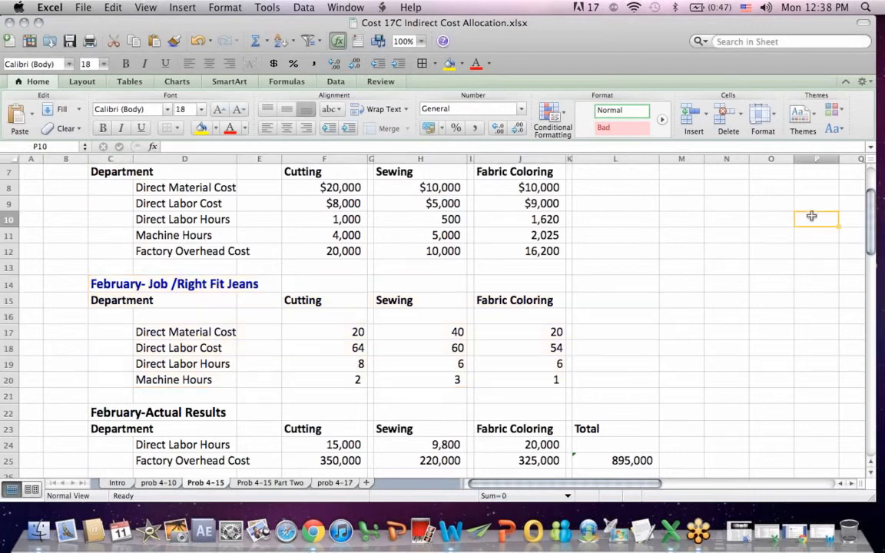
{"action": "scroll", "scroll_direction": "down", "scroll_amount": 3}
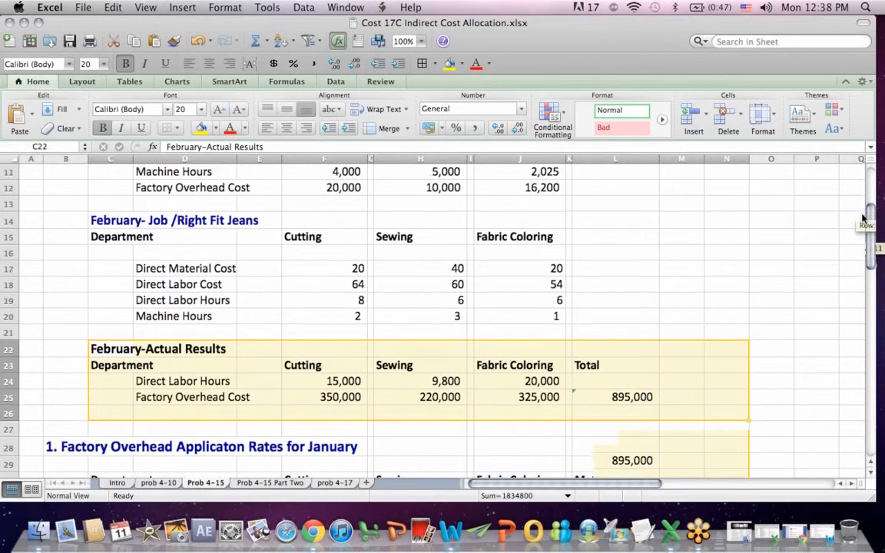
{"action": "scroll", "scroll_direction": "up", "scroll_amount": 3}
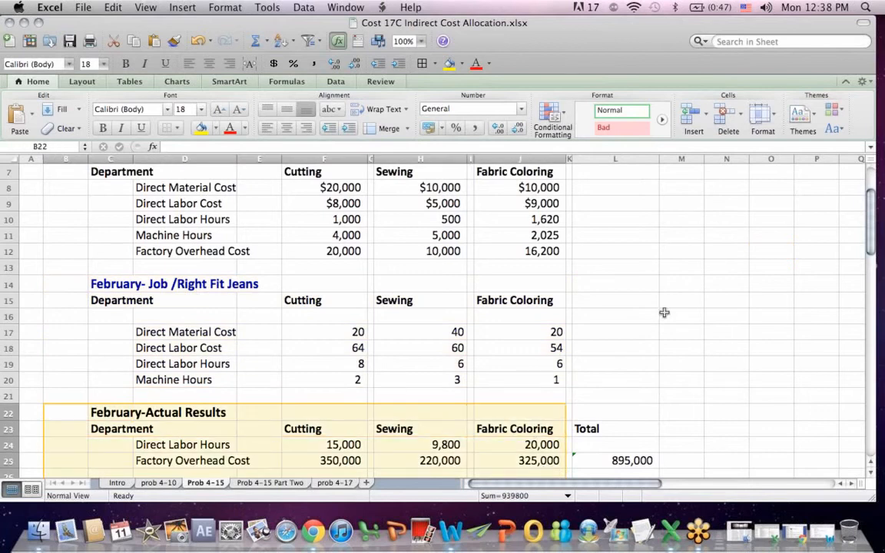
{"action": "left_click", "coordinate": [183, 218]}
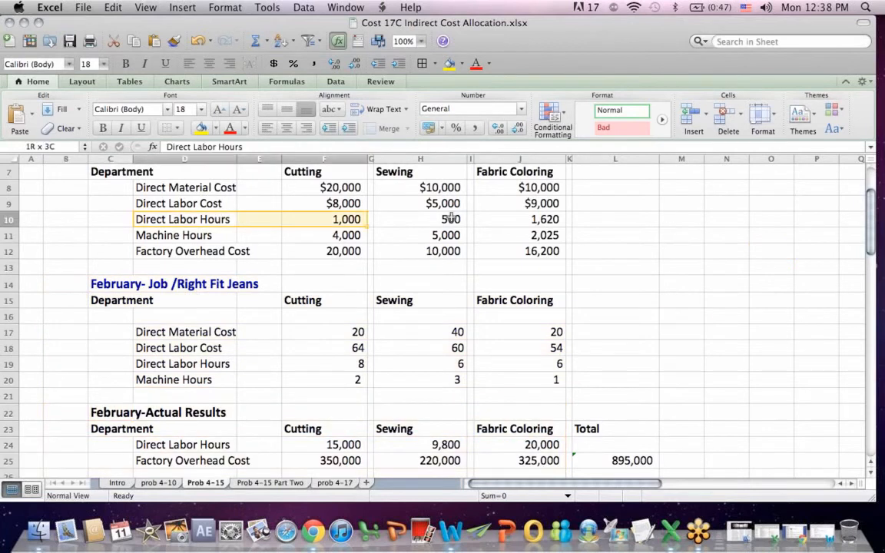
{"action": "left_click", "coordinate": [192, 252]}
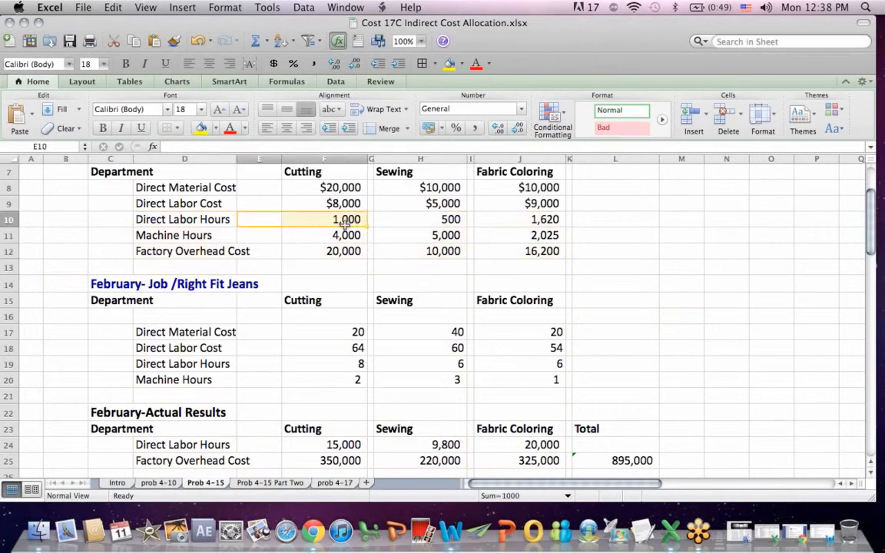
{"action": "left_click", "coordinate": [181, 444]}
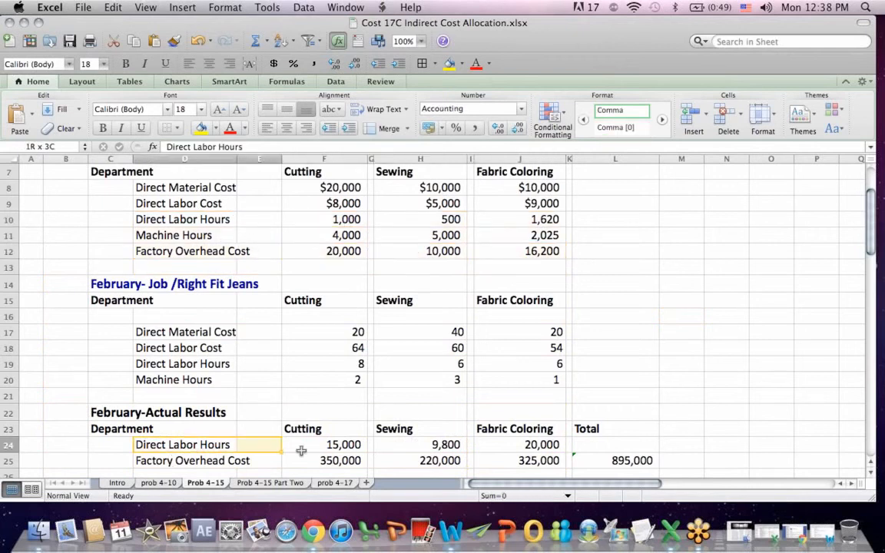
{"action": "left_click", "coordinate": [340, 461]}
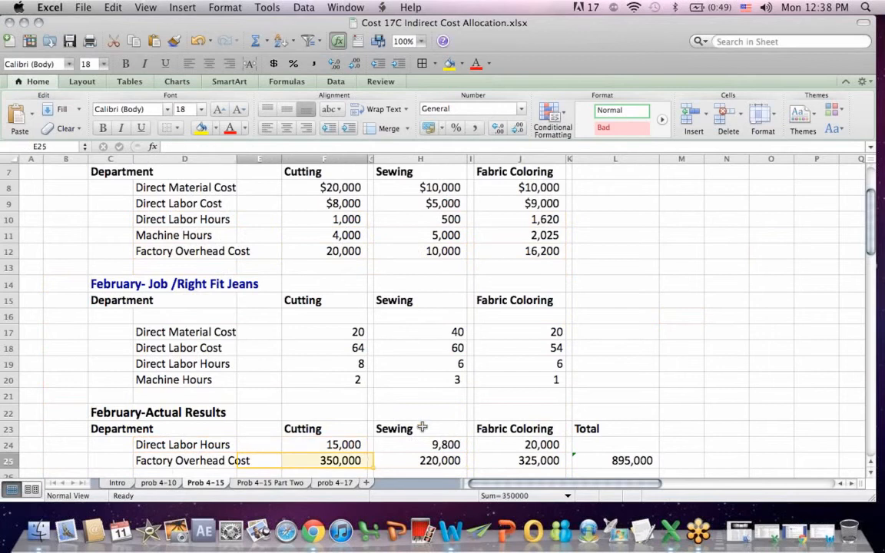
{"action": "scroll", "scroll_direction": "down", "scroll_amount": 3}
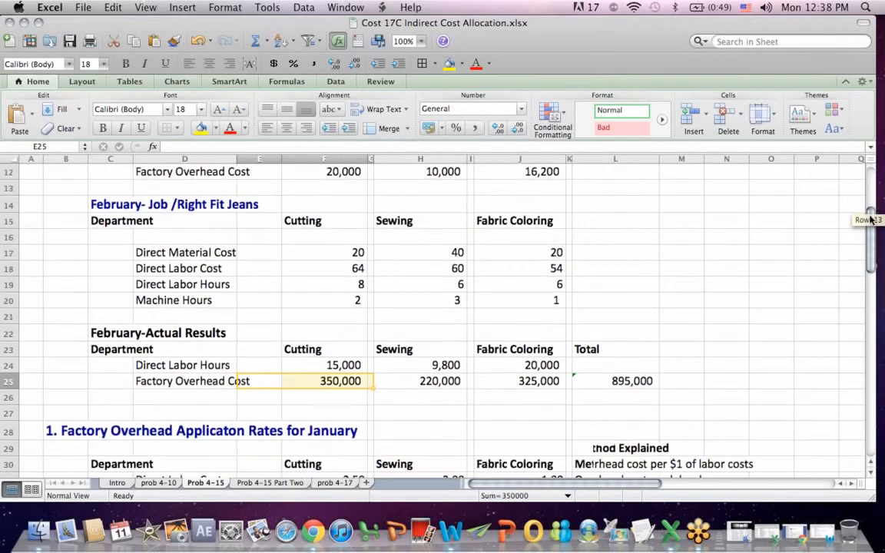
{"action": "scroll", "scroll_direction": "down", "scroll_amount": 3}
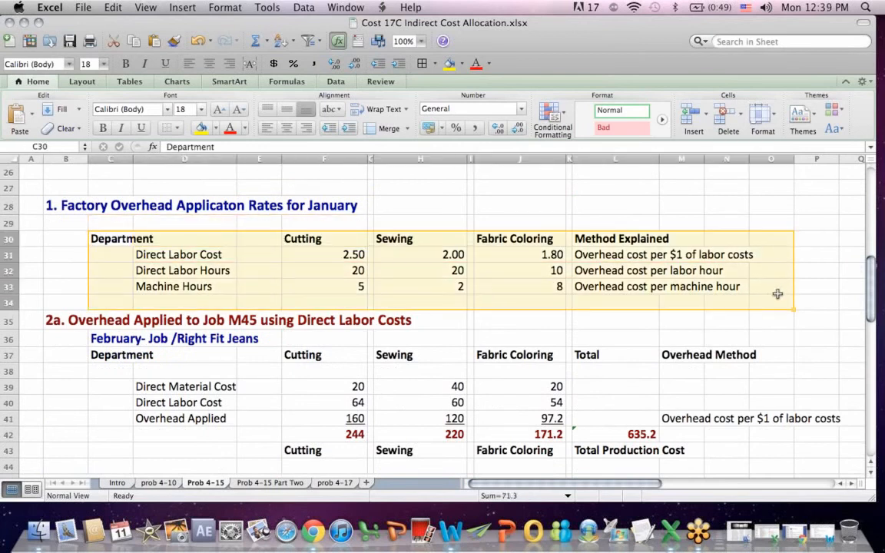
{"action": "left_click", "coordinate": [615, 223]}
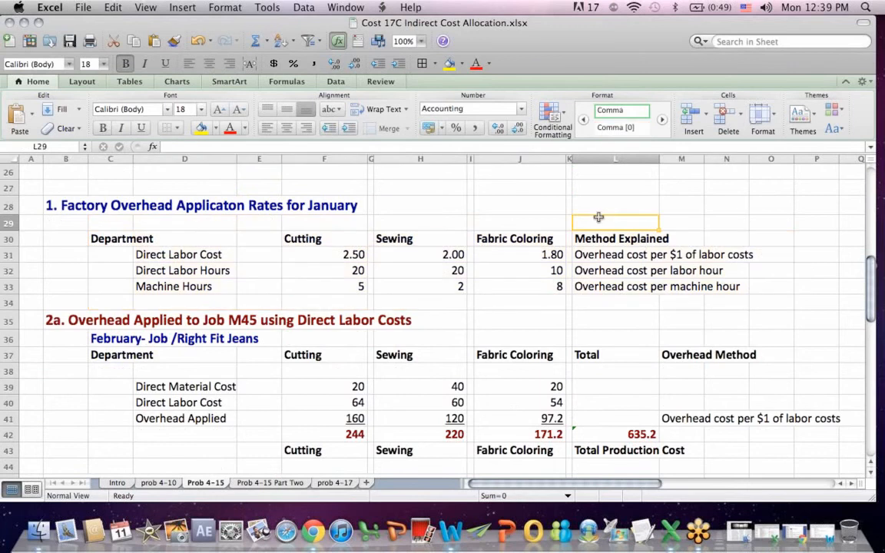
{"action": "left_click", "coordinate": [184, 255]}
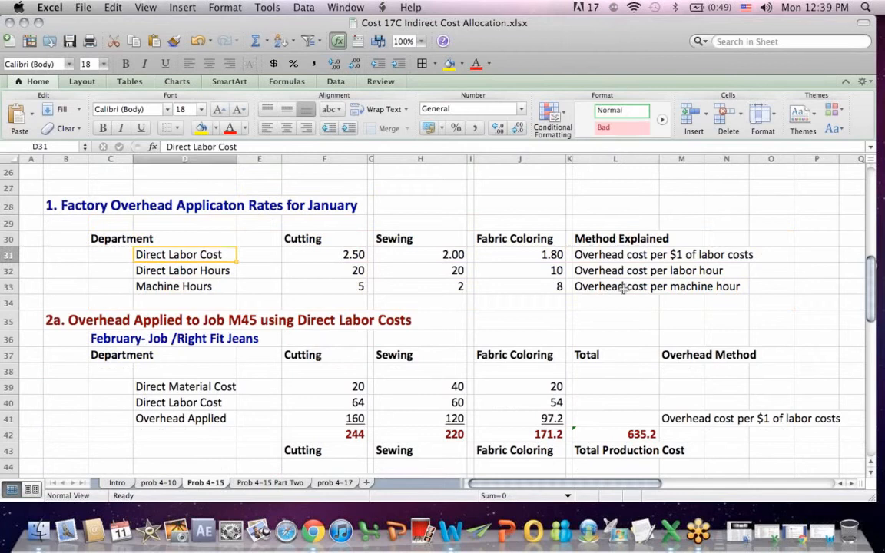
{"action": "left_click", "coordinate": [615, 255]}
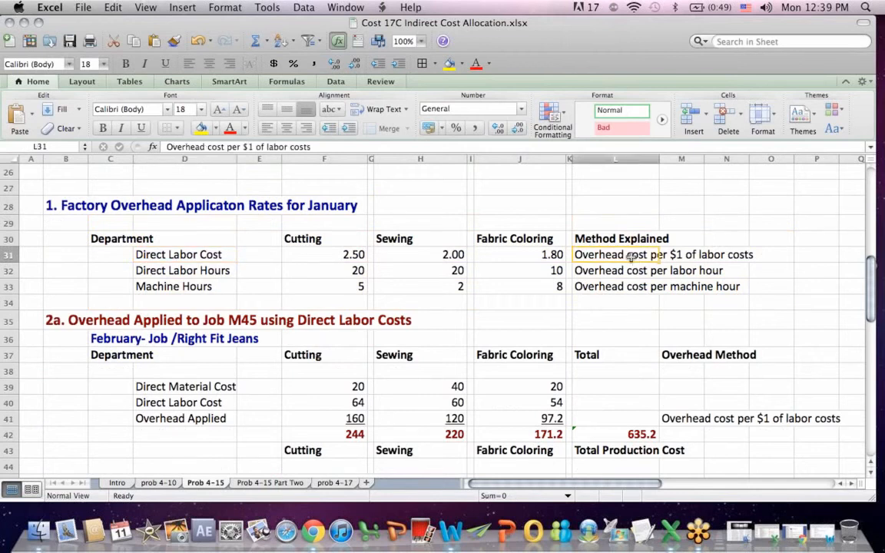
{"action": "mouse_move", "coordinate": [772, 249]}
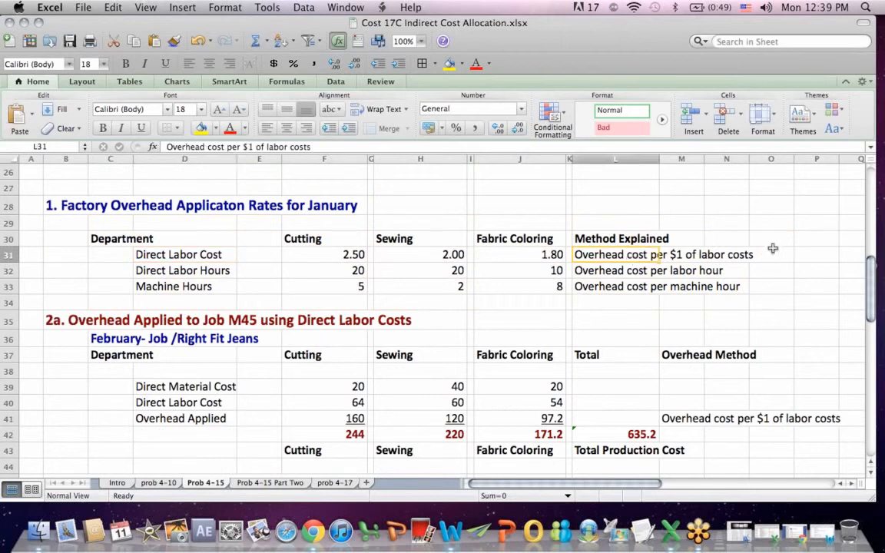
{"action": "mouse_move", "coordinate": [451, 278]}
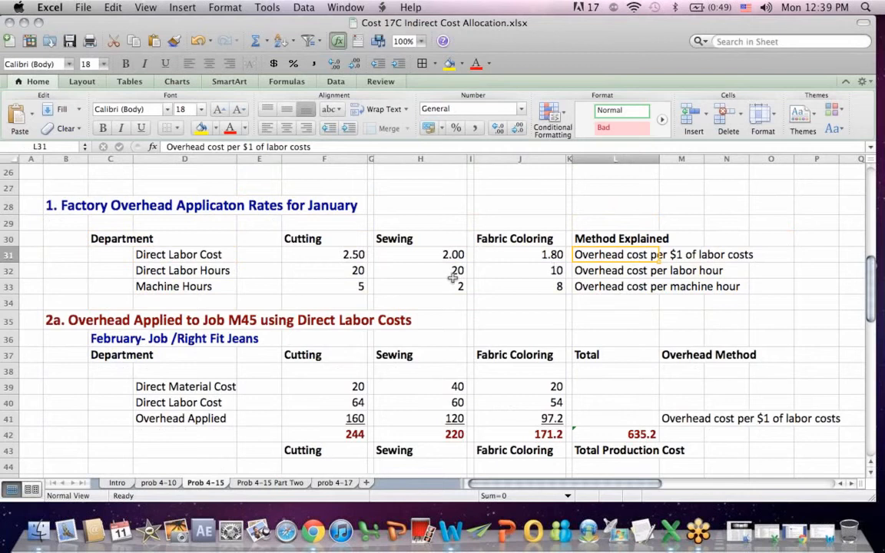
{"action": "mouse_move", "coordinate": [360, 278]}
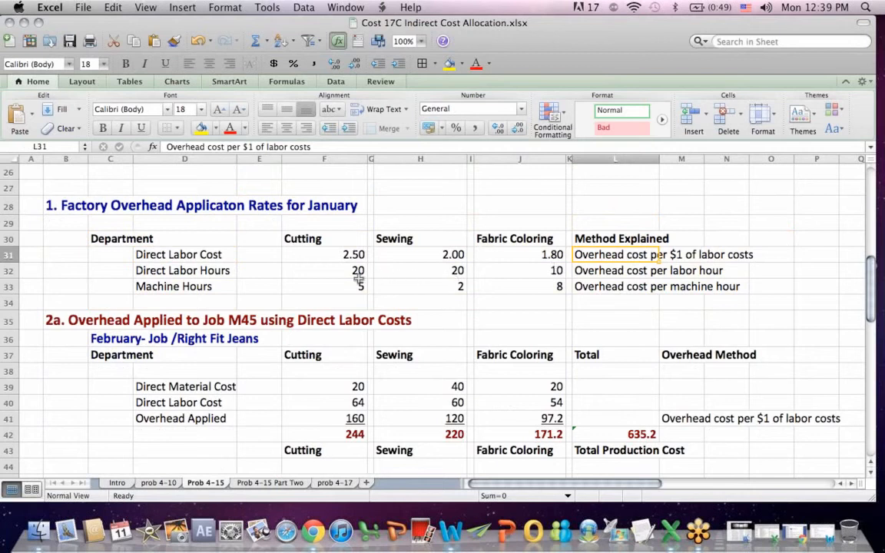
{"action": "left_click", "coordinate": [324, 255]}
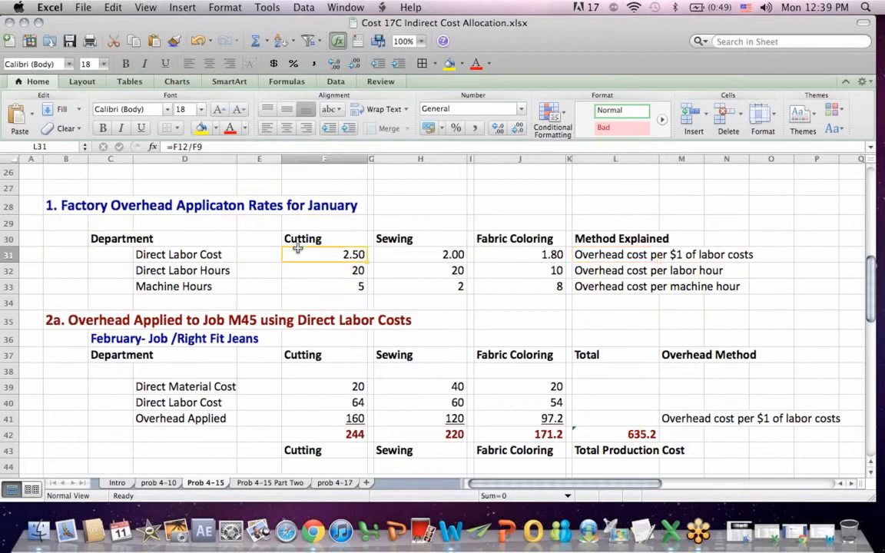
{"action": "left_click", "coordinate": [324, 255]}
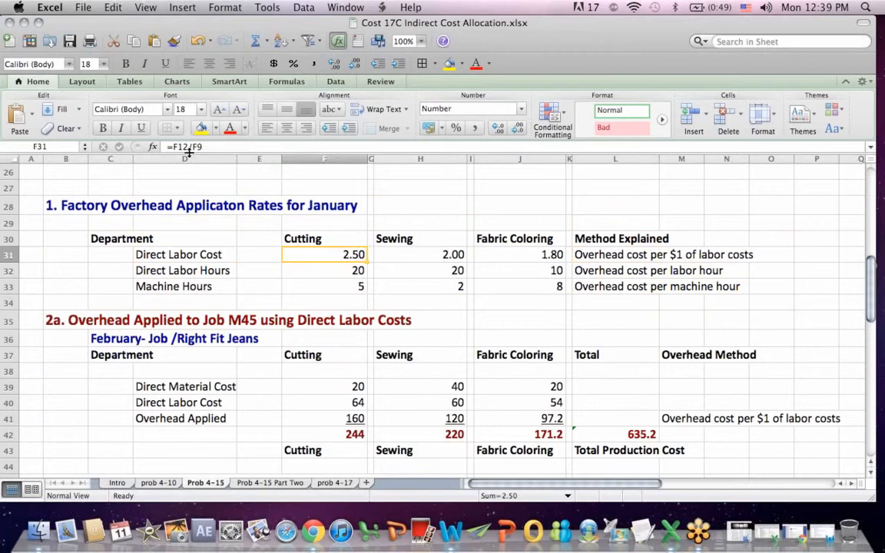
{"action": "double_click", "coordinate": [324, 255]}
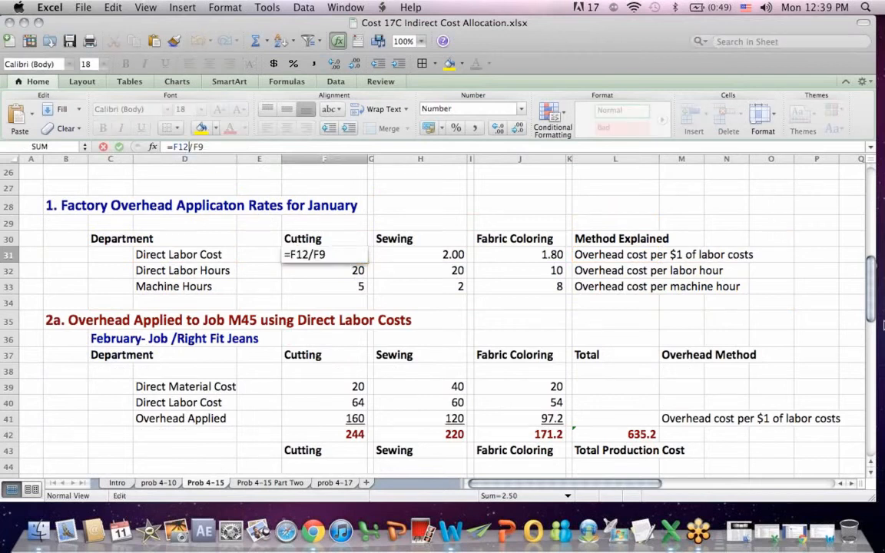
{"action": "scroll", "scroll_direction": "up", "scroll_amount": 3}
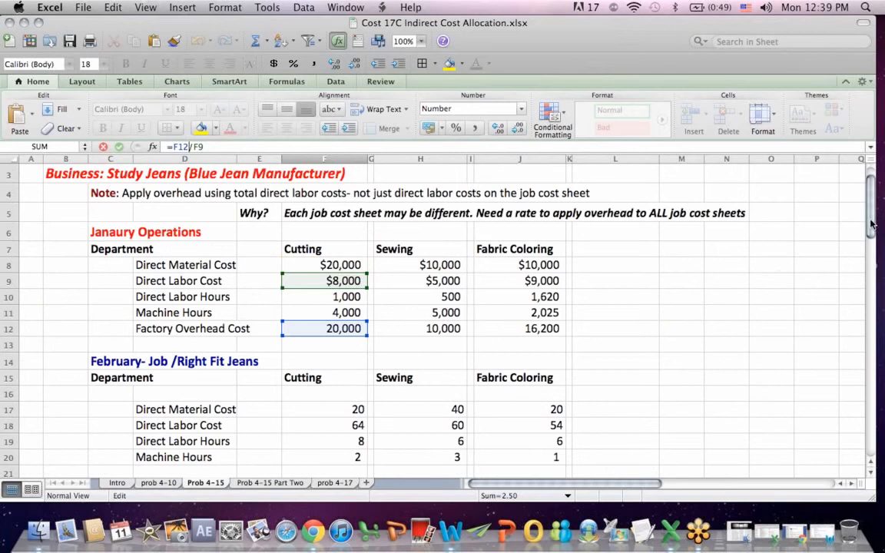
{"action": "mouse_move", "coordinate": [384, 335]}
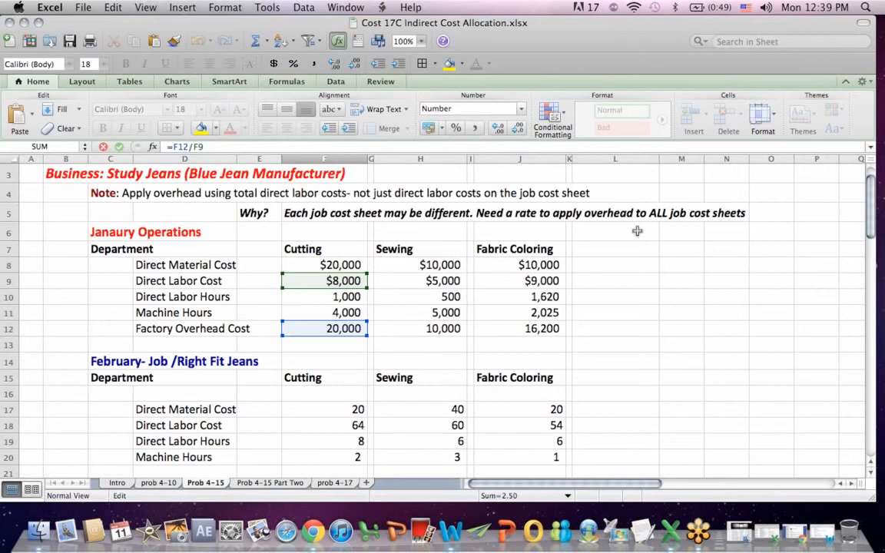
{"action": "scroll", "scroll_direction": "down", "scroll_amount": 3}
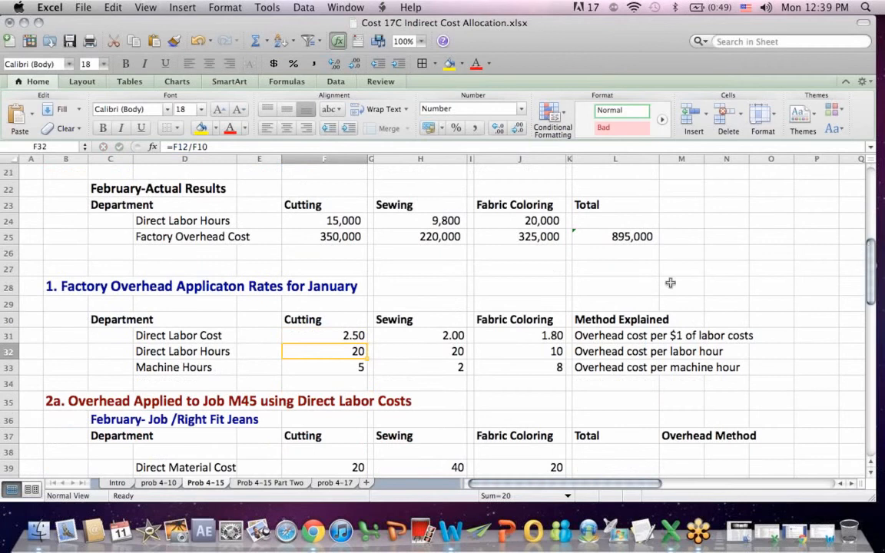
{"action": "left_click", "coordinate": [323, 335]}
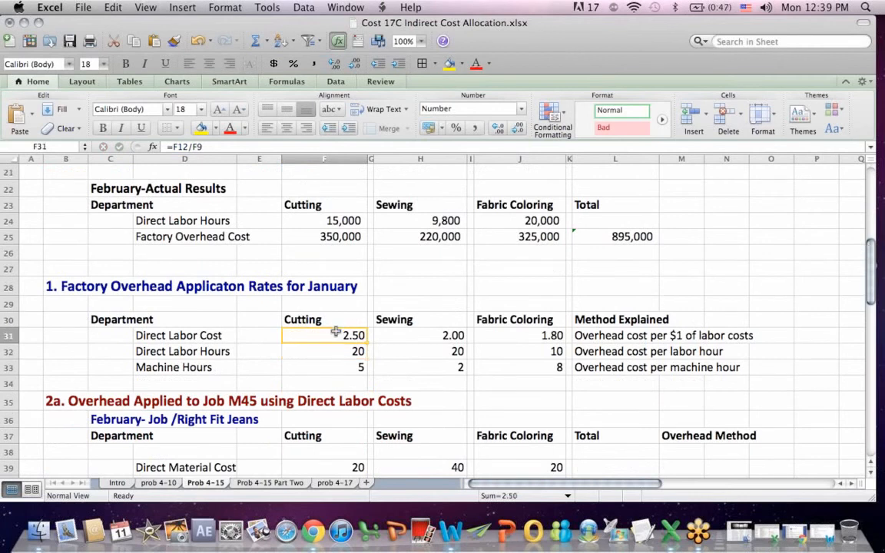
{"action": "mouse_move", "coordinate": [332, 356]}
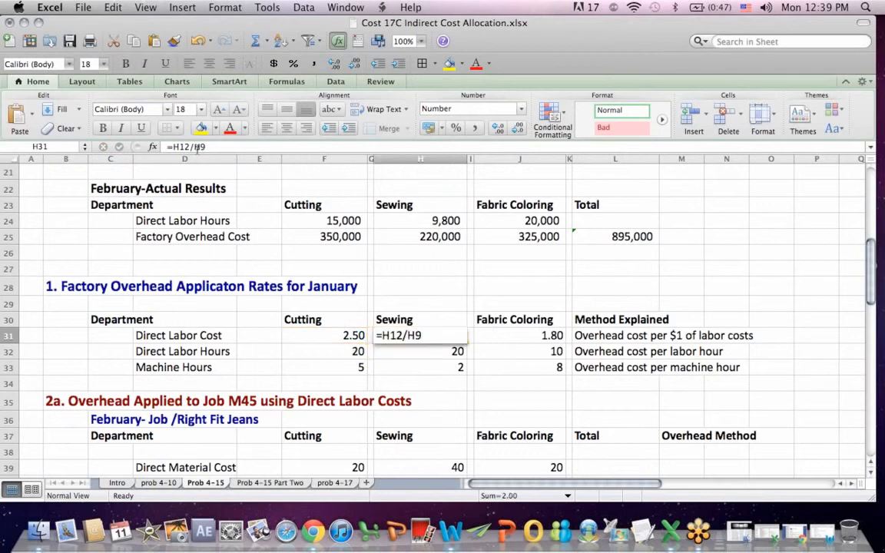
{"action": "scroll", "scroll_direction": "up", "scroll_amount": 3}
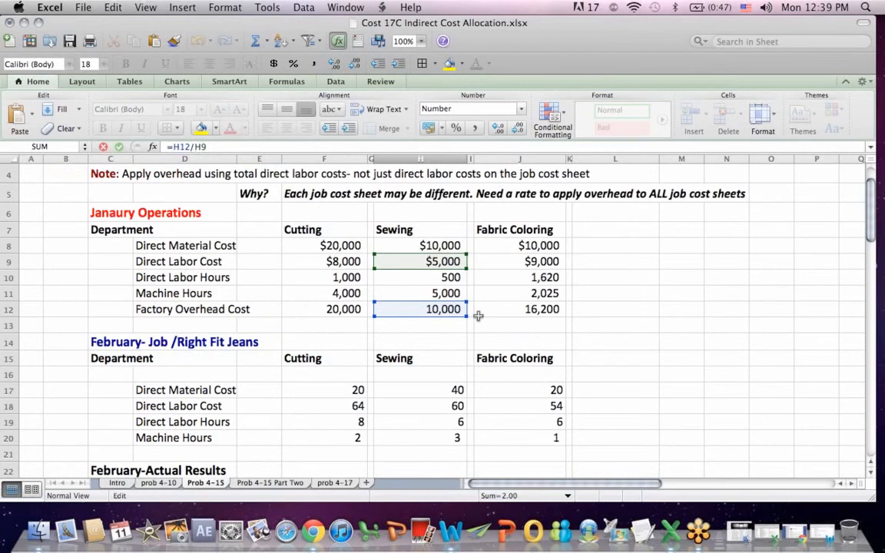
{"action": "mouse_move", "coordinate": [811, 210]}
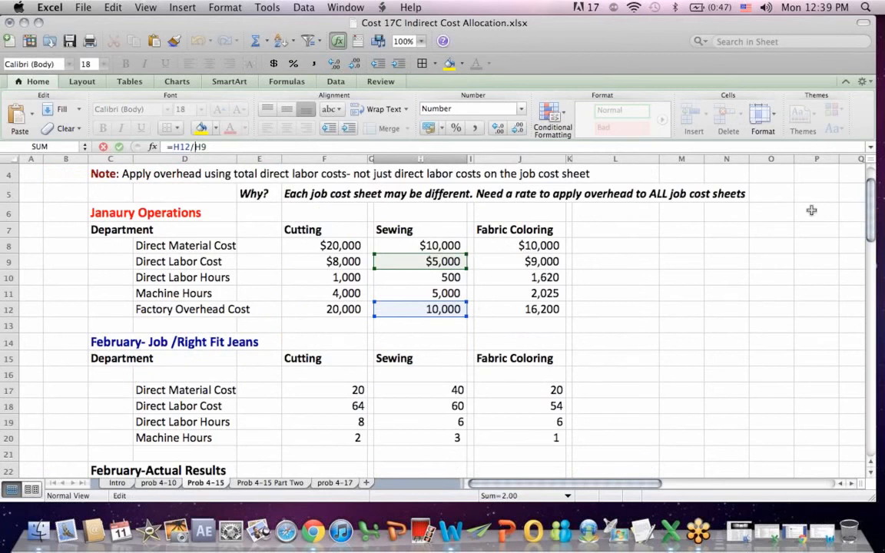
{"action": "scroll", "scroll_direction": "down", "scroll_amount": 3}
{"action": "type", "text": "10"}
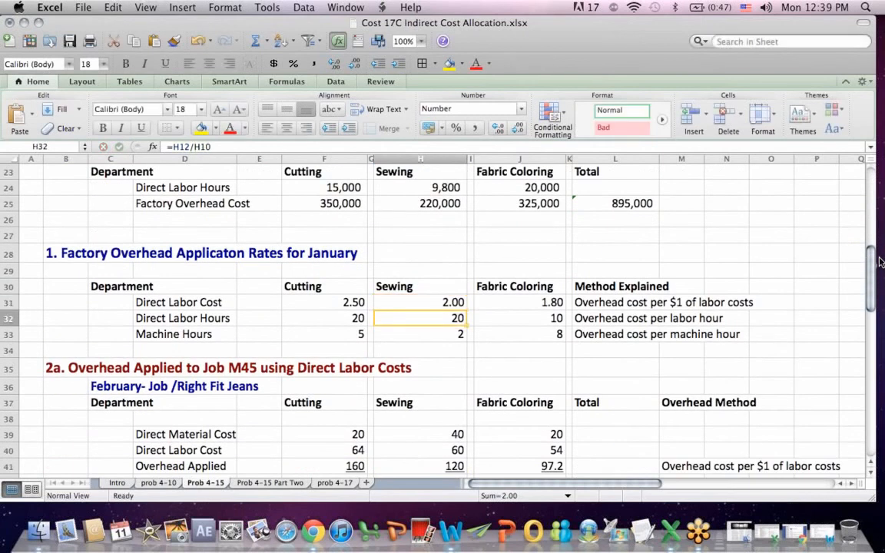
{"action": "left_click", "coordinate": [420, 301]}
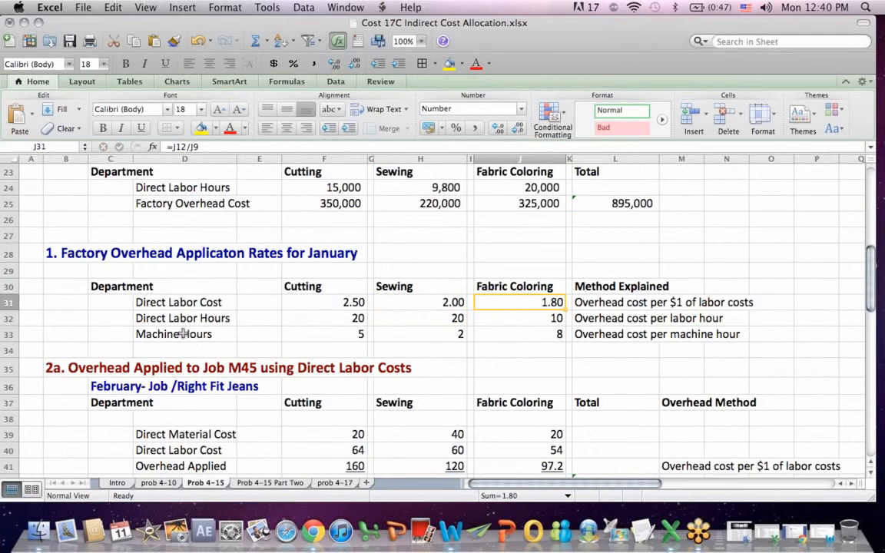
{"action": "left_click", "coordinate": [184, 318]}
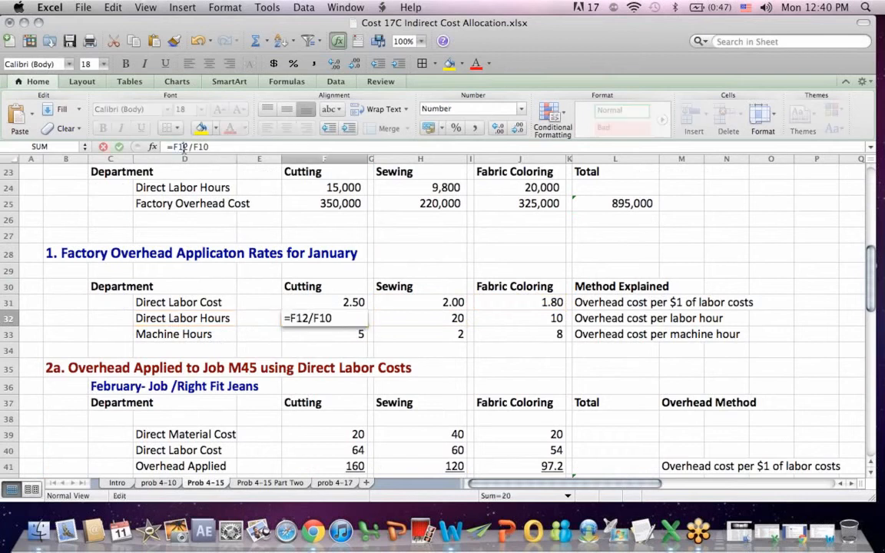
{"action": "scroll", "scroll_direction": "up", "scroll_amount": 3}
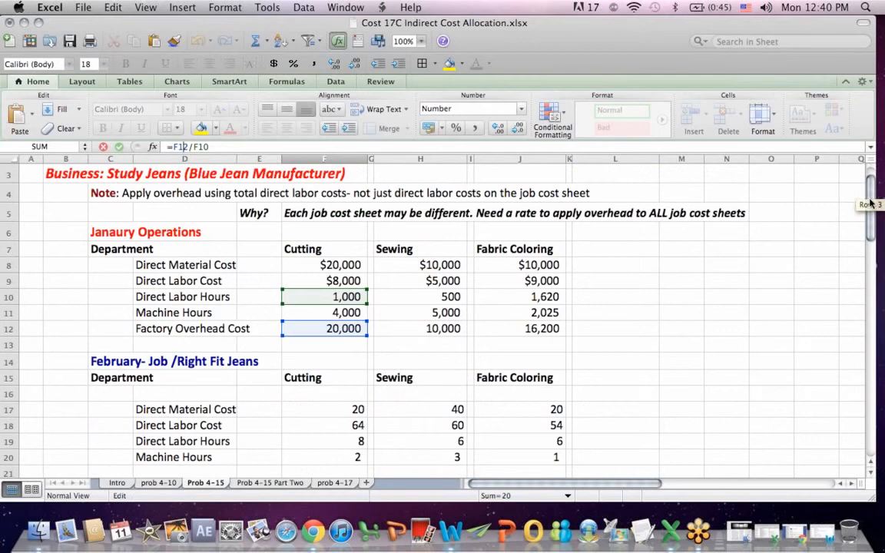
{"action": "mouse_move", "coordinate": [379, 290]}
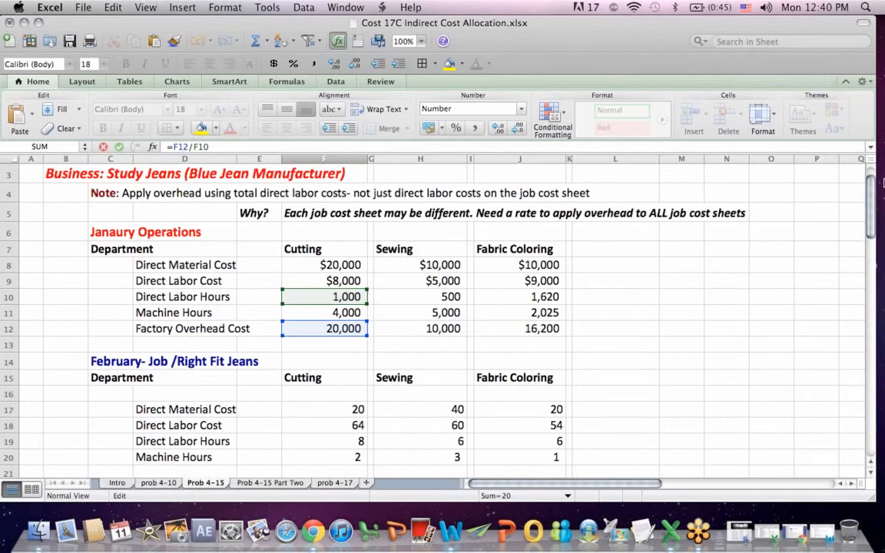
{"action": "scroll", "scroll_direction": "down", "scroll_amount": 3}
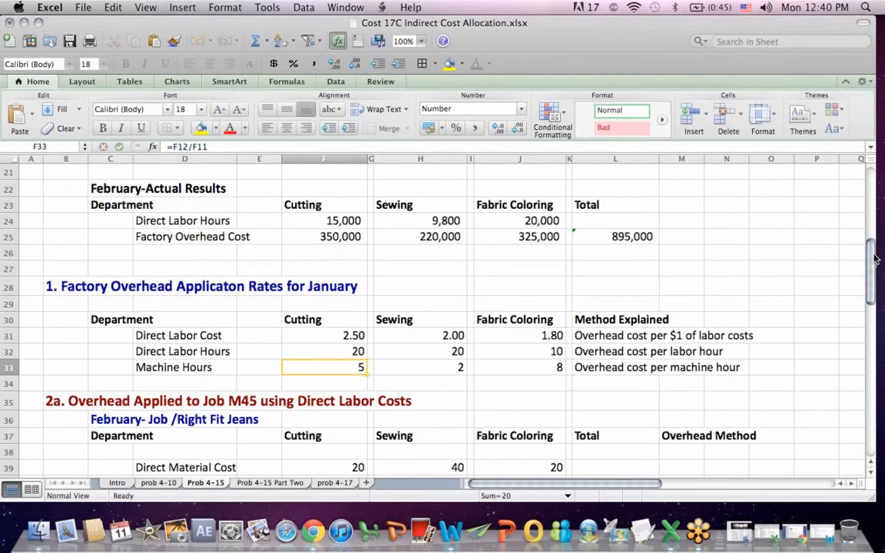
{"action": "left_click", "coordinate": [323, 351]}
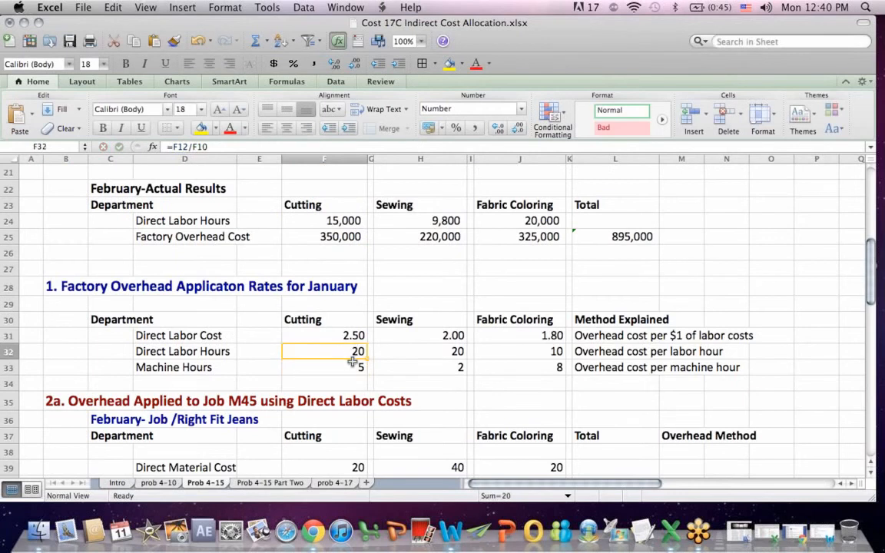
{"action": "left_click", "coordinate": [322, 367]}
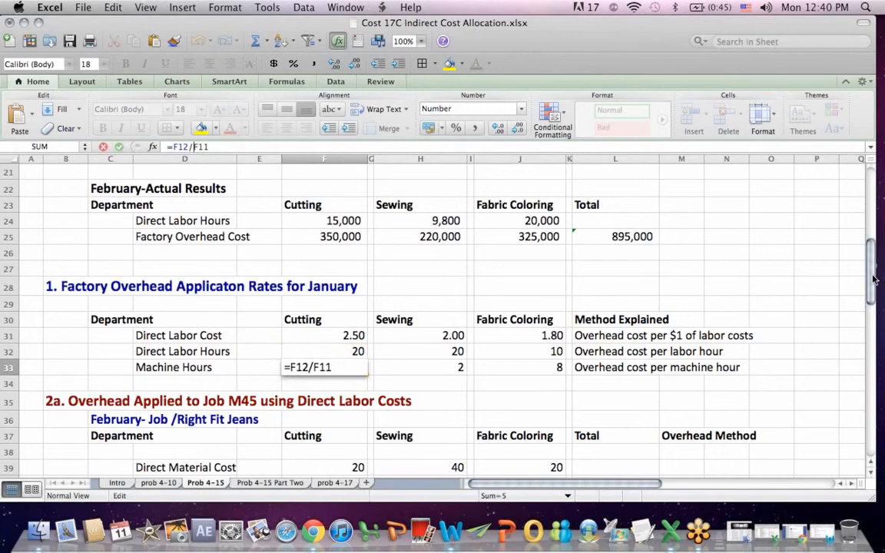
{"action": "scroll", "scroll_direction": "up", "scroll_amount": 3}
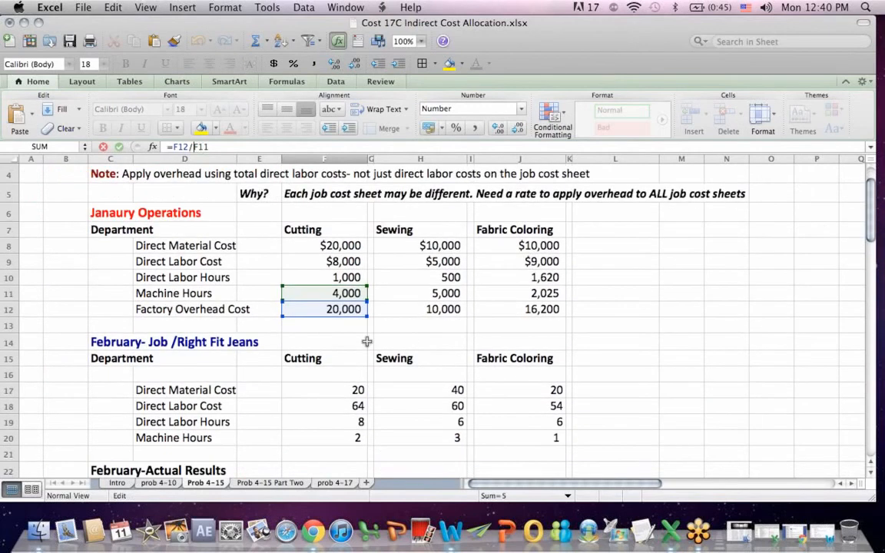
{"action": "scroll", "scroll_direction": "down", "scroll_amount": 3}
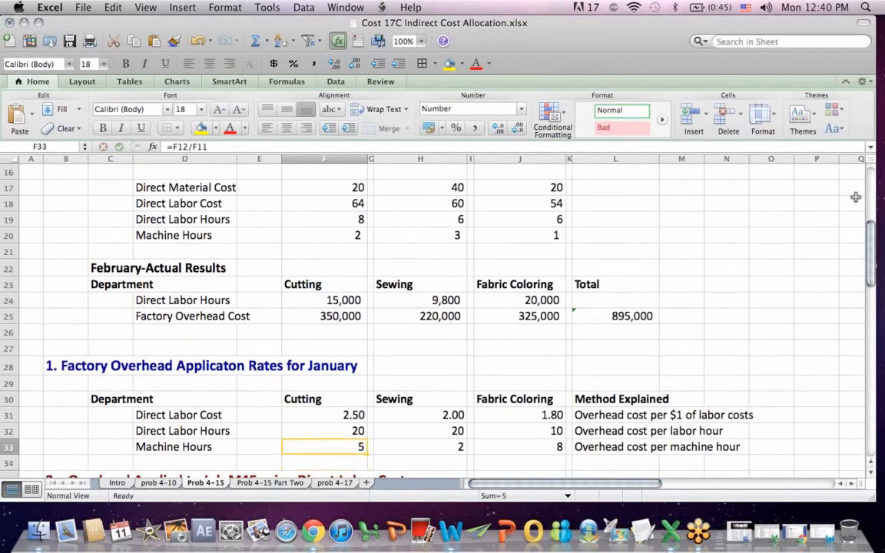
{"action": "scroll", "scroll_direction": "down", "scroll_amount": 3}
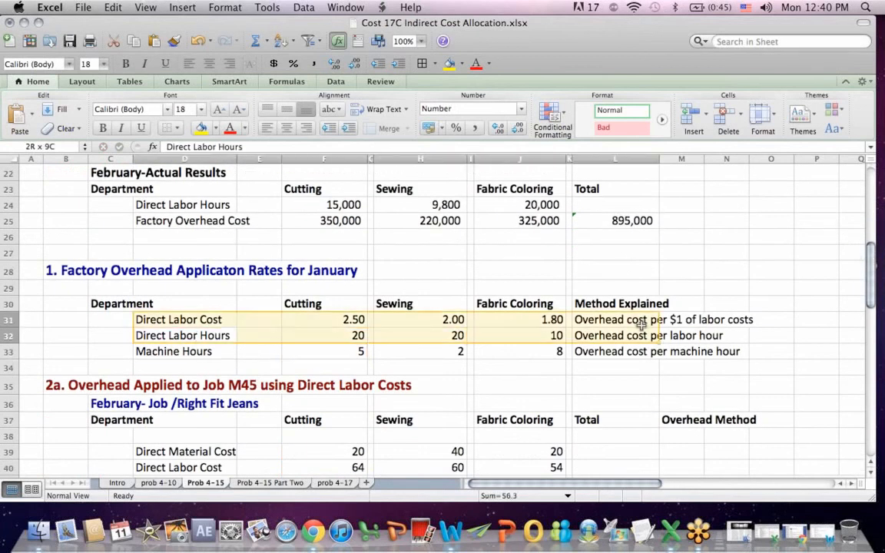
{"action": "left_click", "coordinate": [181, 335]}
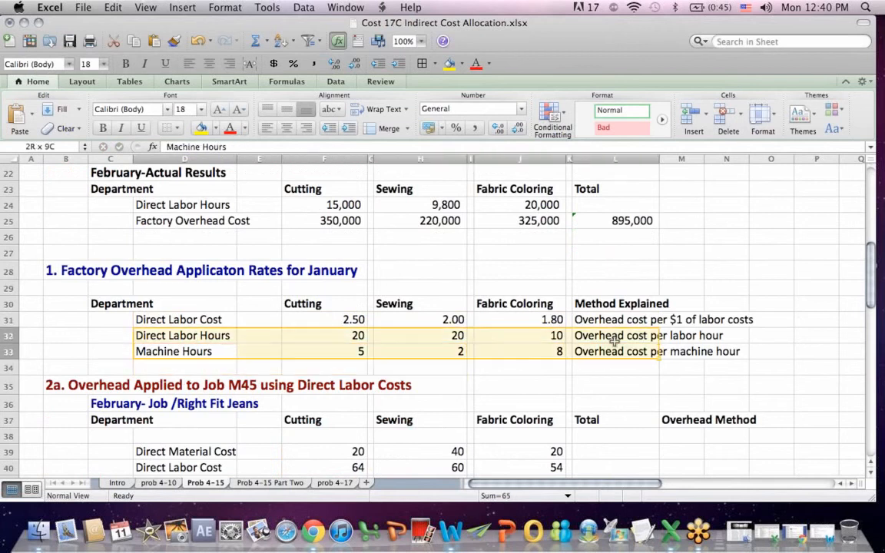
{"action": "left_click", "coordinate": [184, 351]}
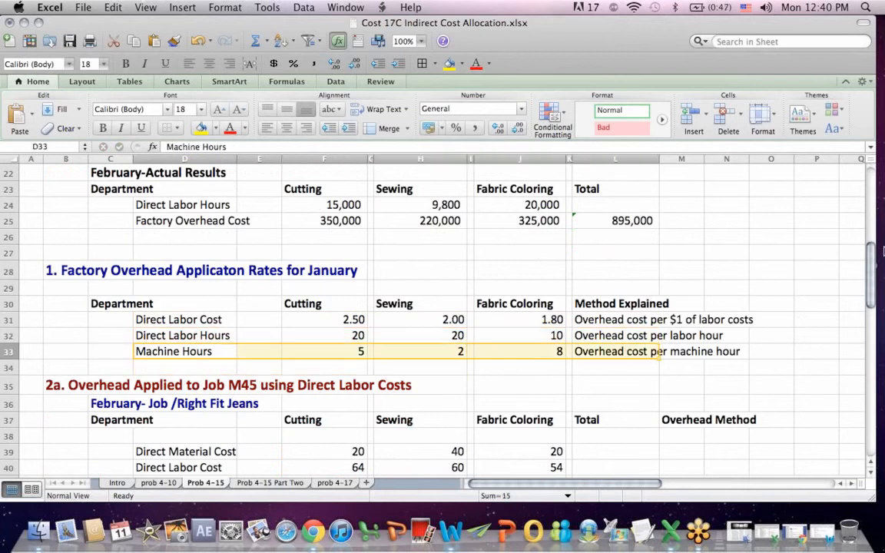
{"action": "left_click", "coordinate": [816, 236]}
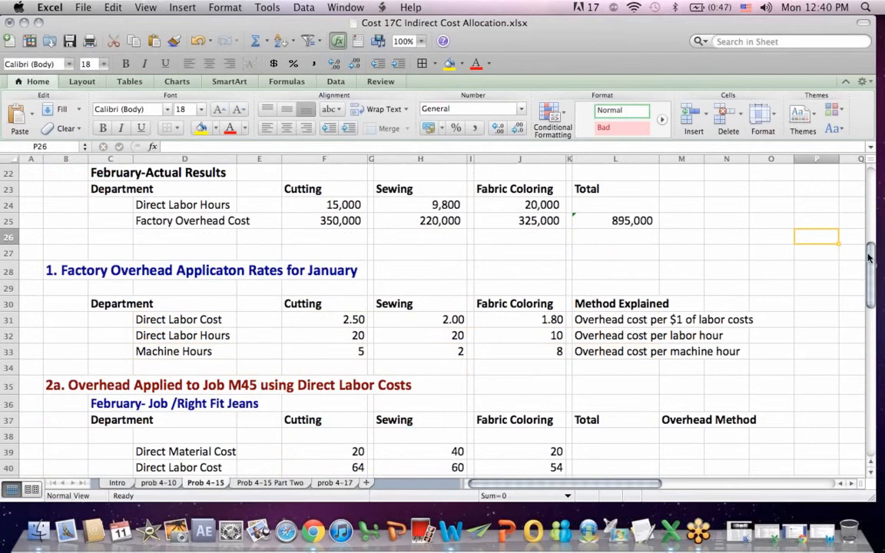
{"action": "scroll", "scroll_direction": "down", "scroll_amount": 3}
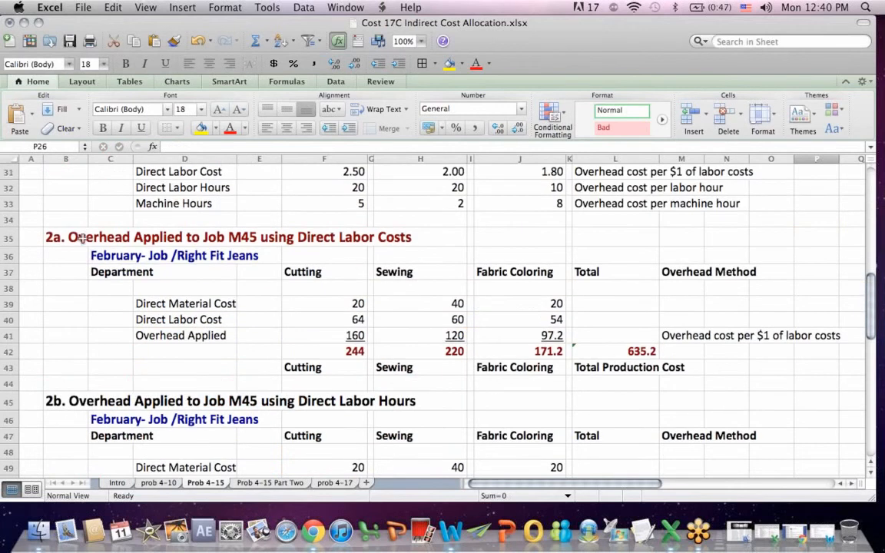
{"action": "left_click", "coordinate": [83, 236]}
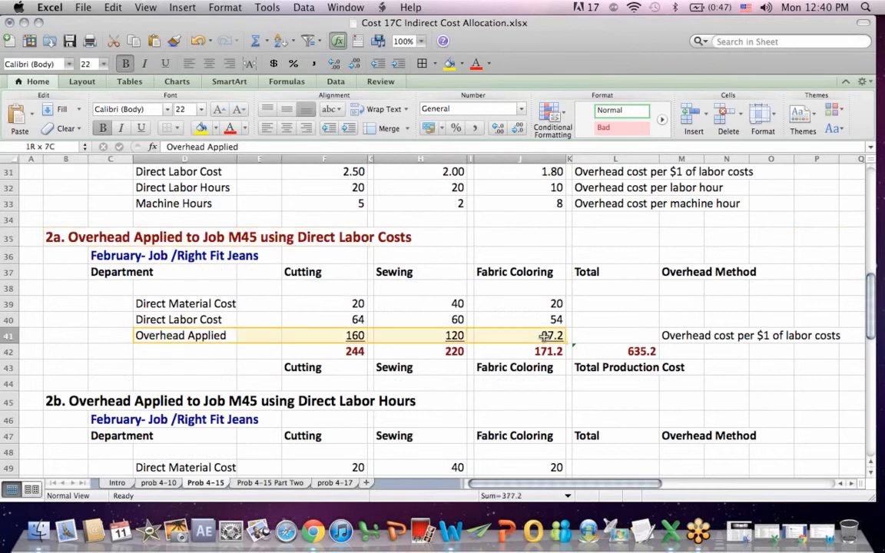
{"action": "left_click", "coordinate": [184, 305]}
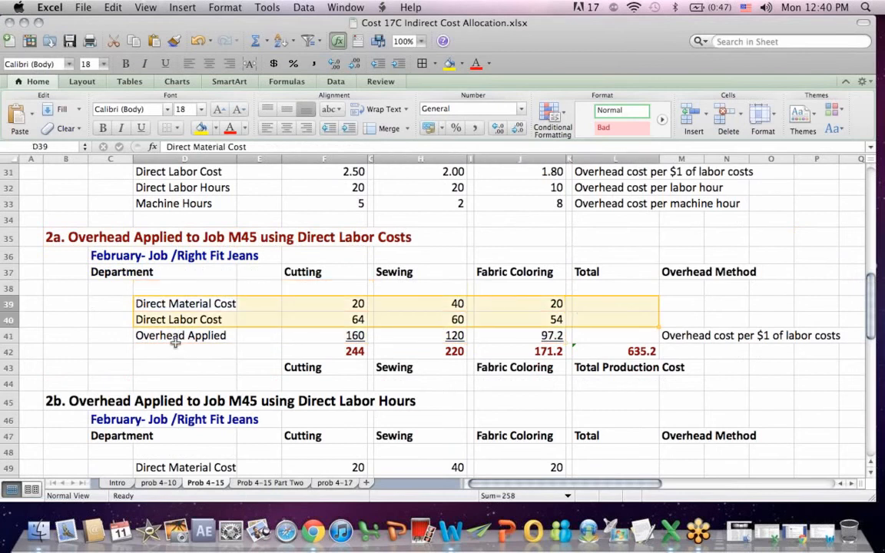
{"action": "left_click", "coordinate": [181, 335]}
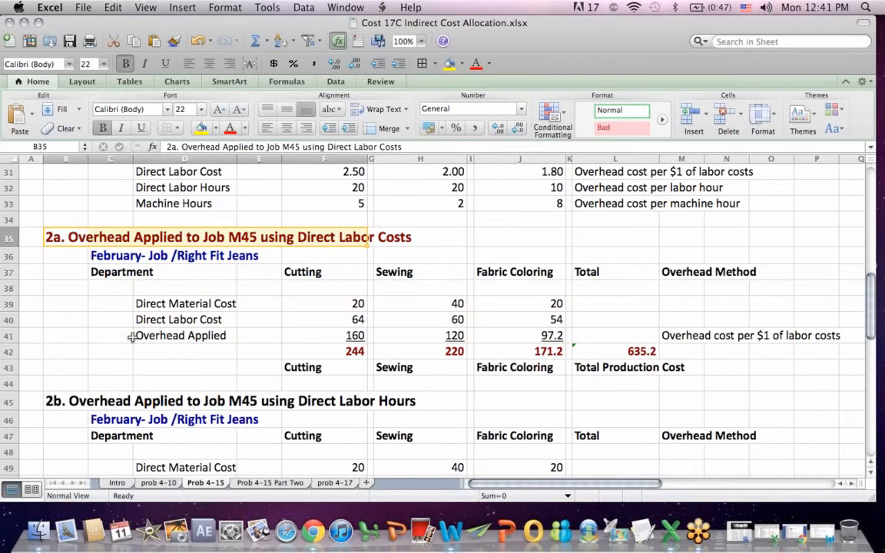
{"action": "left_click", "coordinate": [324, 335]}
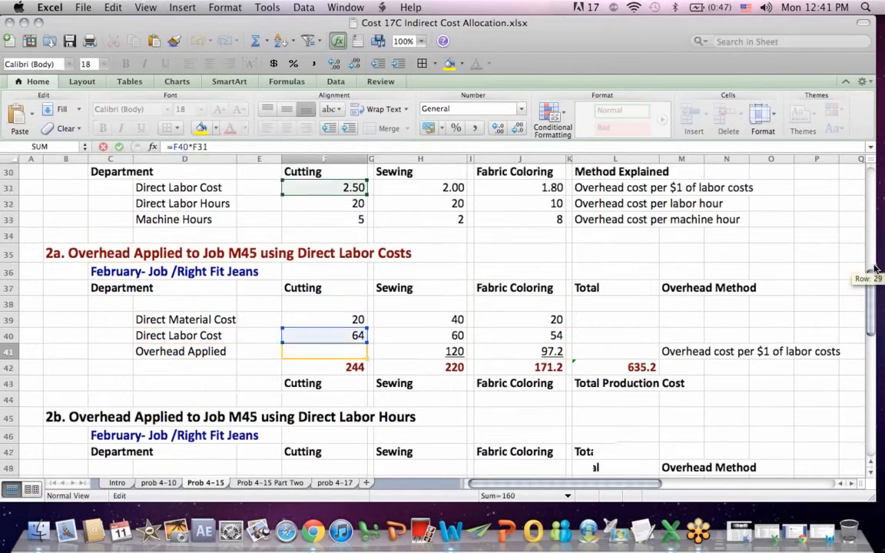
{"action": "scroll", "scroll_direction": "up", "scroll_amount": 3}
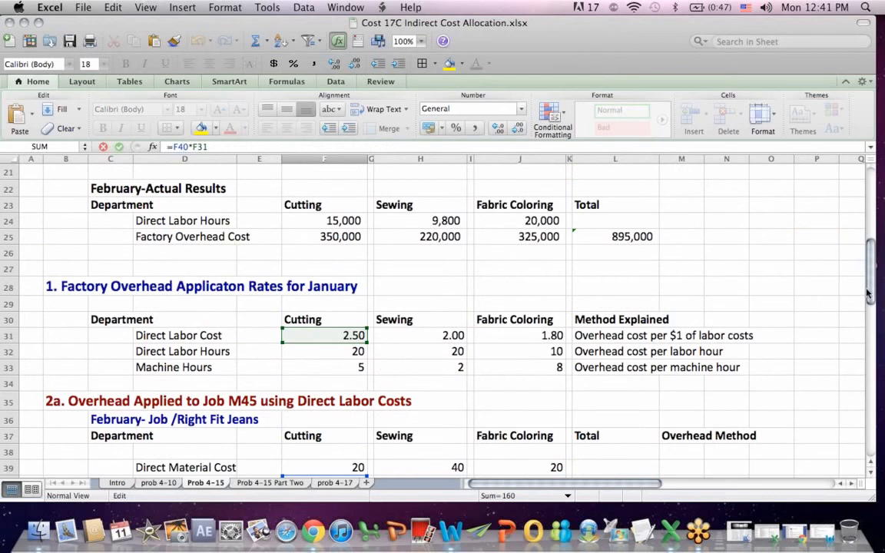
{"action": "scroll", "scroll_direction": "up", "scroll_amount": 3}
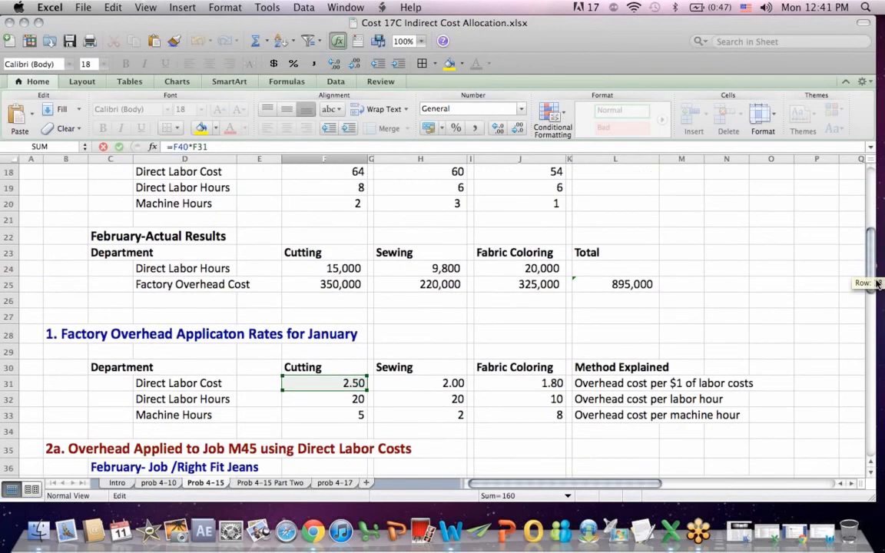
{"action": "scroll", "scroll_direction": "down", "scroll_amount": 3}
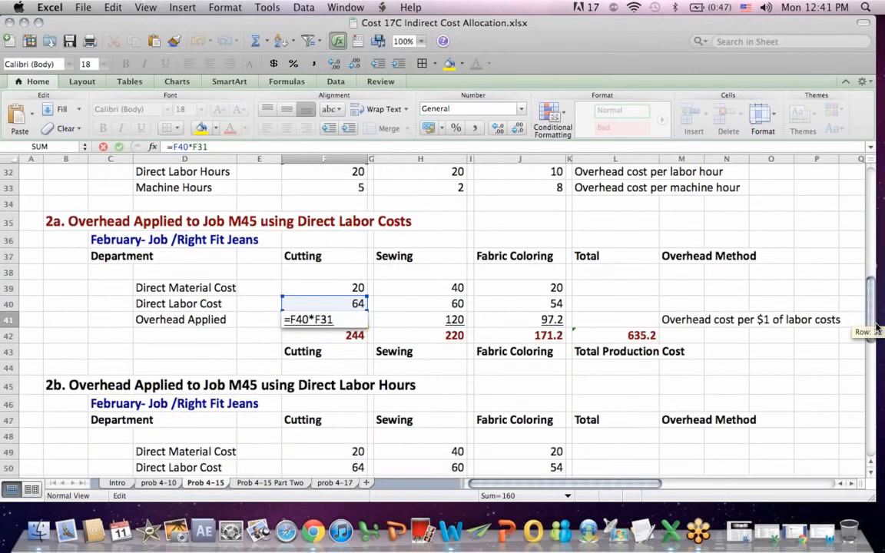
{"action": "scroll", "scroll_direction": "up", "scroll_amount": 3}
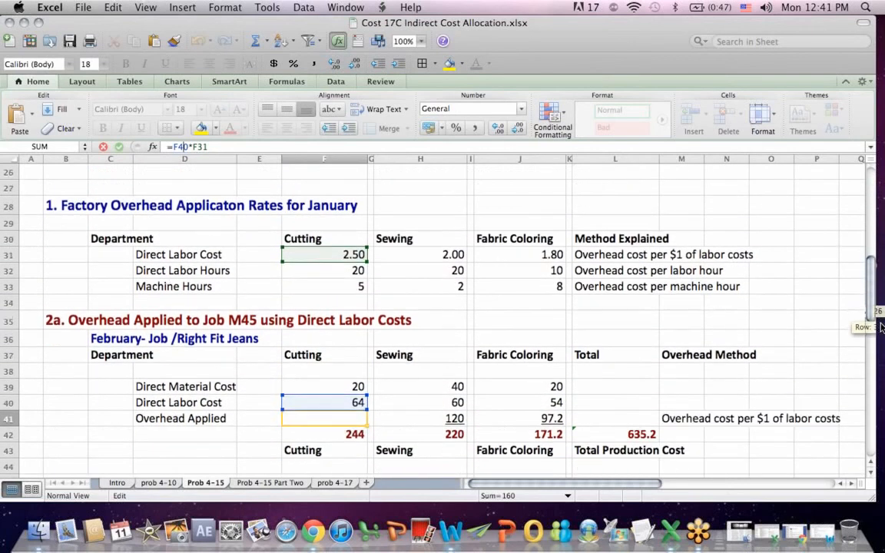
{"action": "scroll", "scroll_direction": "down", "scroll_amount": 3}
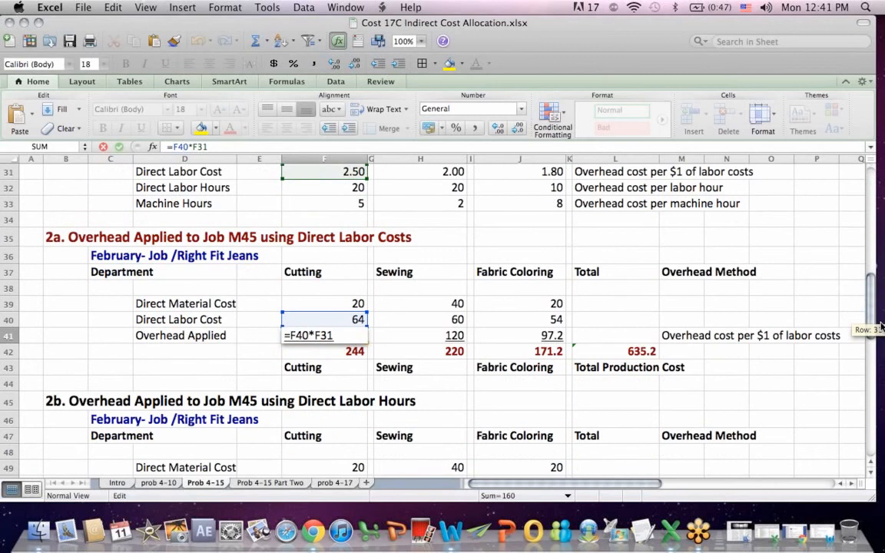
{"action": "scroll", "scroll_direction": "down", "scroll_amount": 3}
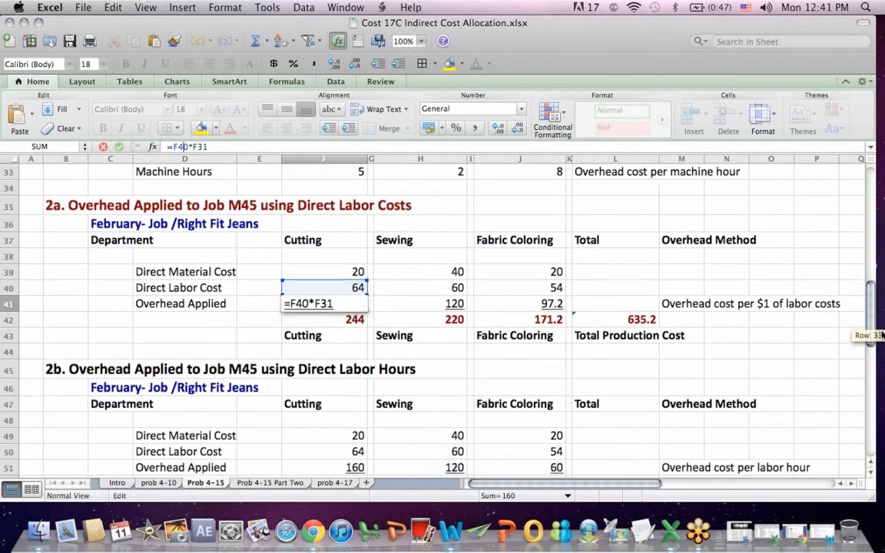
{"action": "scroll", "scroll_direction": "up", "scroll_amount": 3}
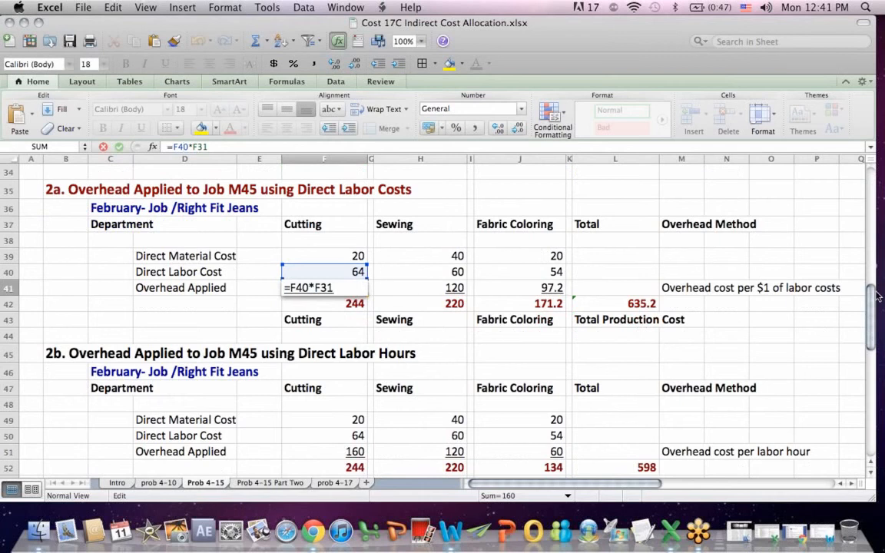
{"action": "scroll", "scroll_direction": "up", "scroll_amount": 3}
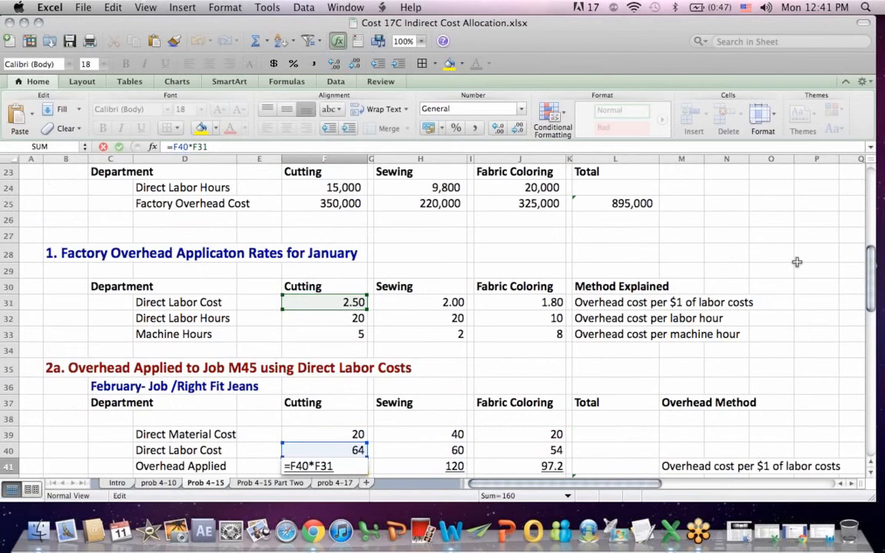
{"action": "key", "text": "Return"}
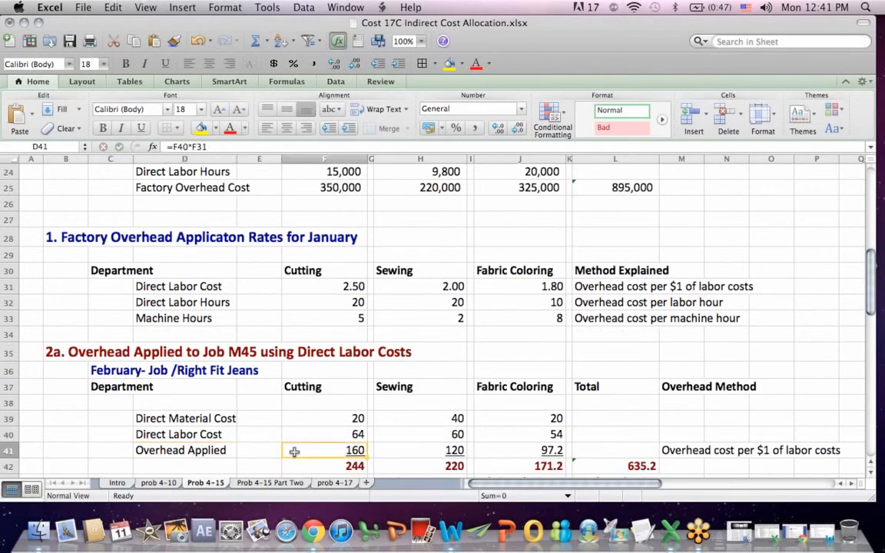
{"action": "left_click", "coordinate": [526, 450]}
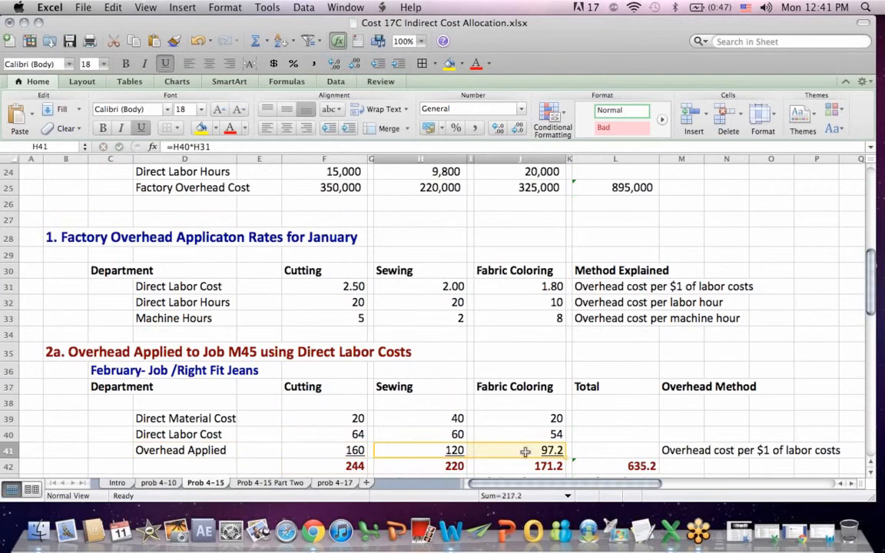
{"action": "left_click", "coordinate": [455, 450]}
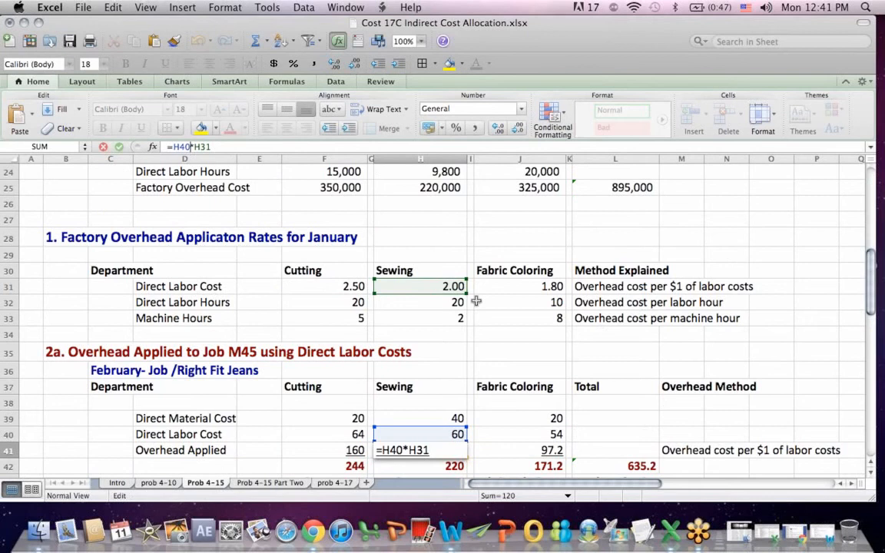
{"action": "scroll", "scroll_direction": "up", "scroll_amount": 3}
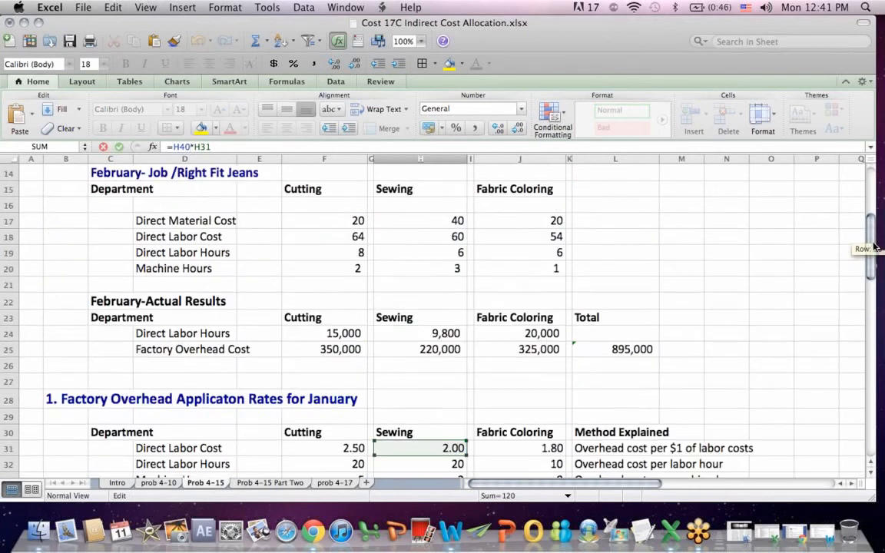
{"action": "scroll", "scroll_direction": "down", "scroll_amount": 3}
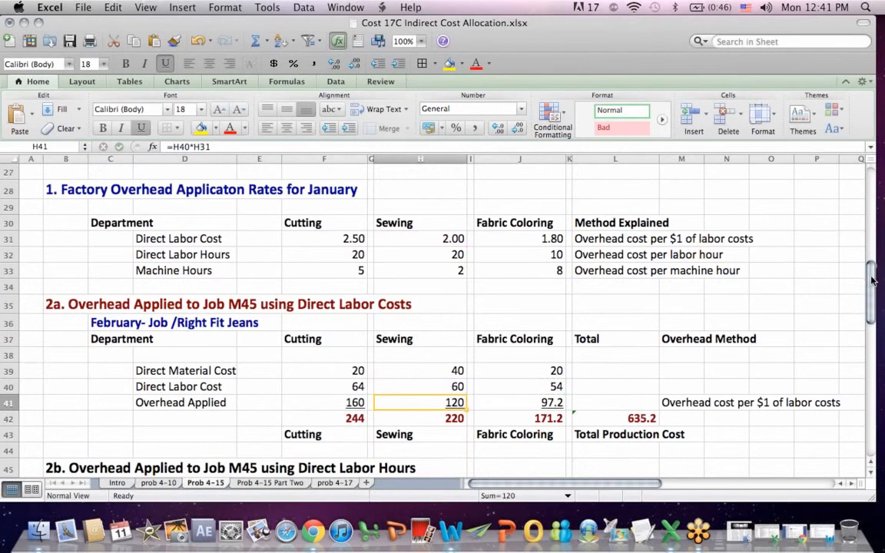
{"action": "scroll", "scroll_direction": "down", "scroll_amount": 3}
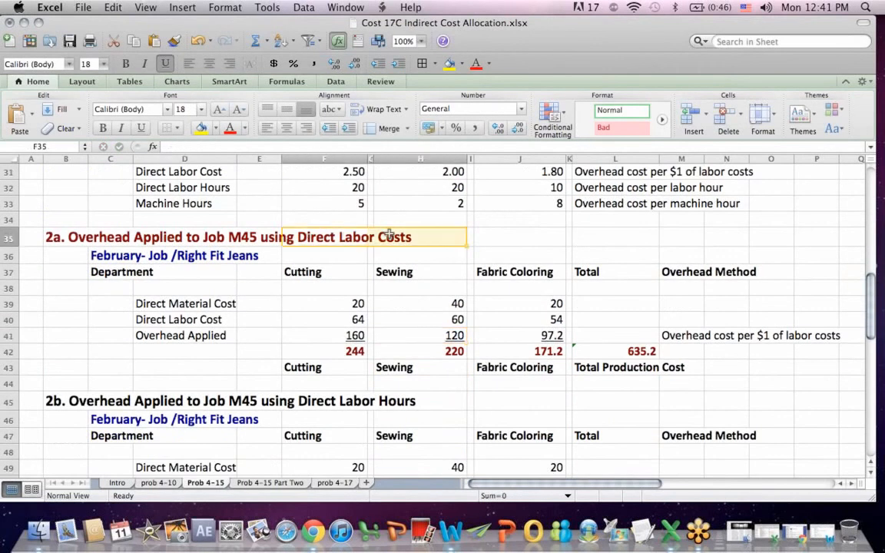
{"action": "left_click", "coordinate": [181, 335]}
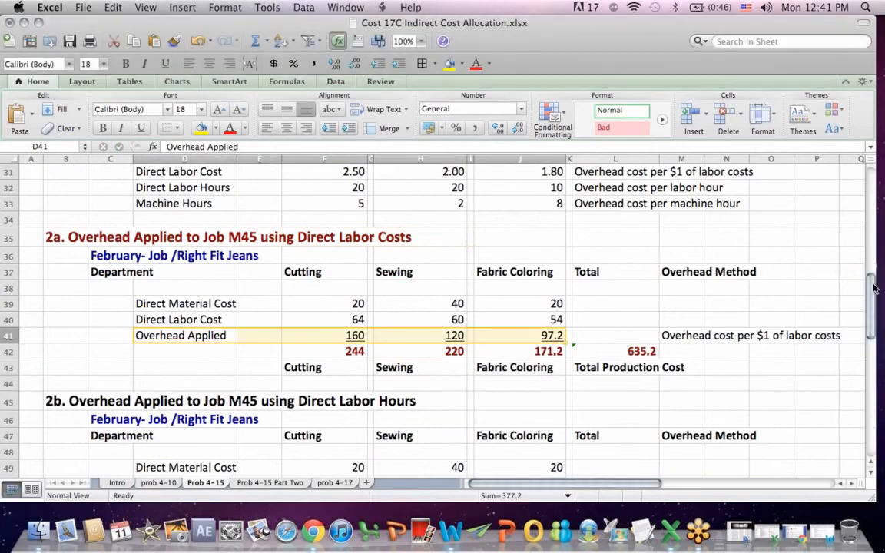
{"action": "scroll", "scroll_direction": "down", "scroll_amount": 3}
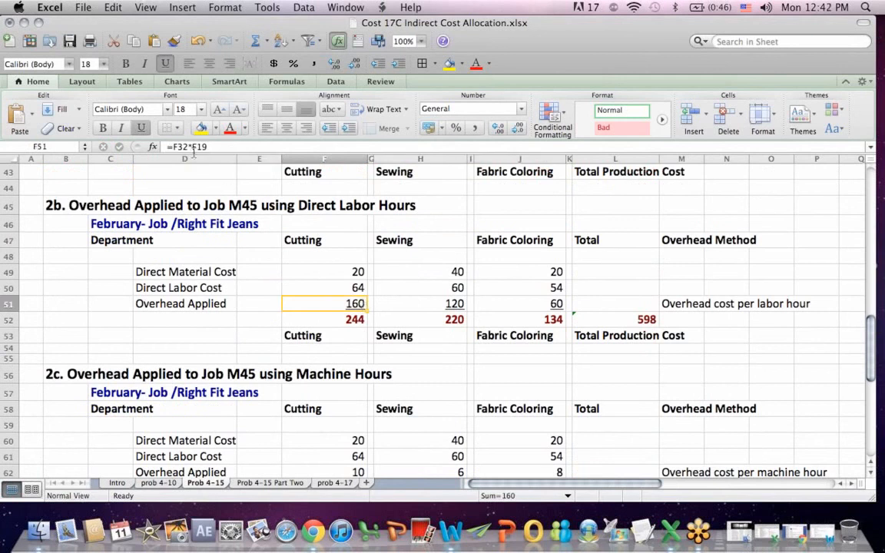
{"action": "double_click", "coordinate": [323, 302]}
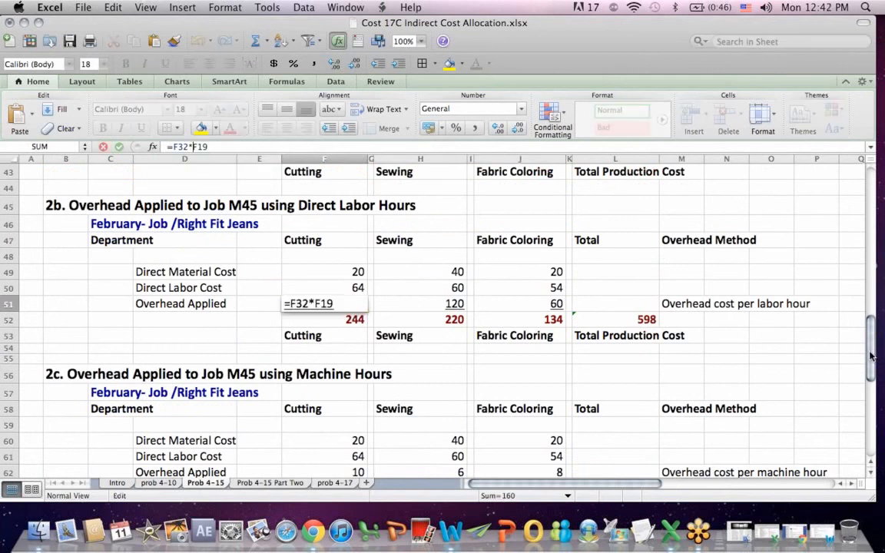
{"action": "scroll", "scroll_direction": "up", "scroll_amount": 3}
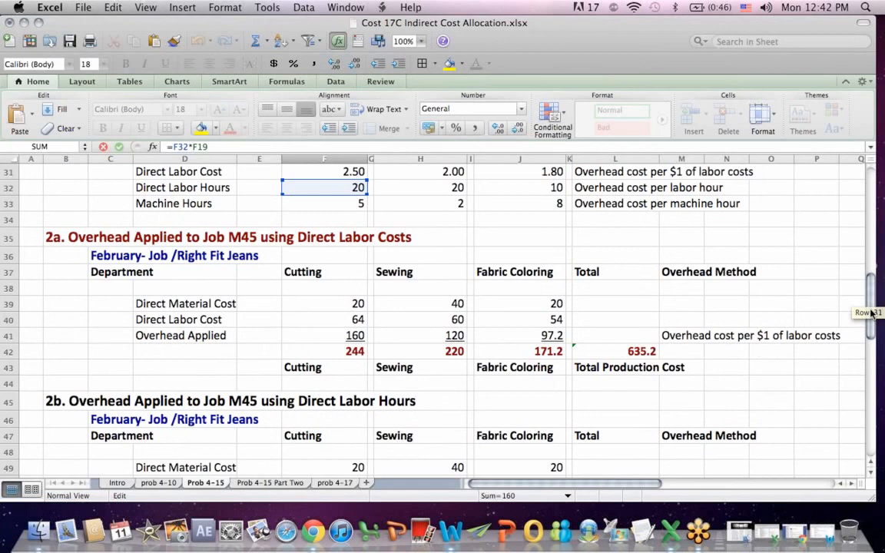
{"action": "scroll", "scroll_direction": "up", "scroll_amount": 3}
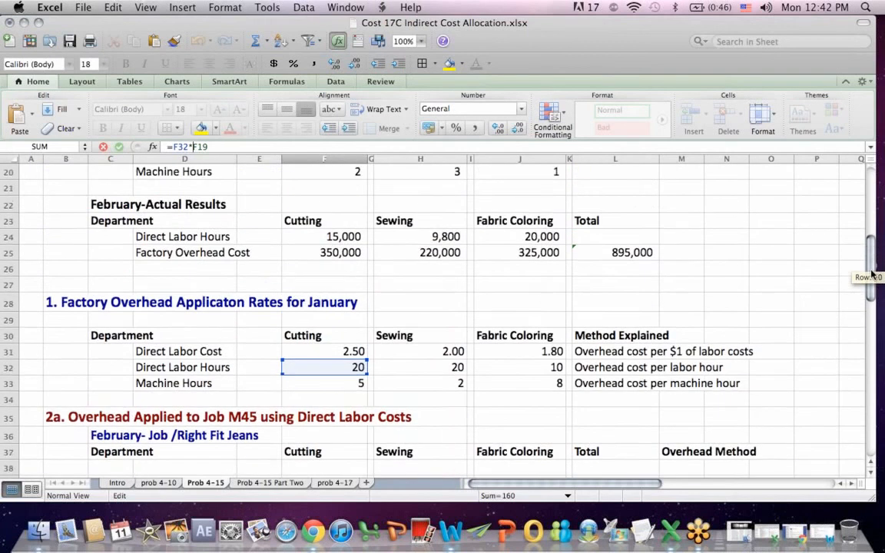
{"action": "scroll", "scroll_direction": "down", "scroll_amount": 3}
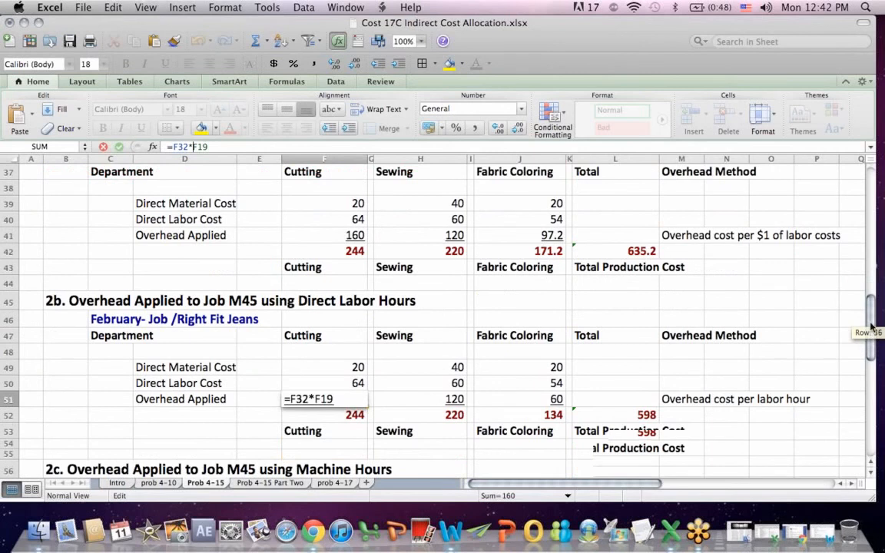
{"action": "scroll", "scroll_direction": "up", "scroll_amount": 3}
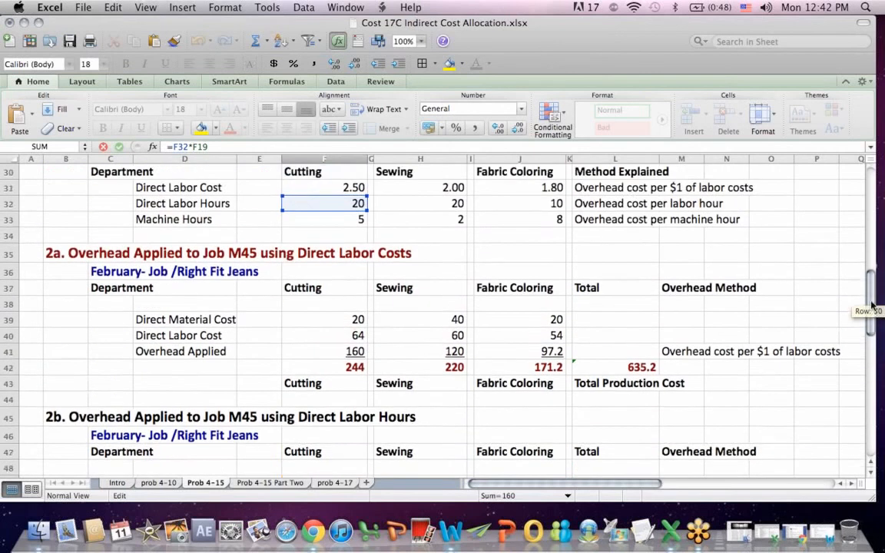
{"action": "scroll", "scroll_direction": "up", "scroll_amount": 3}
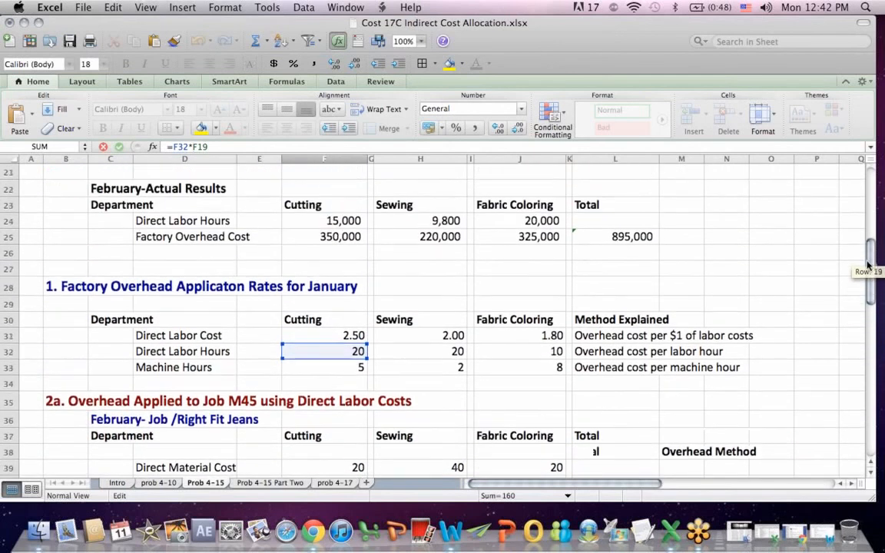
{"action": "scroll", "scroll_direction": "up", "scroll_amount": 3}
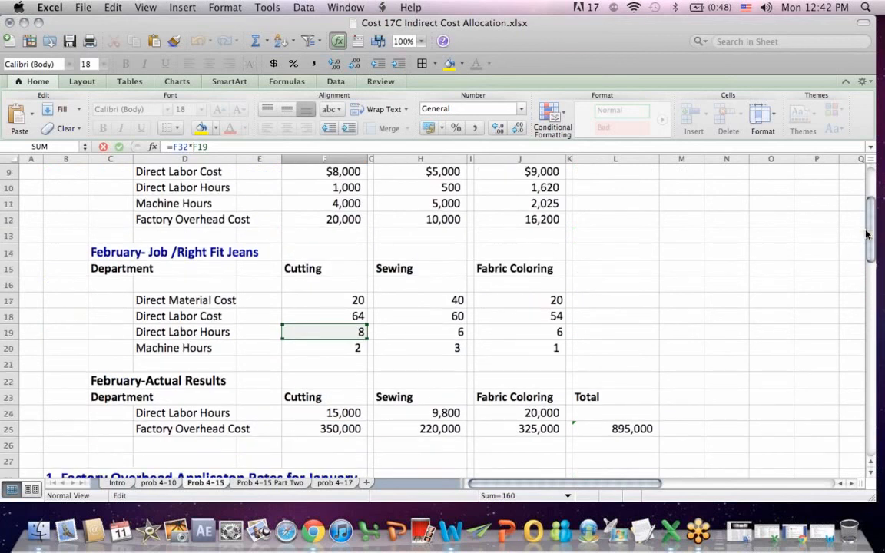
{"action": "mouse_move", "coordinate": [403, 341]}
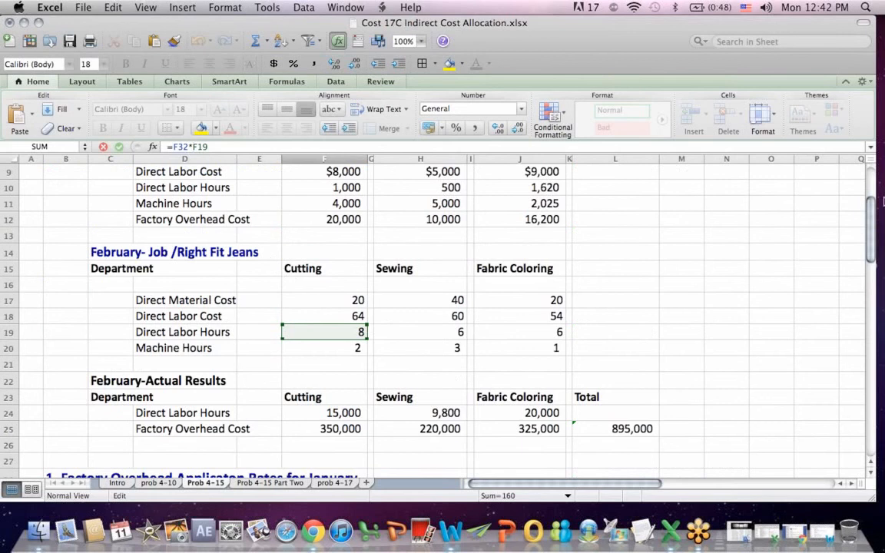
{"action": "scroll", "scroll_direction": "down", "scroll_amount": 3}
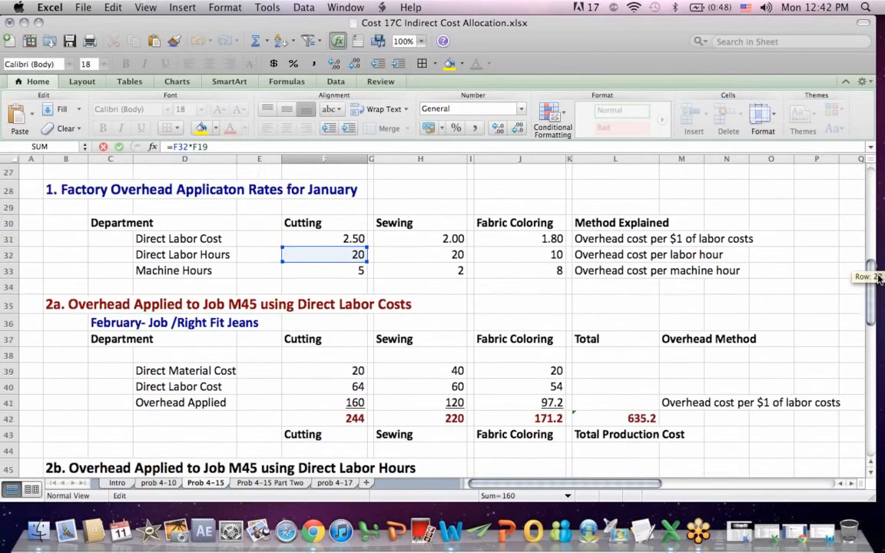
{"action": "scroll", "scroll_direction": "down", "scroll_amount": 3}
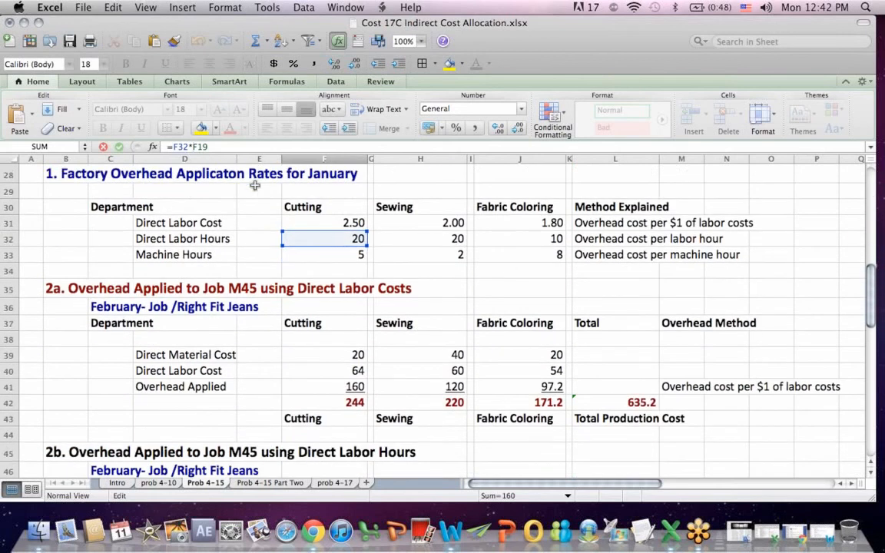
{"action": "mouse_move", "coordinate": [396, 221]}
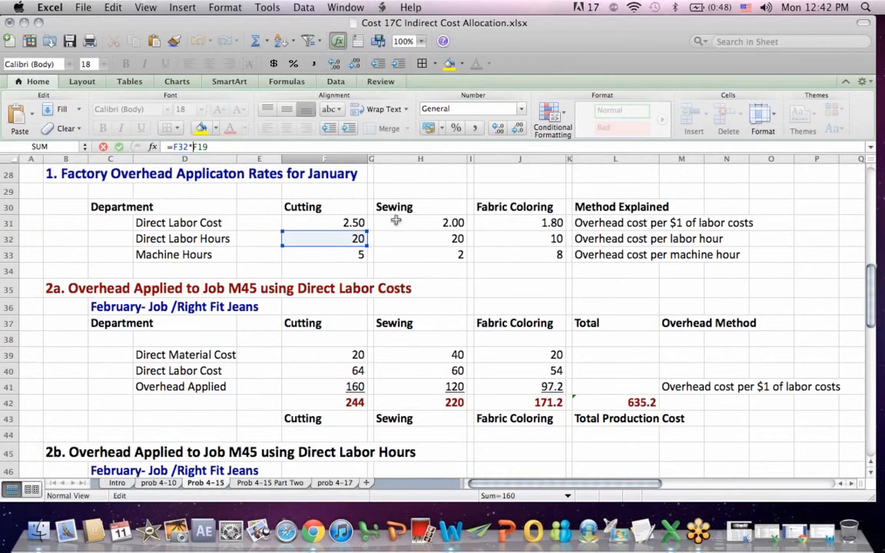
{"action": "scroll", "scroll_direction": "down", "scroll_amount": 3}
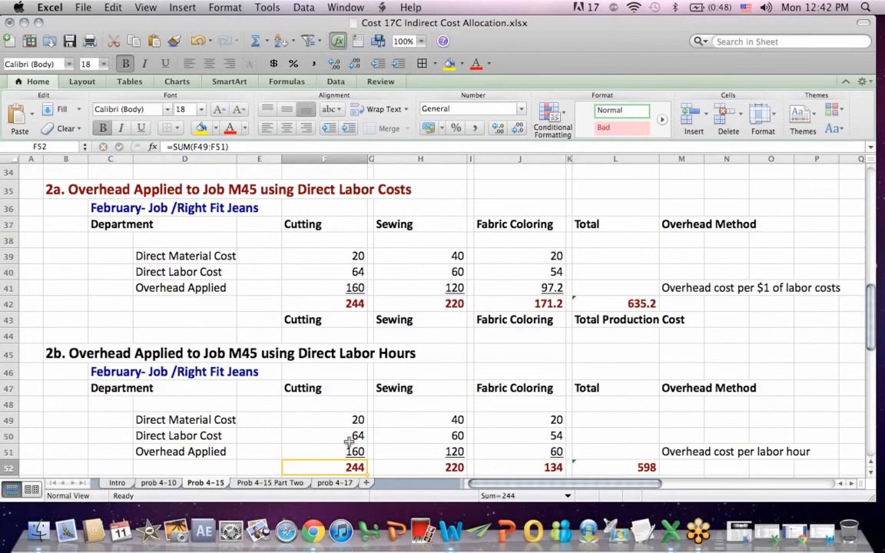
{"action": "left_click", "coordinate": [322, 287]}
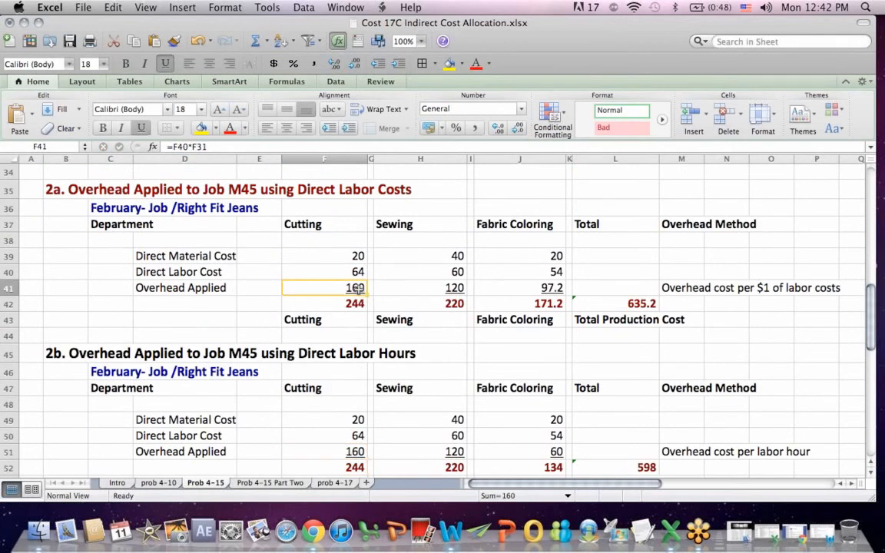
{"action": "left_click", "coordinate": [421, 452]}
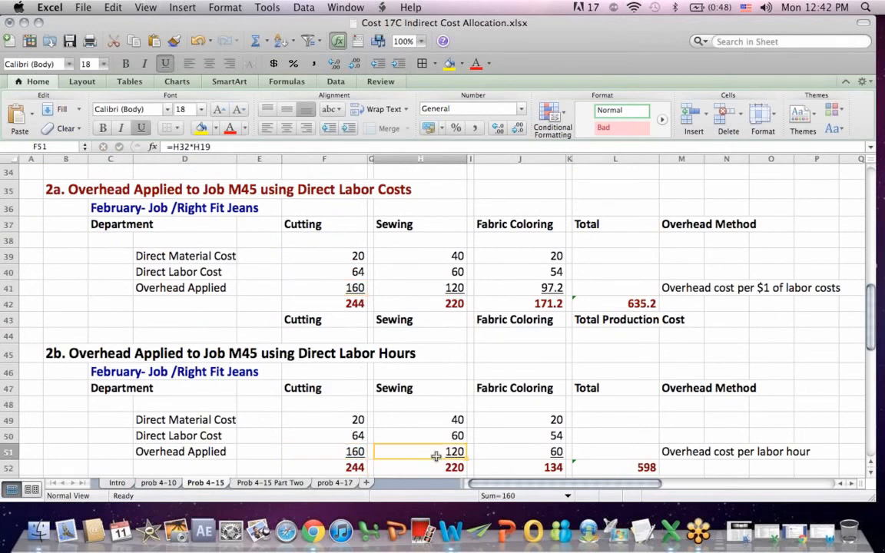
{"action": "left_click", "coordinate": [421, 452]}
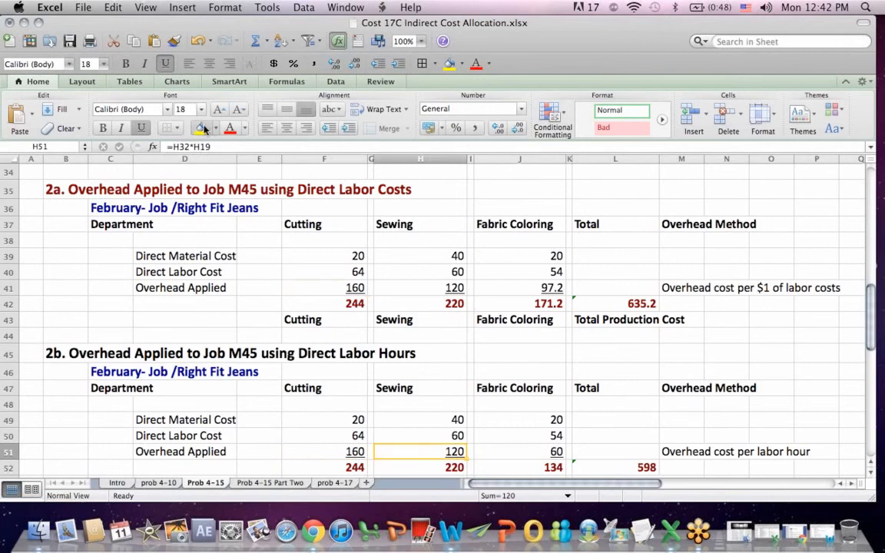
{"action": "double_click", "coordinate": [420, 452]}
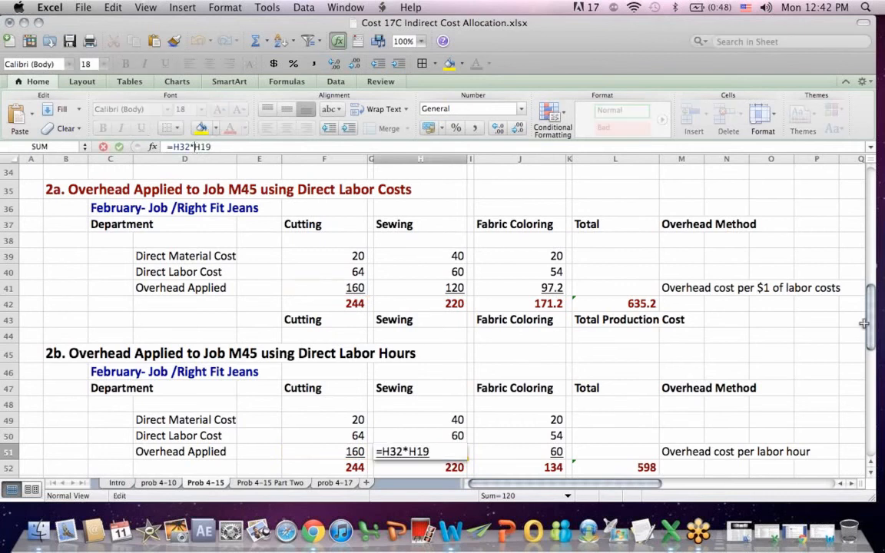
{"action": "scroll", "scroll_direction": "up", "scroll_amount": 3}
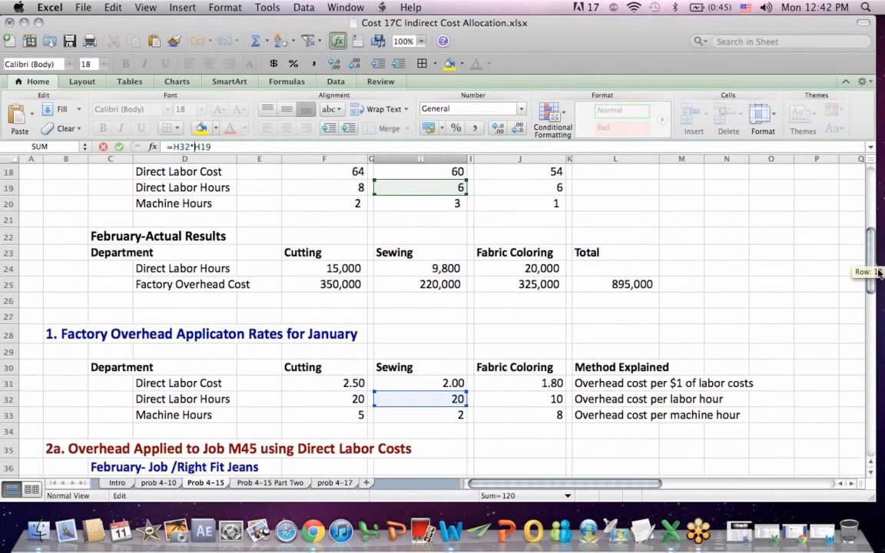
{"action": "scroll", "scroll_direction": "down", "scroll_amount": 3}
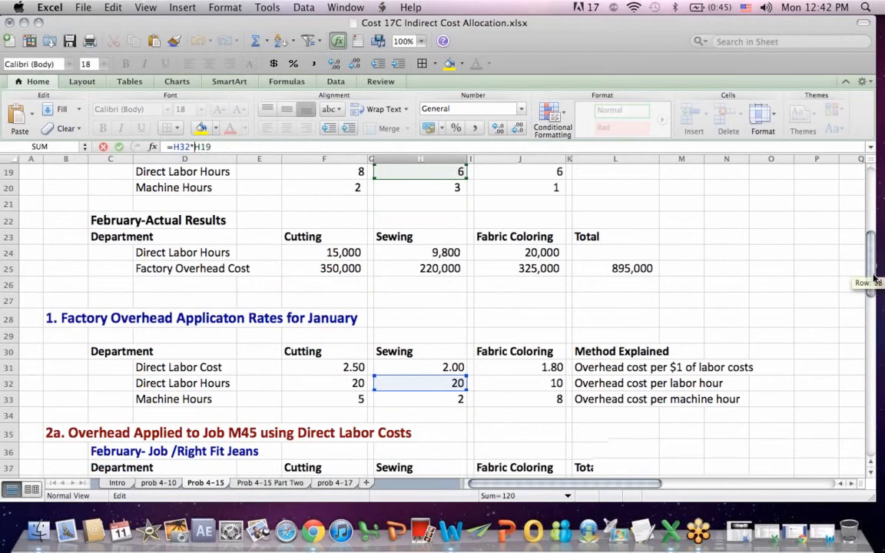
{"action": "scroll", "scroll_direction": "up", "scroll_amount": 3}
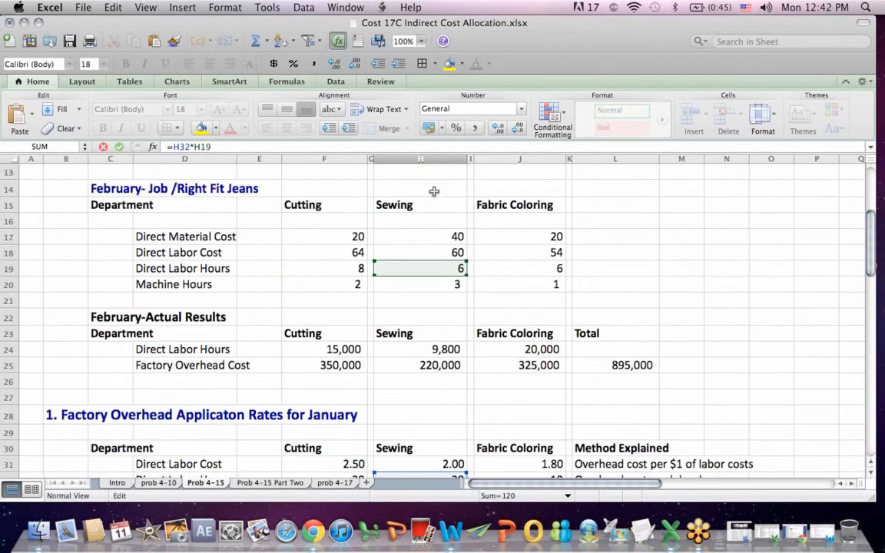
{"action": "mouse_move", "coordinate": [719, 318]}
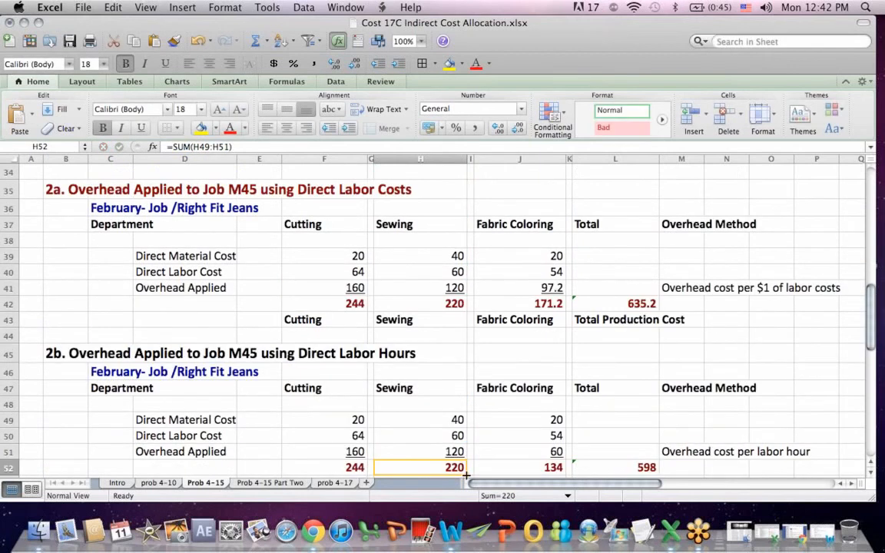
{"action": "left_click", "coordinate": [421, 451]}
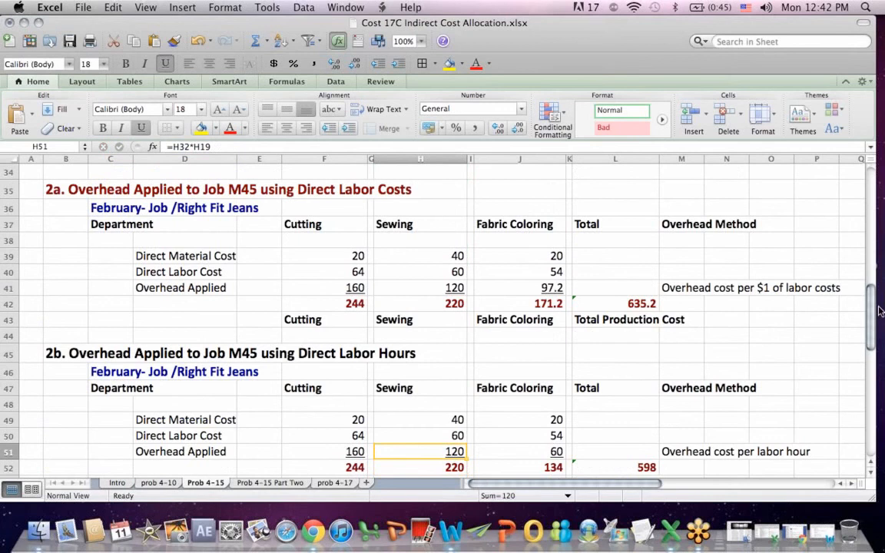
{"action": "scroll", "scroll_direction": "down", "scroll_amount": 3}
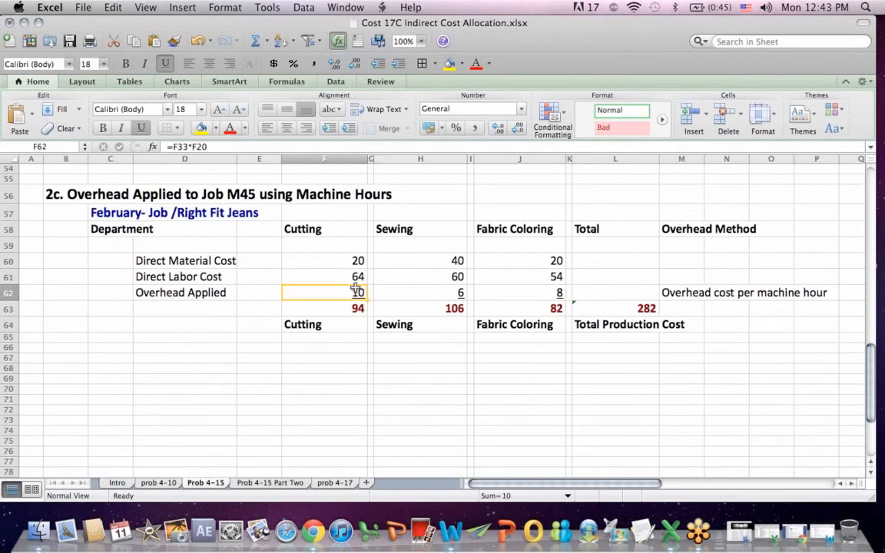
{"action": "double_click", "coordinate": [322, 292]}
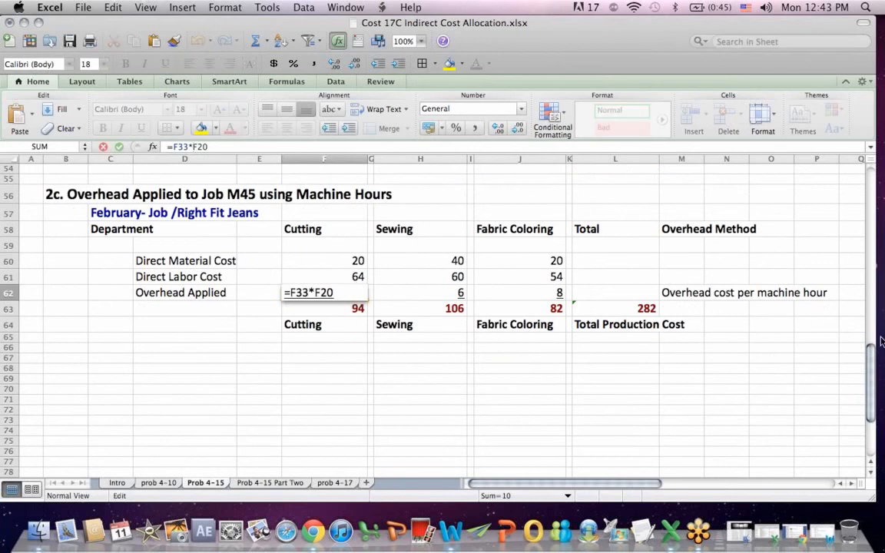
{"action": "scroll", "scroll_direction": "up", "scroll_amount": 3}
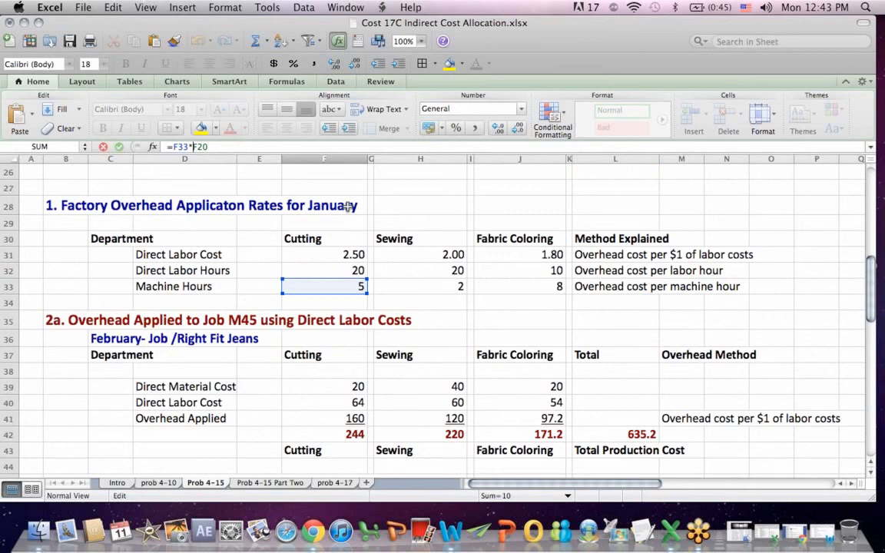
{"action": "mouse_move", "coordinate": [381, 293]}
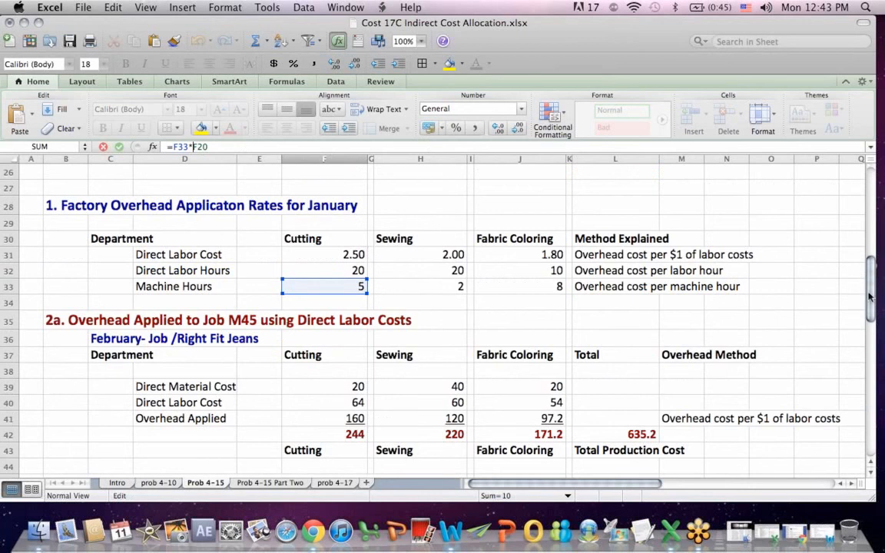
{"action": "scroll", "scroll_direction": "up", "scroll_amount": 3}
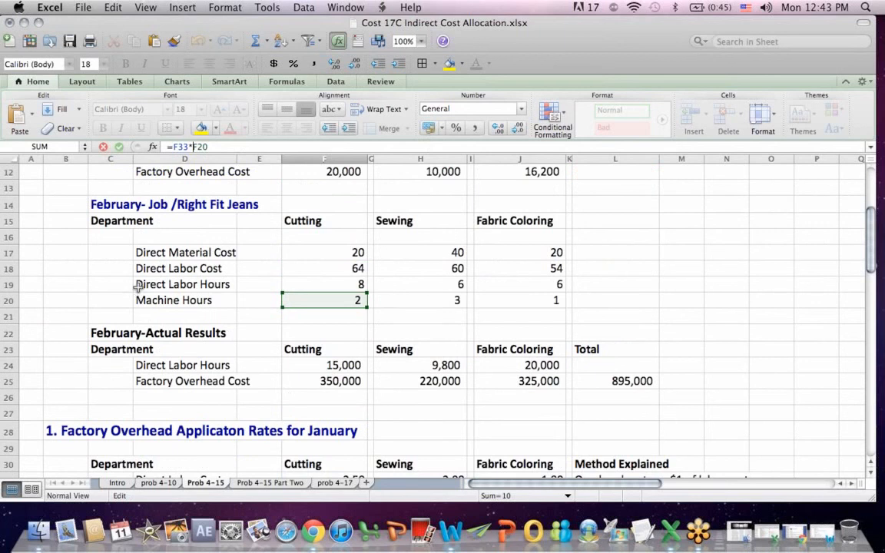
{"action": "mouse_move", "coordinate": [329, 245]}
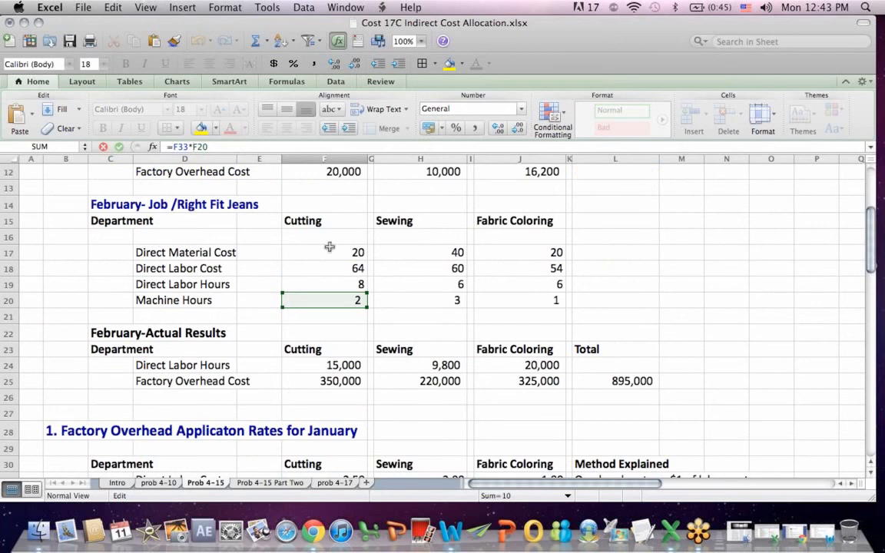
{"action": "mouse_move", "coordinate": [424, 298]}
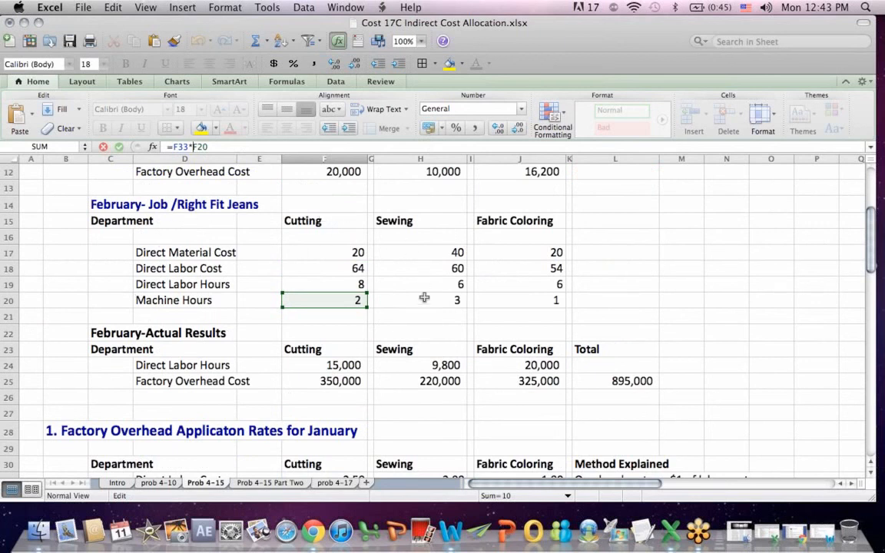
{"action": "scroll", "scroll_direction": "down", "scroll_amount": 3}
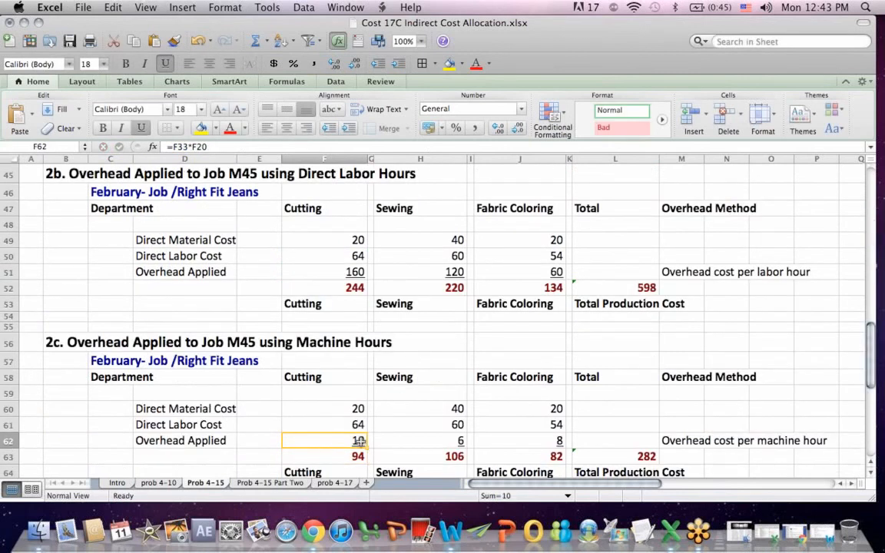
{"action": "left_click", "coordinate": [421, 439]}
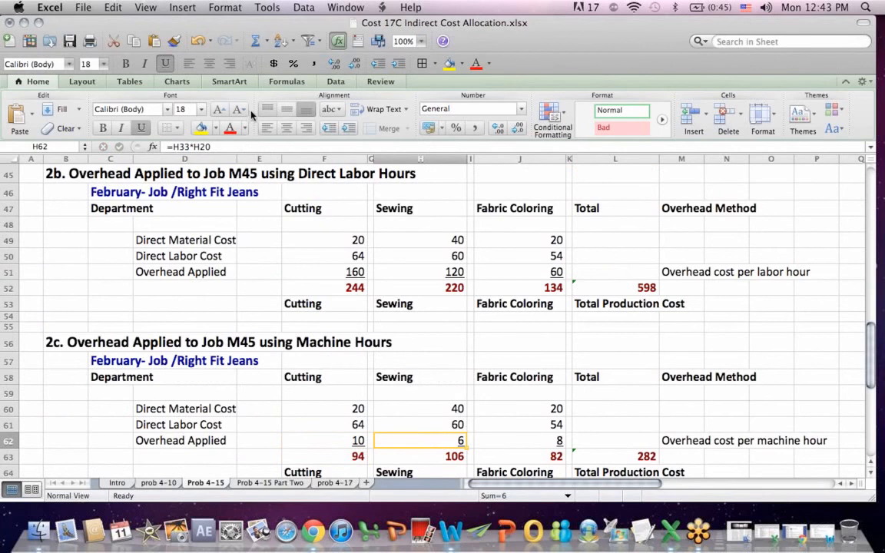
{"action": "double_click", "coordinate": [421, 439]}
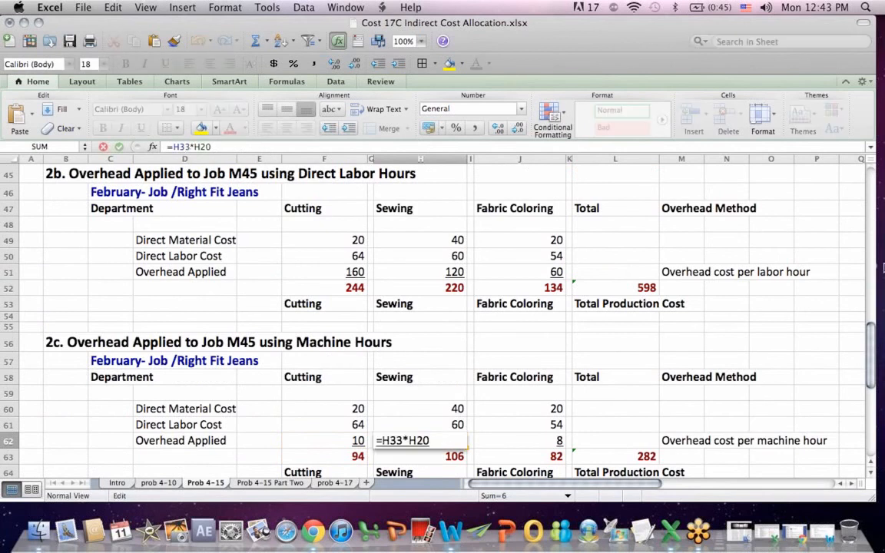
{"action": "scroll", "scroll_direction": "up", "scroll_amount": 3}
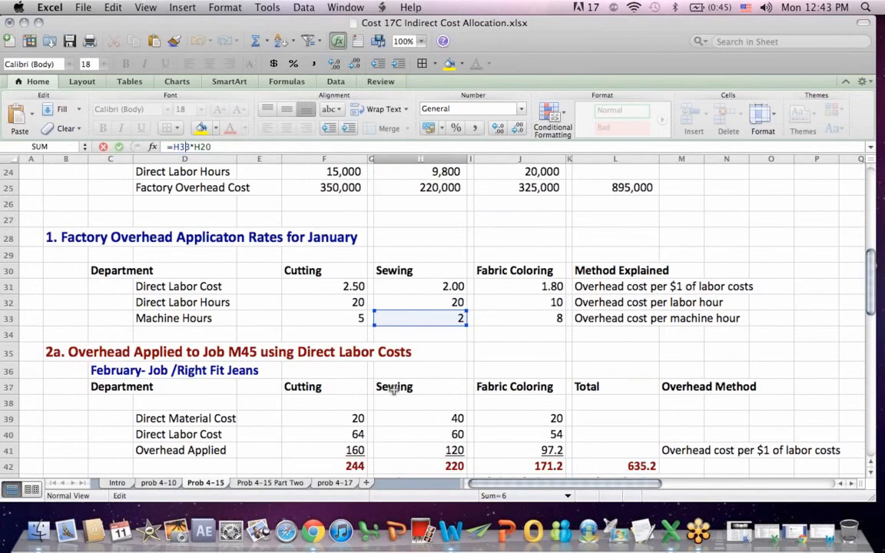
{"action": "mouse_move", "coordinate": [881, 244]}
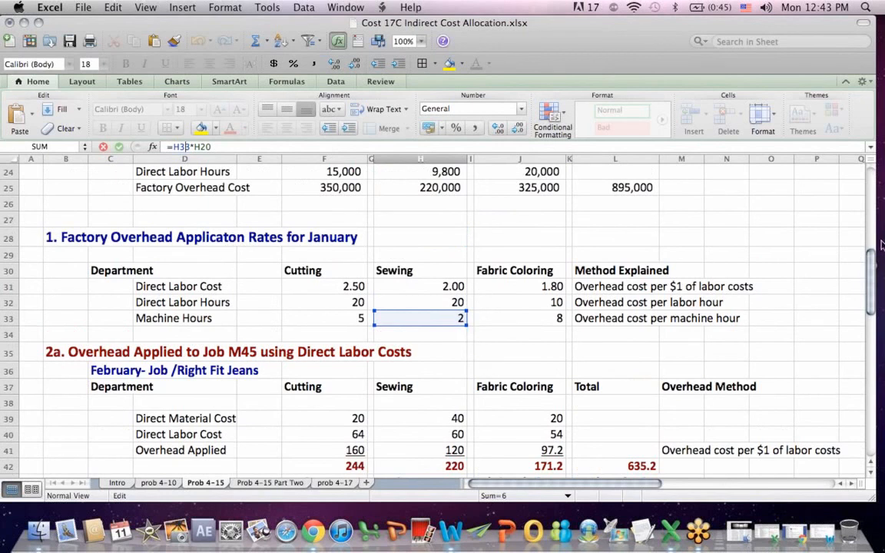
{"action": "scroll", "scroll_direction": "up", "scroll_amount": 3}
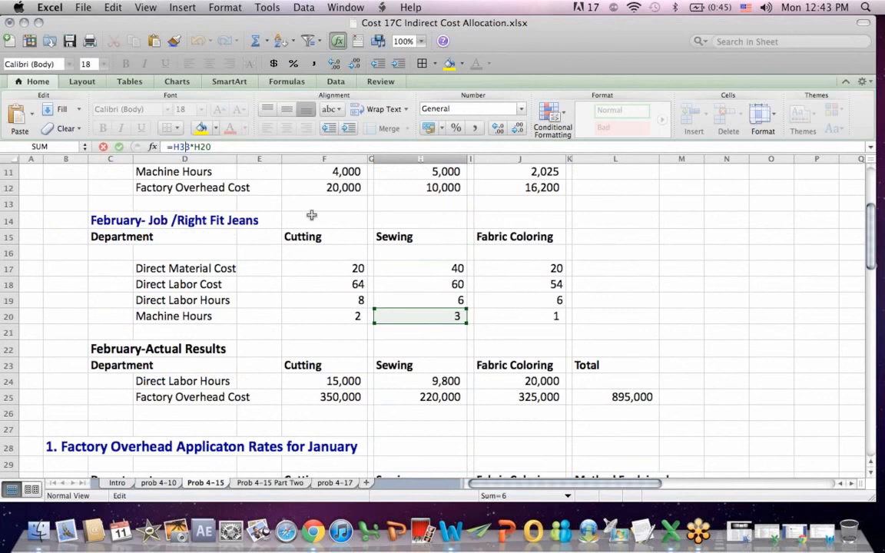
{"action": "mouse_move", "coordinate": [209, 292]}
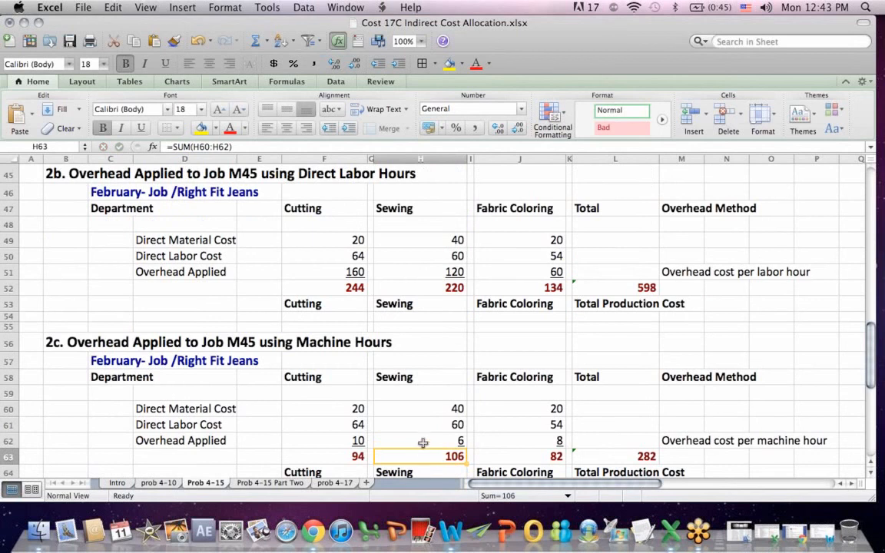
{"action": "left_click", "coordinate": [421, 440]}
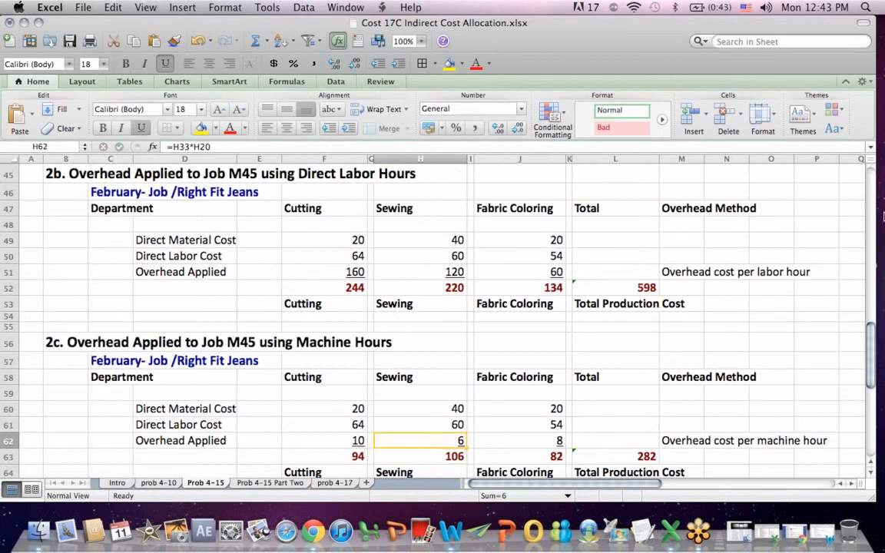
{"action": "scroll", "scroll_direction": "up", "scroll_amount": 3}
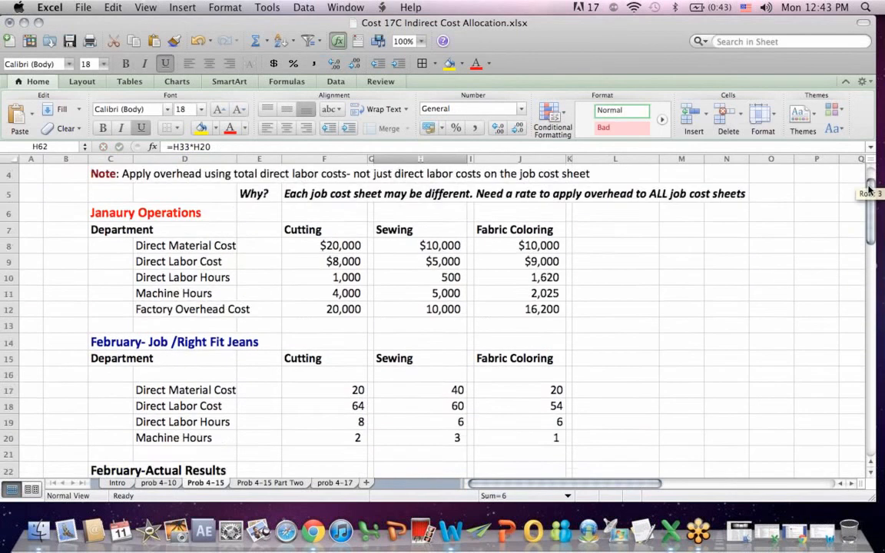
{"action": "scroll", "scroll_direction": "up", "scroll_amount": 3}
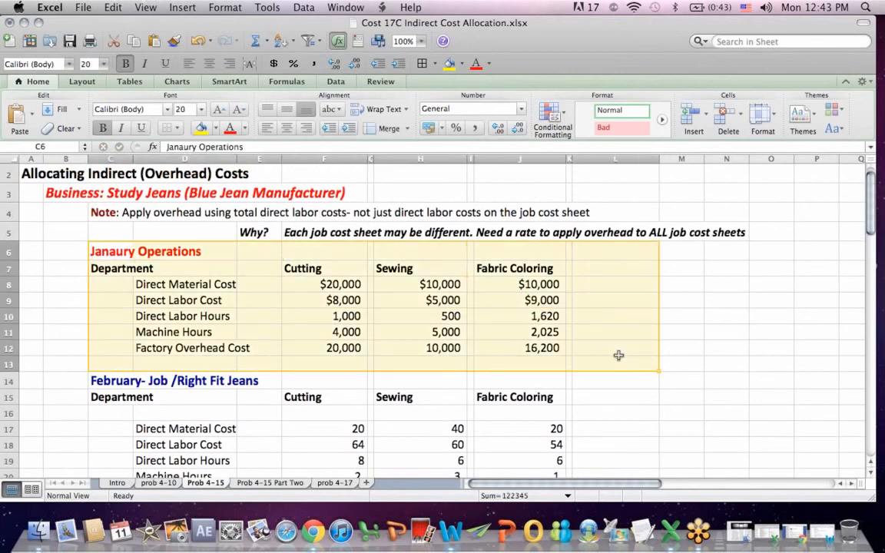
{"action": "left_click", "coordinate": [614, 362]}
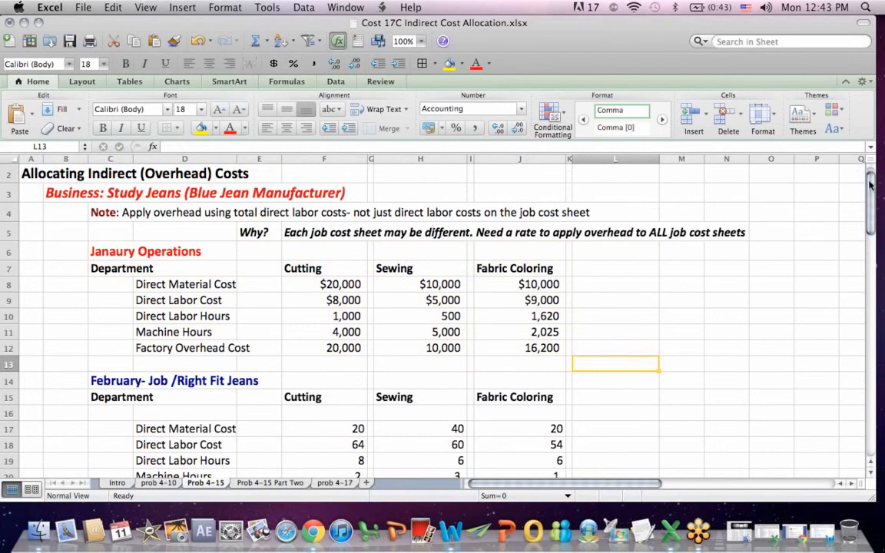
{"action": "scroll", "scroll_direction": "down", "scroll_amount": 3}
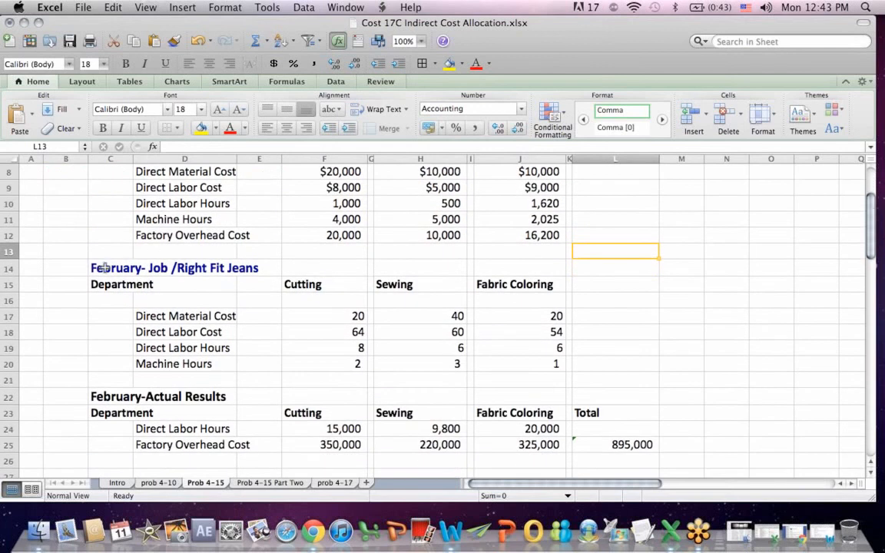
{"action": "left_click", "coordinate": [725, 268]}
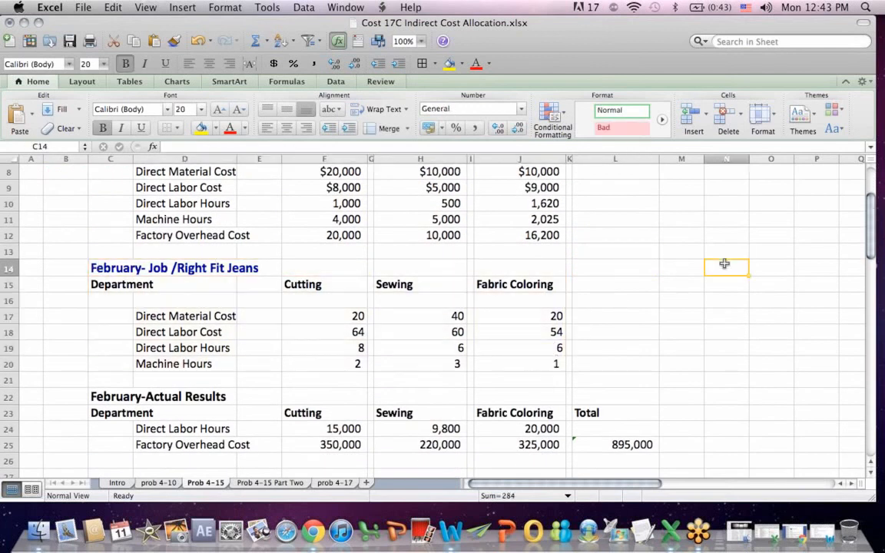
{"action": "scroll", "scroll_direction": "down", "scroll_amount": 3}
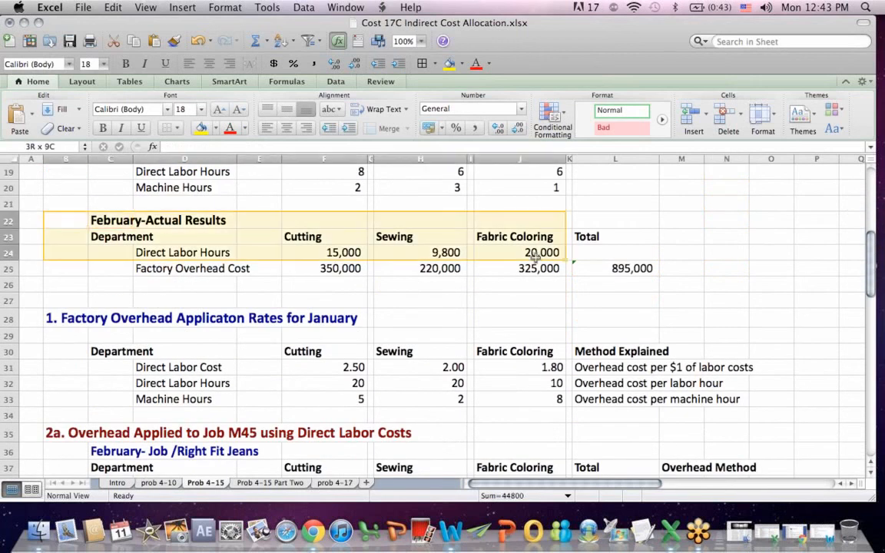
{"action": "left_click", "coordinate": [681, 285]}
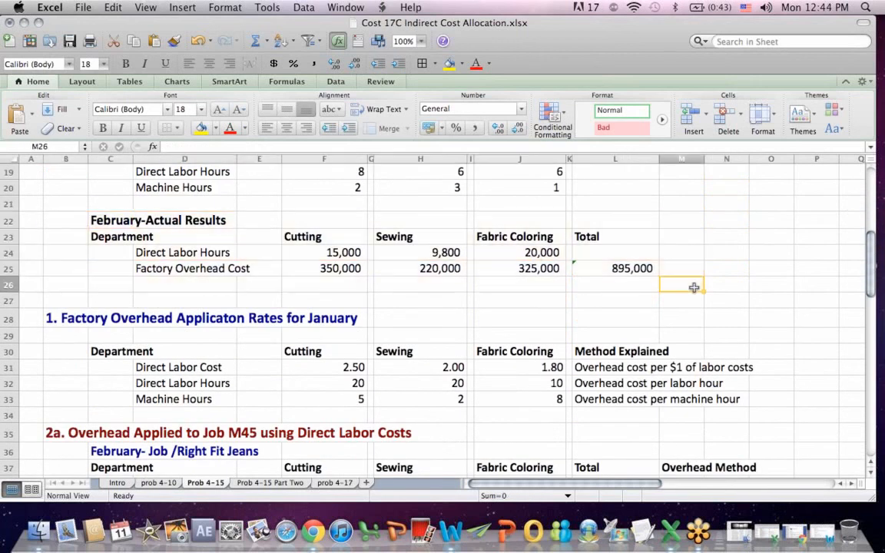
{"action": "scroll", "scroll_direction": "down", "scroll_amount": 3}
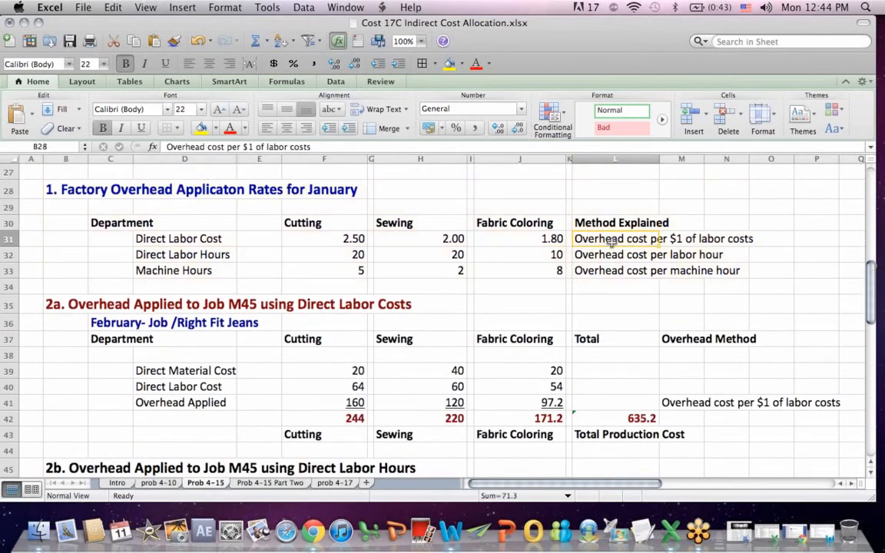
- Review the overhead rate methods and the overhead applied to Job M45 by labor cost and machine hours
{"action": "left_click", "coordinate": [615, 238]}
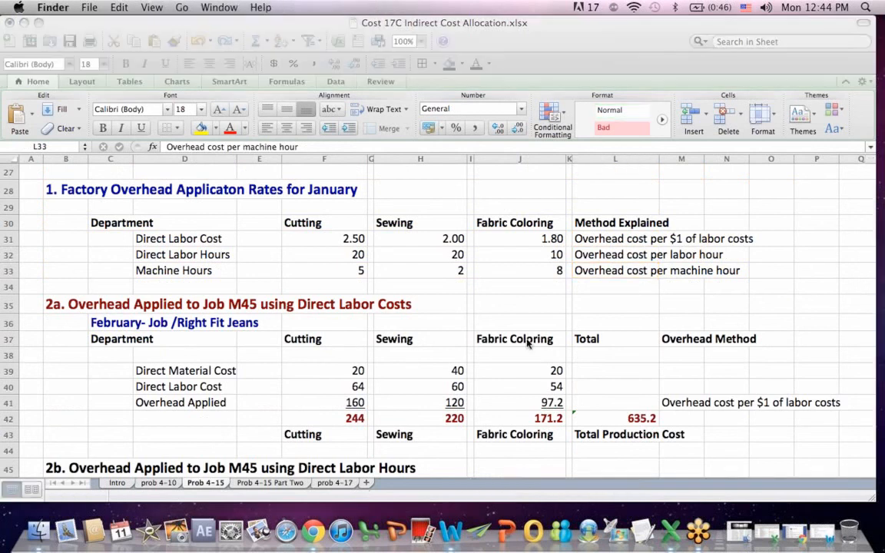
{"action": "left_click", "coordinate": [421, 402]}
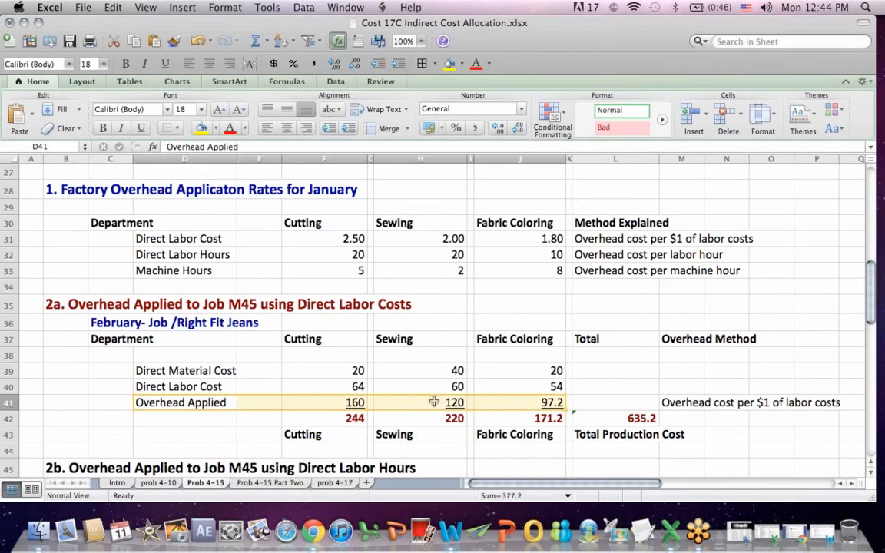
{"action": "left_click", "coordinate": [323, 304]}
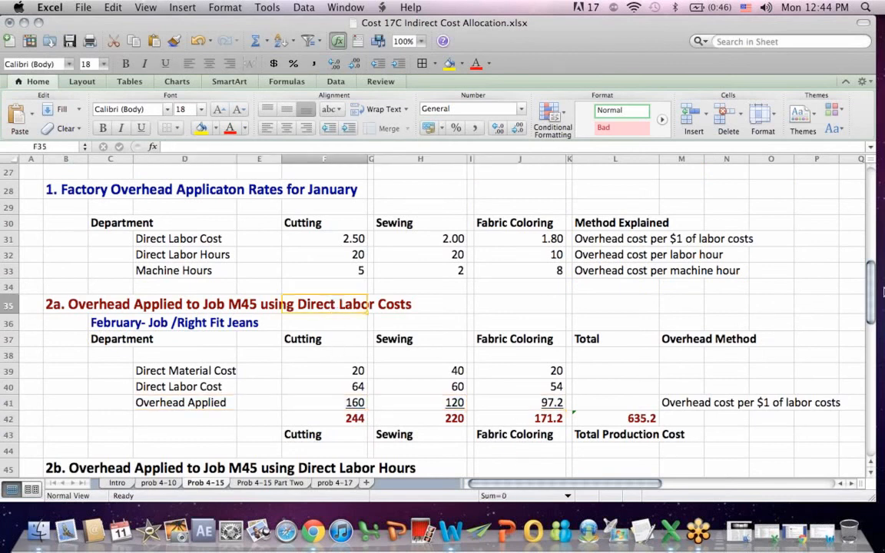
{"action": "scroll", "scroll_direction": "down", "scroll_amount": 3}
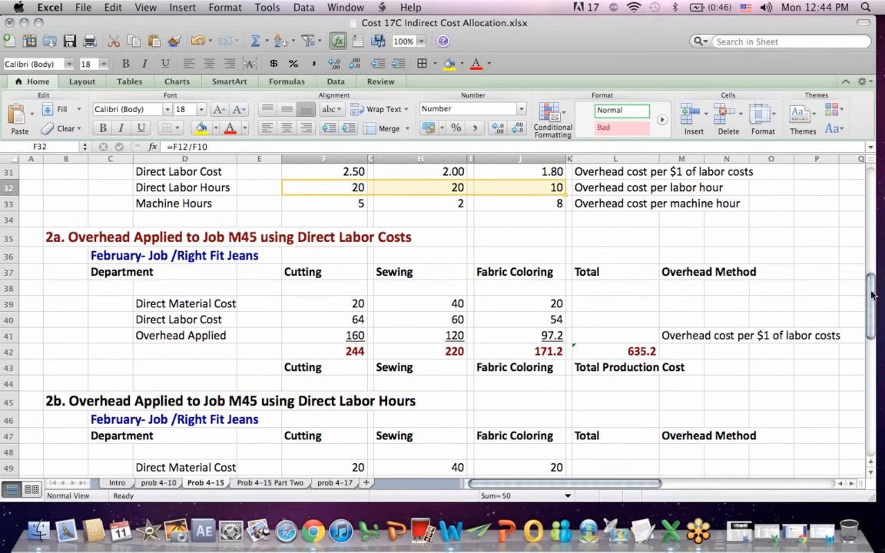
{"action": "scroll", "scroll_direction": "down", "scroll_amount": 3}
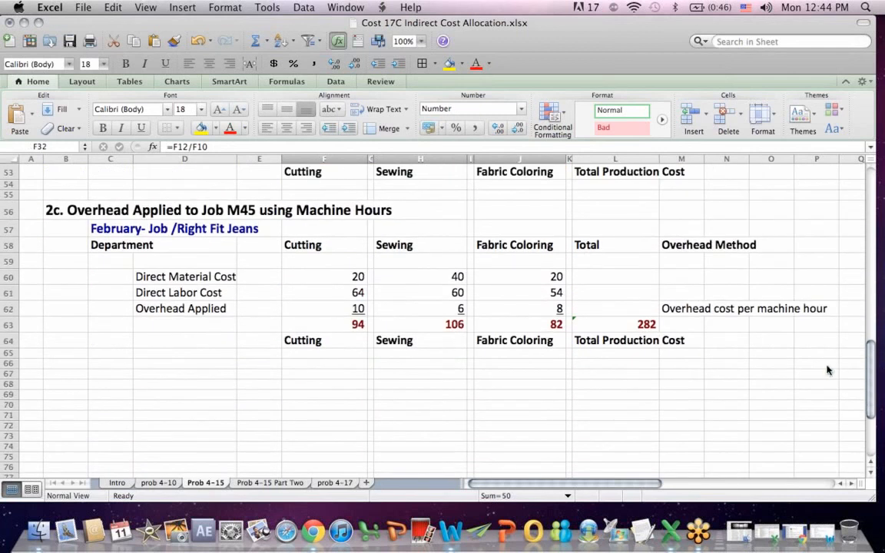
{"action": "left_click", "coordinate": [323, 209]}
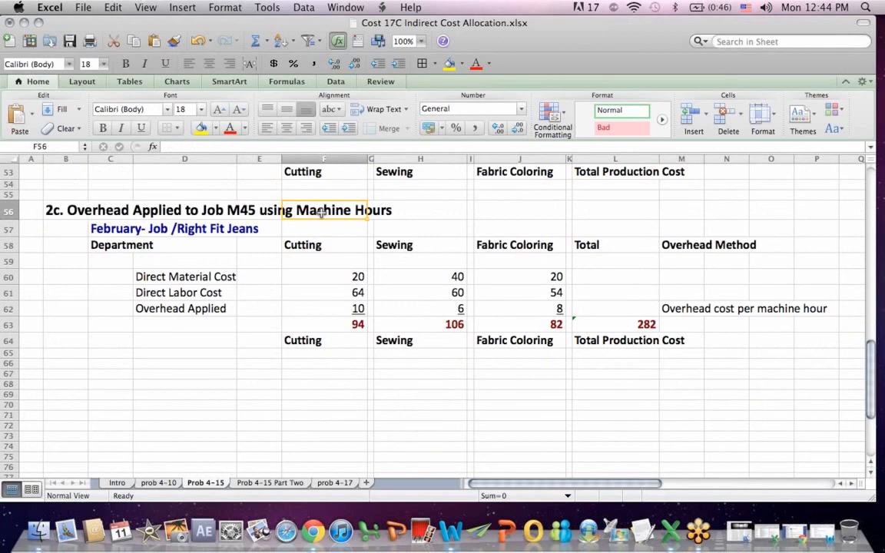
- Scroll back up through the Prob 4-15 sheet toward the top sections
{"action": "scroll", "scroll_direction": "up", "scroll_amount": 3}
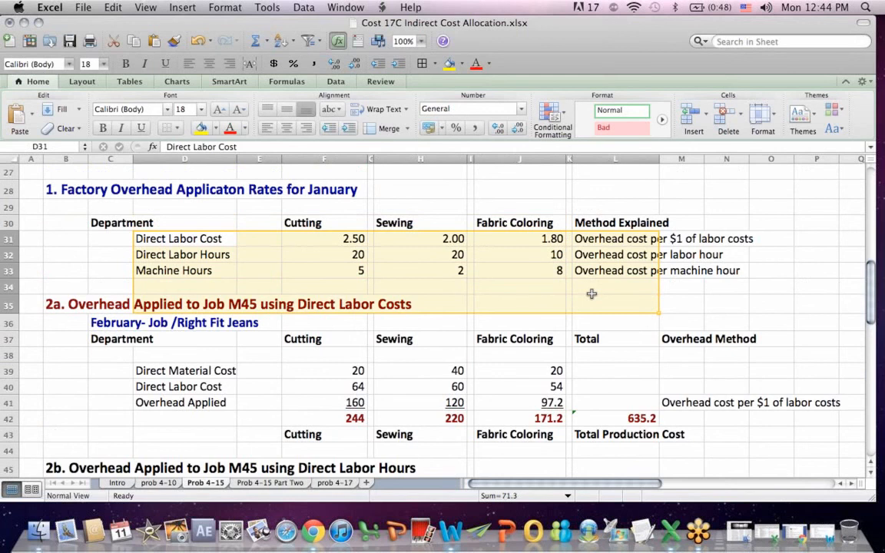
{"action": "mouse_move", "coordinate": [872, 267]}
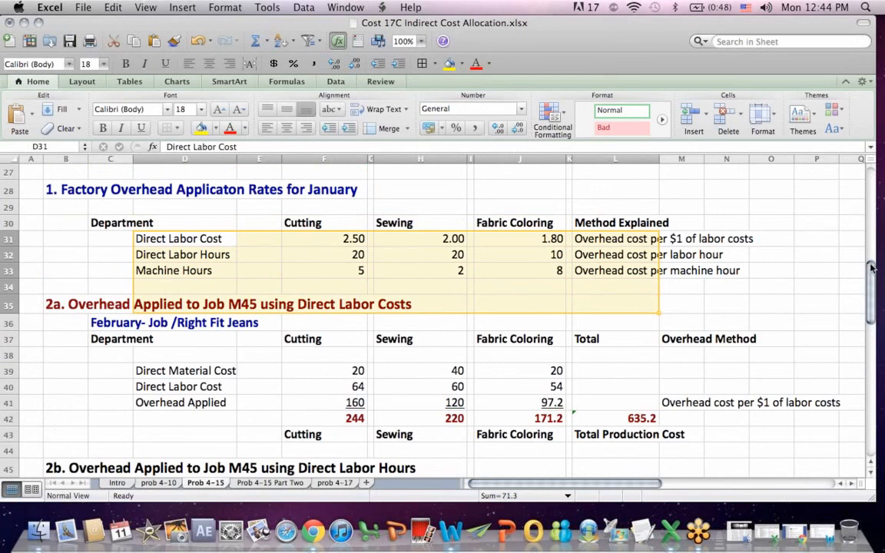
{"action": "scroll", "scroll_direction": "down", "scroll_amount": 3}
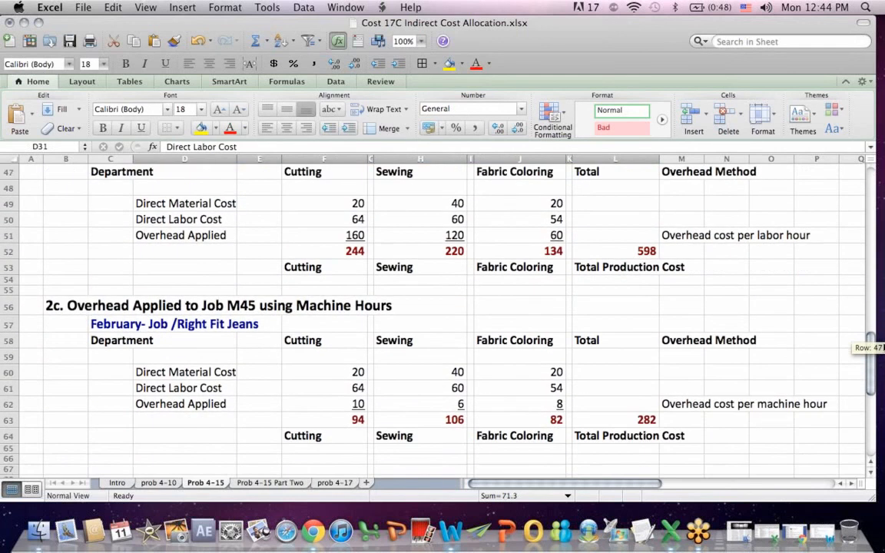
{"action": "scroll", "scroll_direction": "up", "scroll_amount": 3}
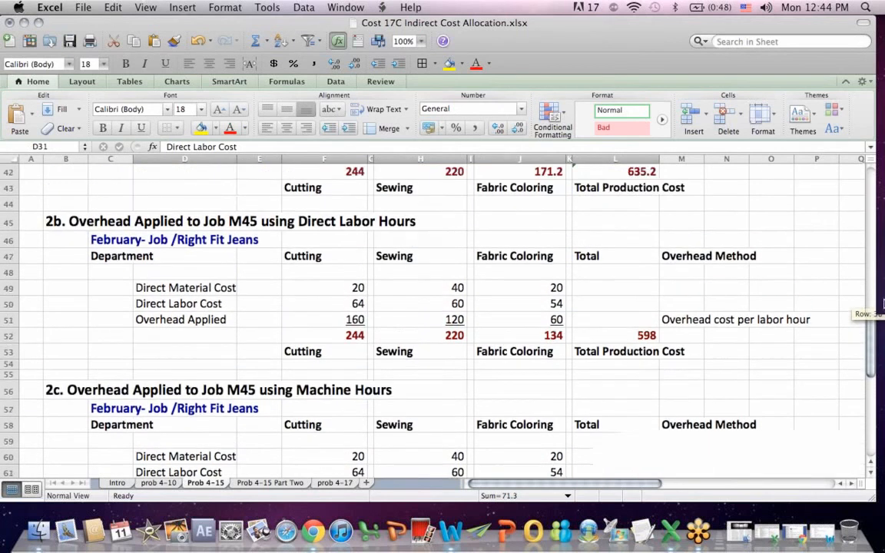
{"action": "scroll", "scroll_direction": "up", "scroll_amount": 3}
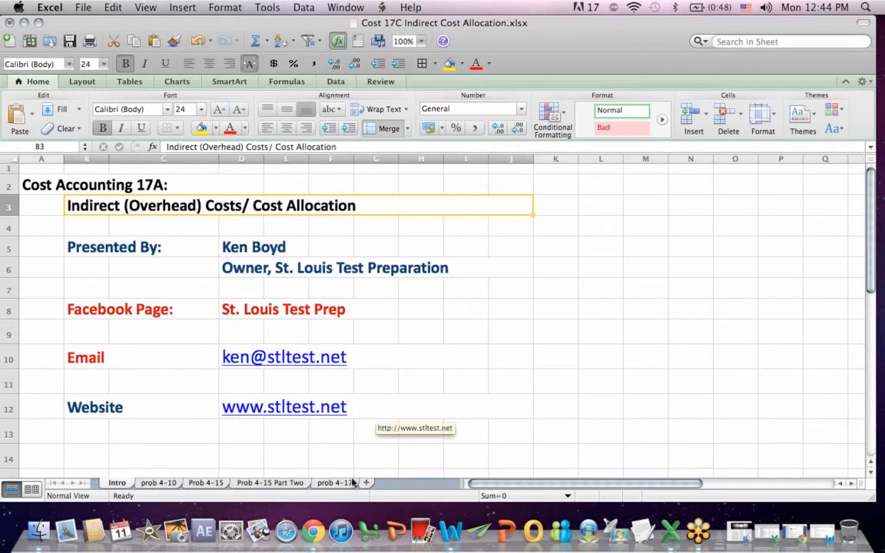
- Go from the Intro sheet website link to stltest.net and its free online cost course page
{"action": "left_click", "coordinate": [283, 406]}
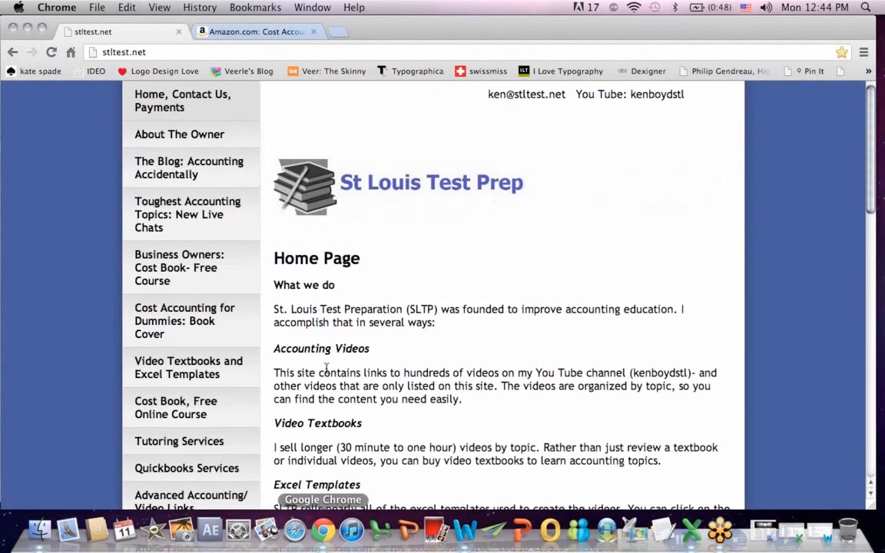
{"action": "mouse_move", "coordinate": [206, 401]}
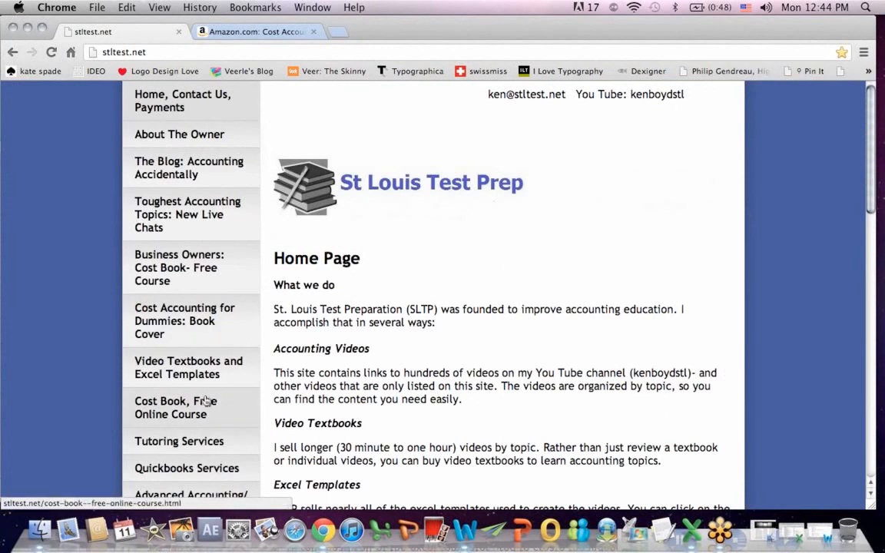
{"action": "left_click", "coordinate": [175, 407]}
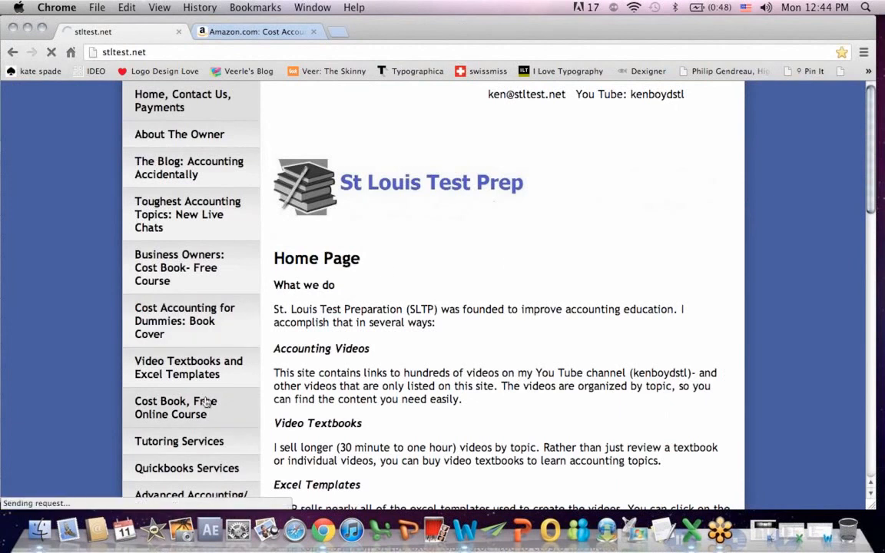
{"action": "left_click", "coordinate": [175, 408]}
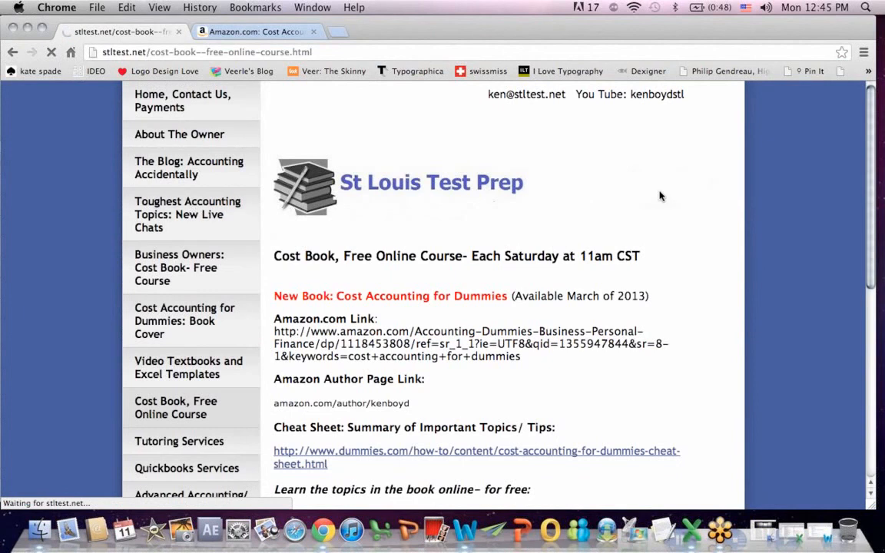
- Visit the Toughest Accounting Topics live chats page, then bring up the Amazon Cost Accounting For Dummies listing
{"action": "left_click", "coordinate": [187, 215]}
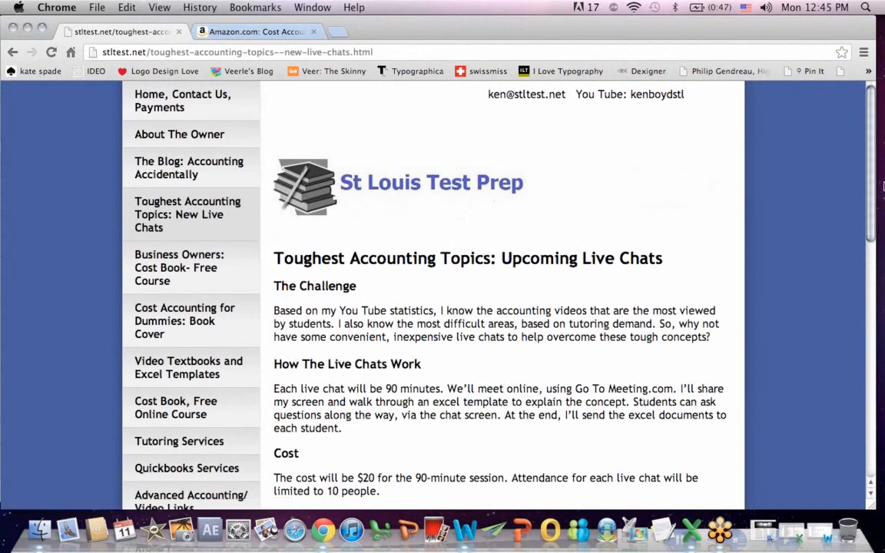
{"action": "scroll", "scroll_direction": "down", "scroll_amount": 3}
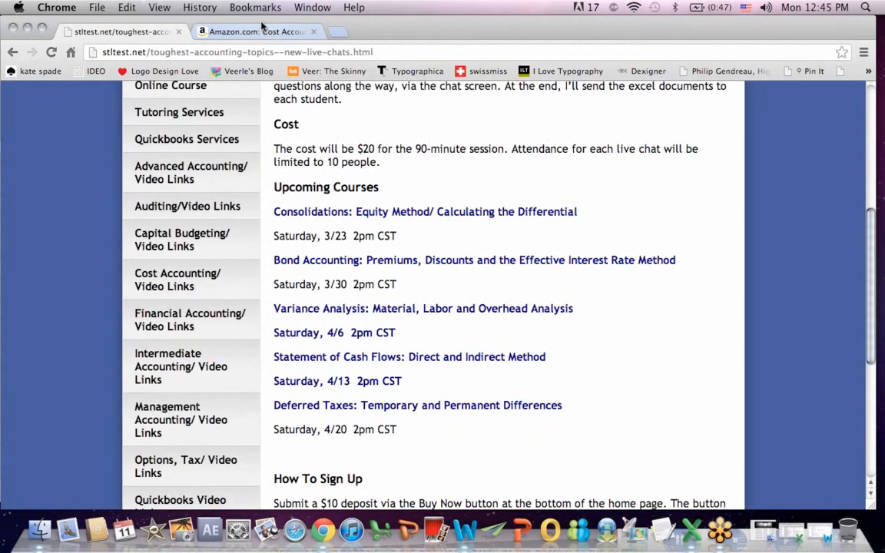
{"action": "left_click", "coordinate": [258, 31]}
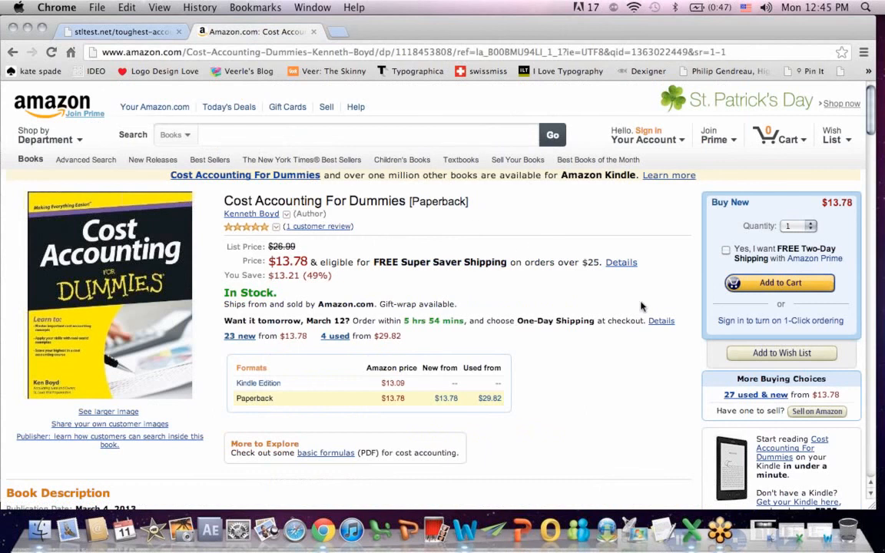
{"action": "mouse_move", "coordinate": [814, 436]}
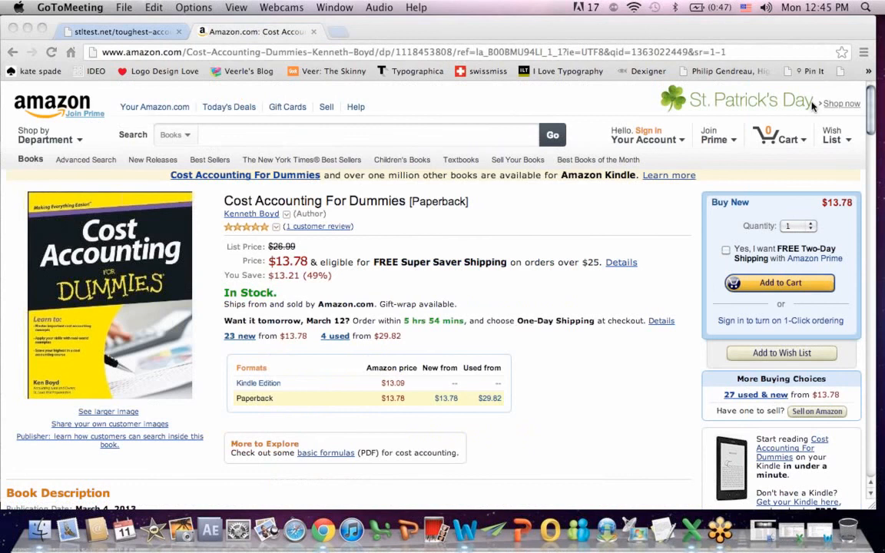
{"action": "mouse_move", "coordinate": [643, 111]}
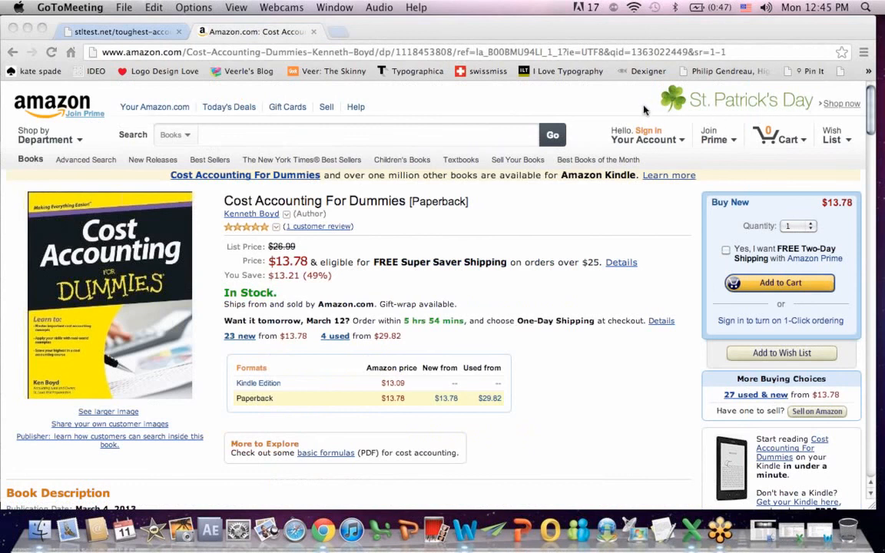